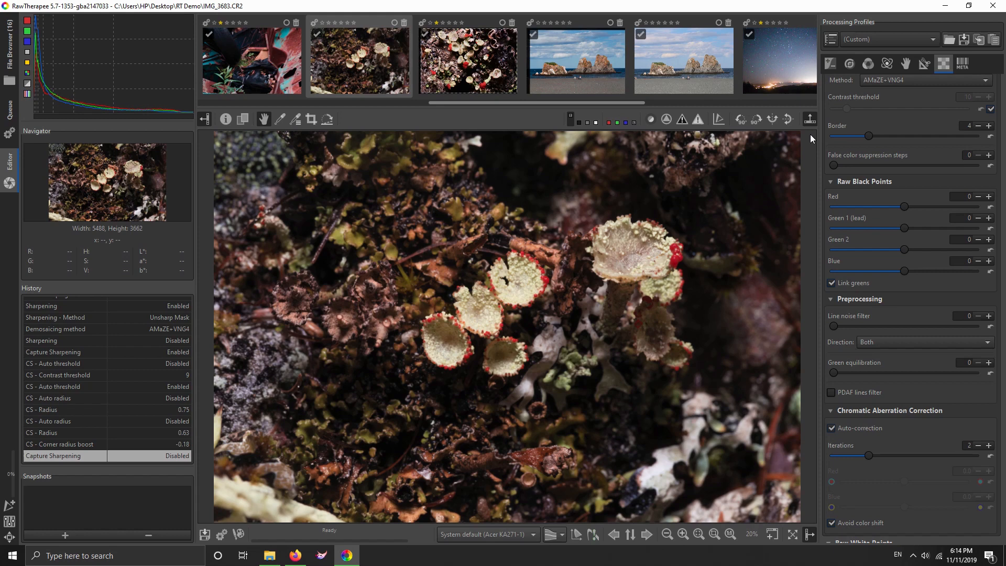
{"action": "mouse_move", "coordinate": [811, 128]}
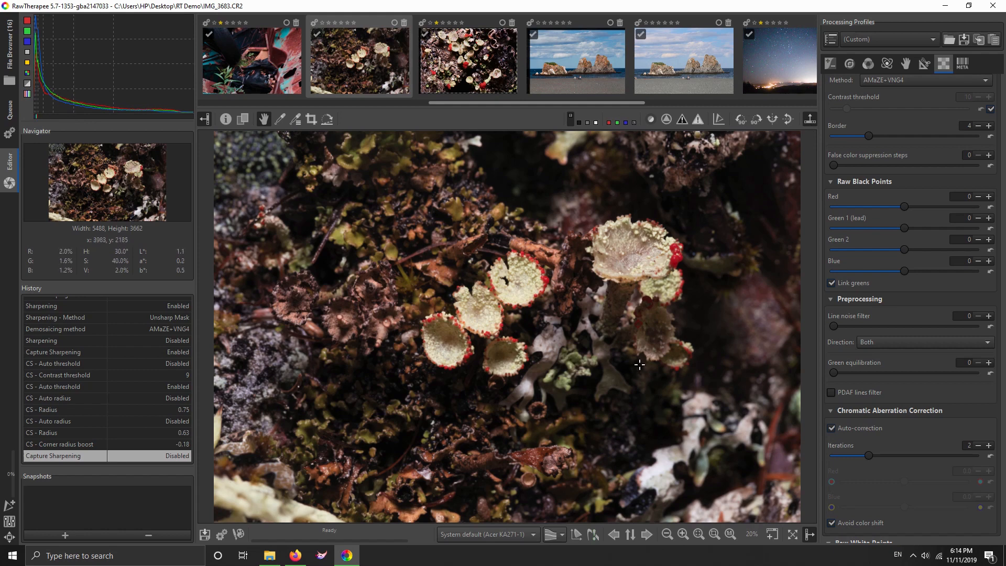
{"action": "mouse_move", "coordinate": [589, 325]}
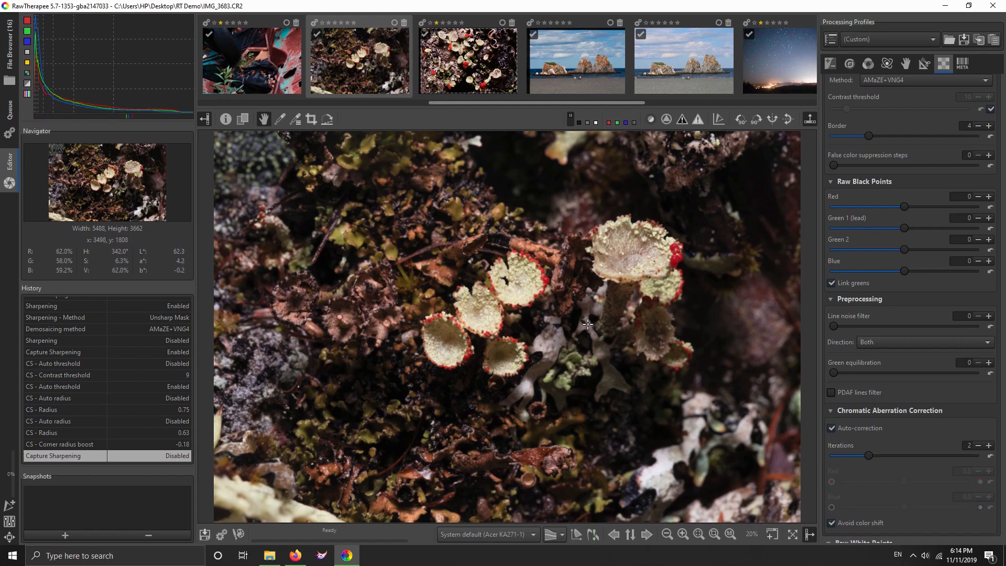
{"action": "mouse_move", "coordinate": [669, 260]}
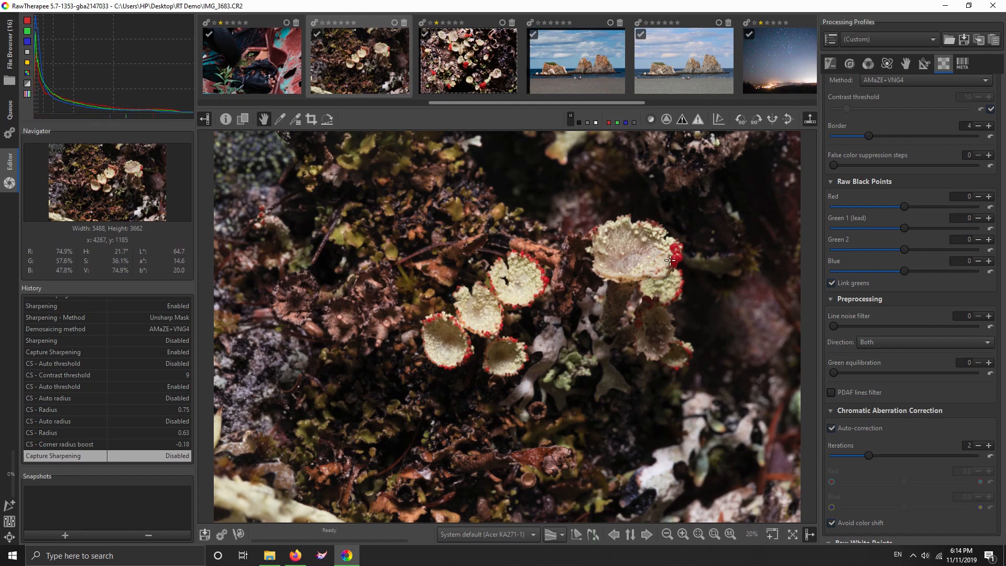
{"action": "mouse_move", "coordinate": [691, 256]}
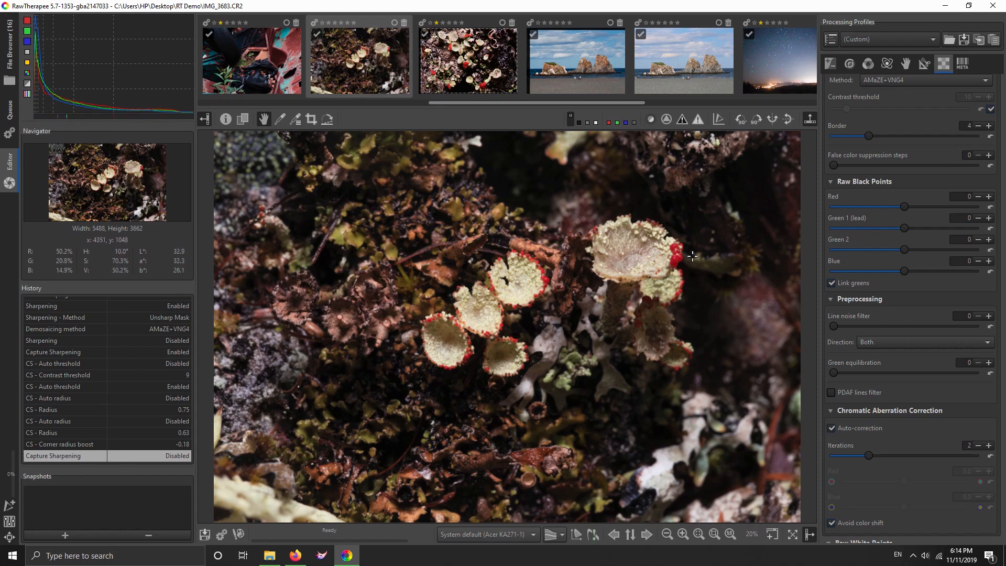
{"action": "mouse_move", "coordinate": [556, 175]}
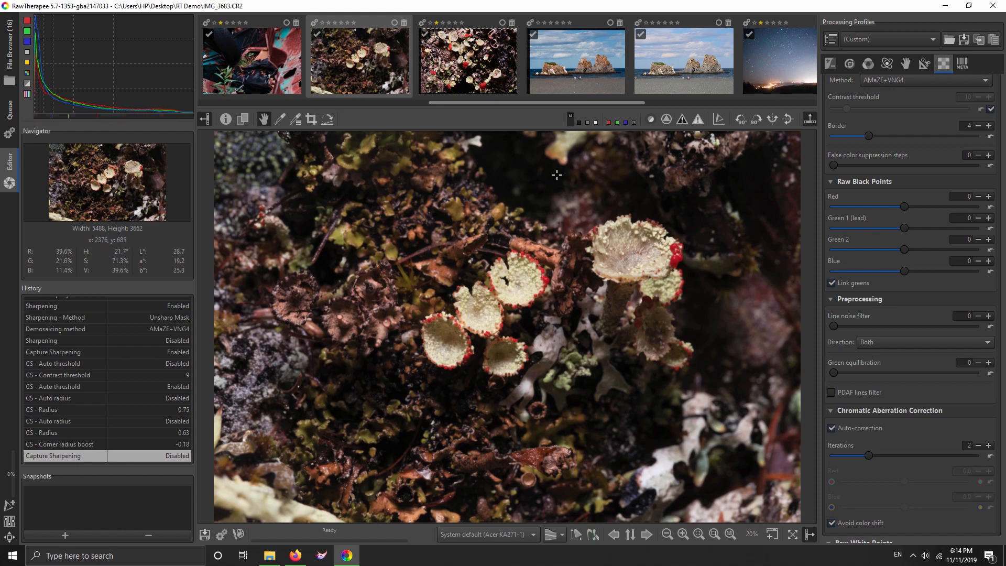
Step: Go to the Detail settings, inspect the magnified lichen and scroll toward Noise Reduction
{"action": "scroll", "scroll_direction": "down", "scroll_amount": 3}
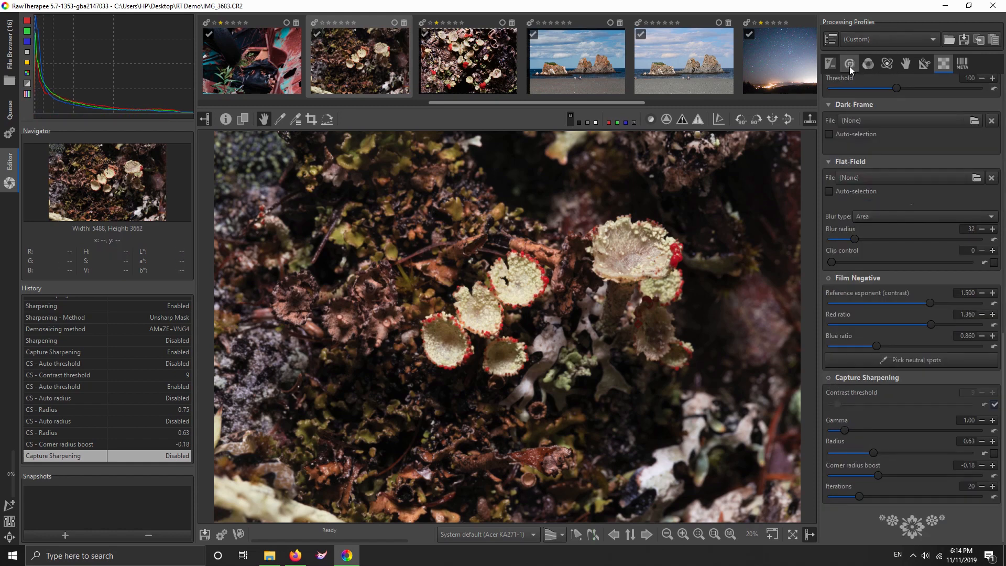
{"action": "left_click", "coordinate": [849, 62]}
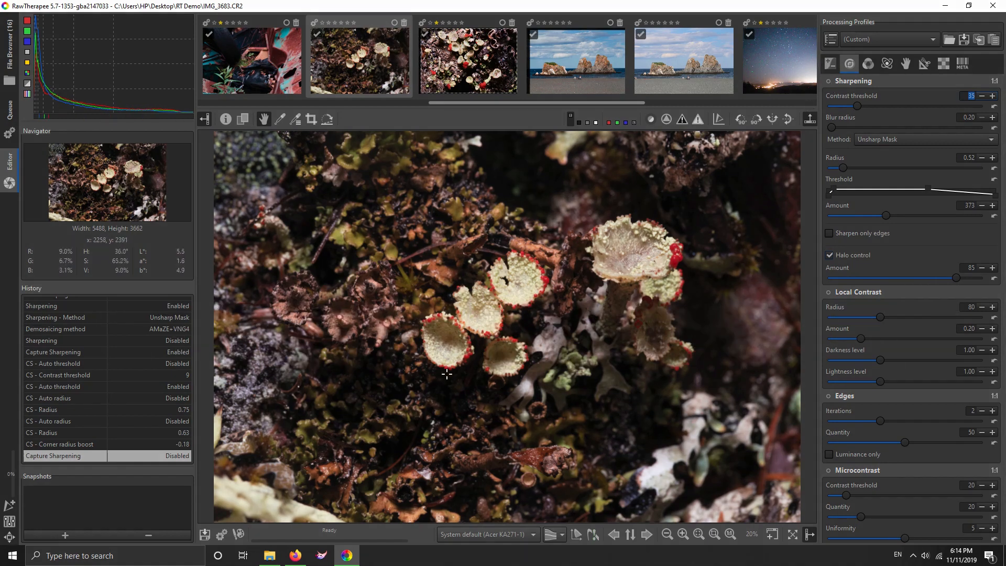
{"action": "mouse_move", "coordinate": [495, 285]}
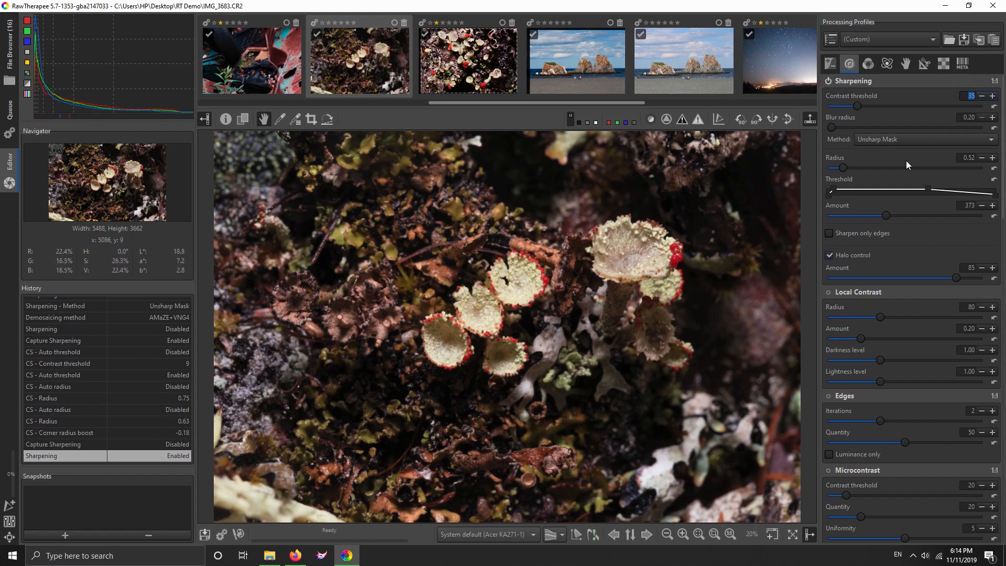
{"action": "mouse_move", "coordinate": [646, 243]}
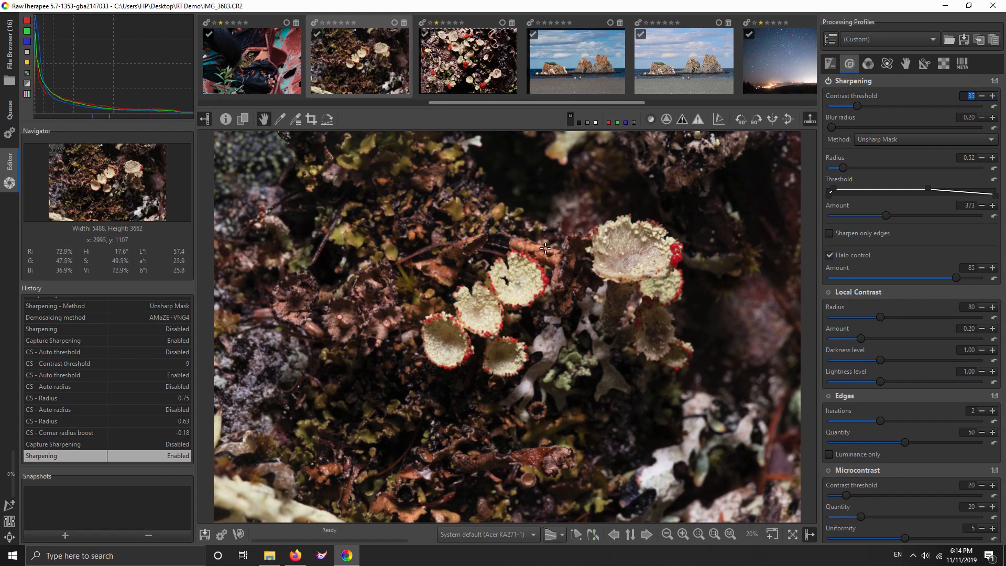
{"action": "mouse_move", "coordinate": [629, 235]}
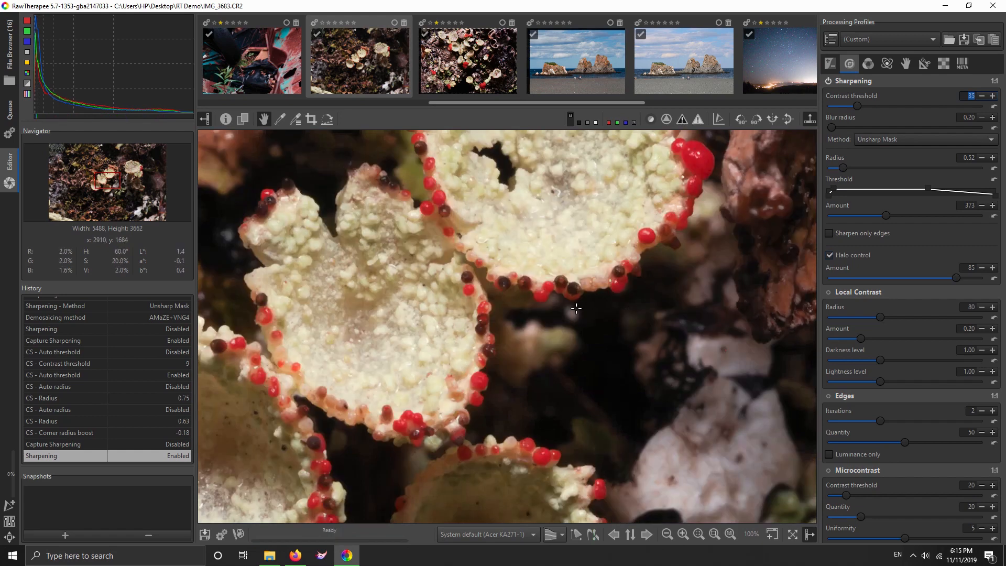
{"action": "left_click_drag", "start_coordinate": [577, 308], "coordinate": [673, 236]}
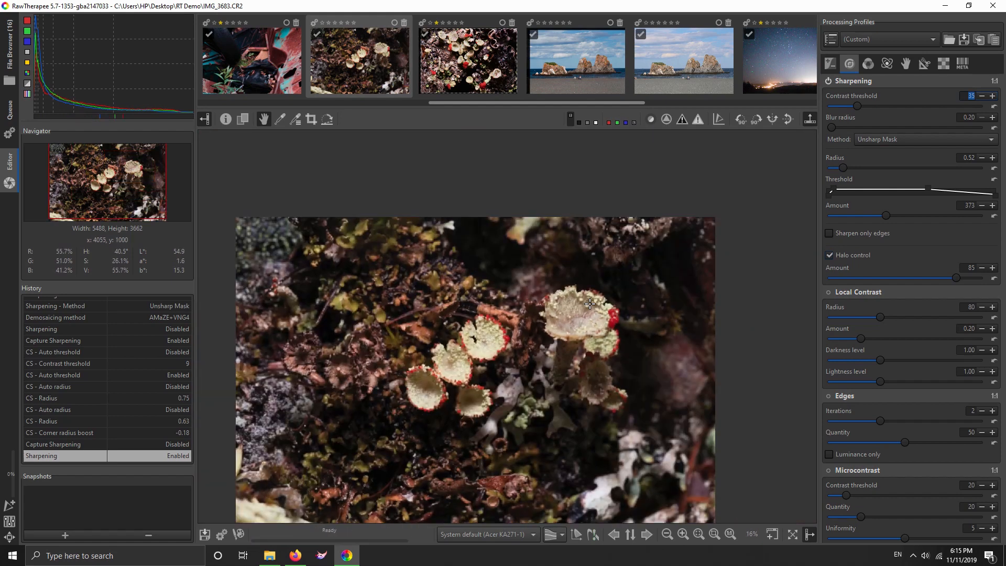
{"action": "scroll", "scroll_direction": "down", "scroll_amount": 3}
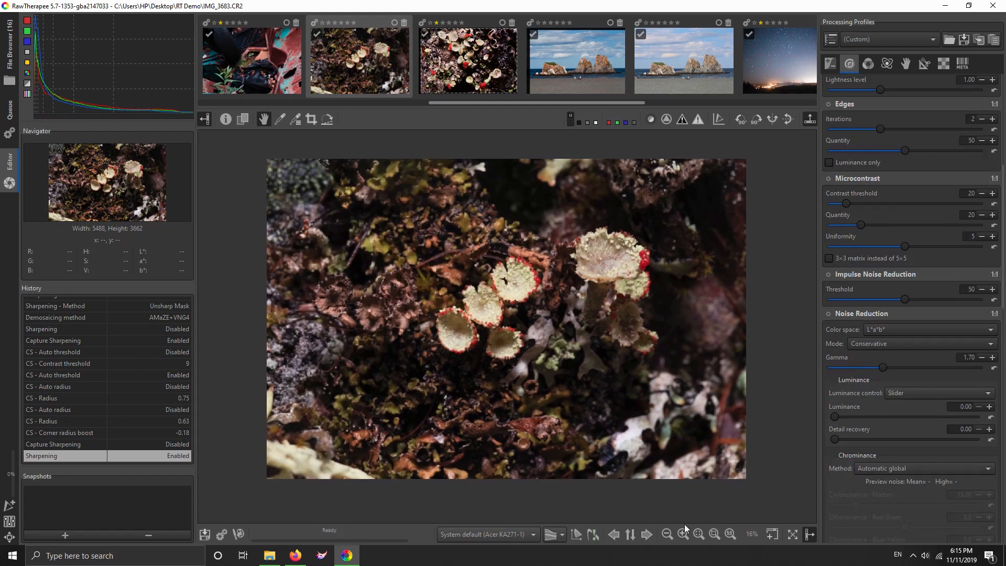
{"action": "left_click", "coordinate": [714, 533]}
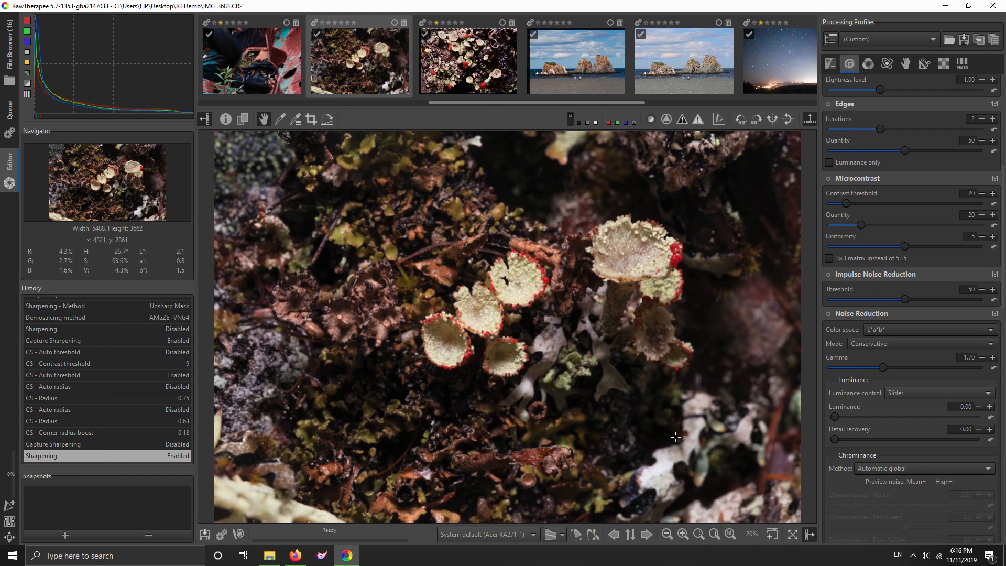
{"action": "mouse_move", "coordinate": [552, 444]}
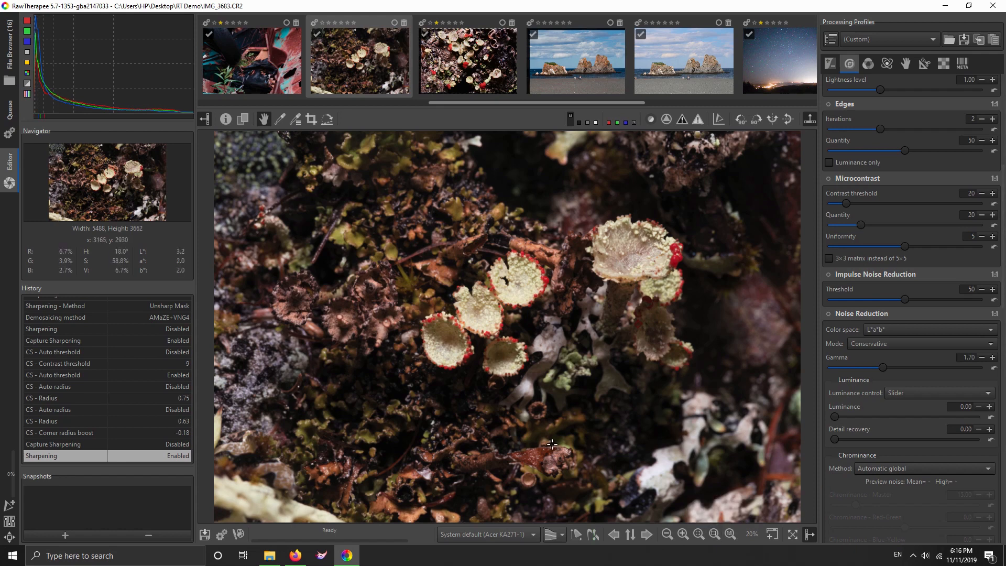
{"action": "mouse_move", "coordinate": [629, 255]}
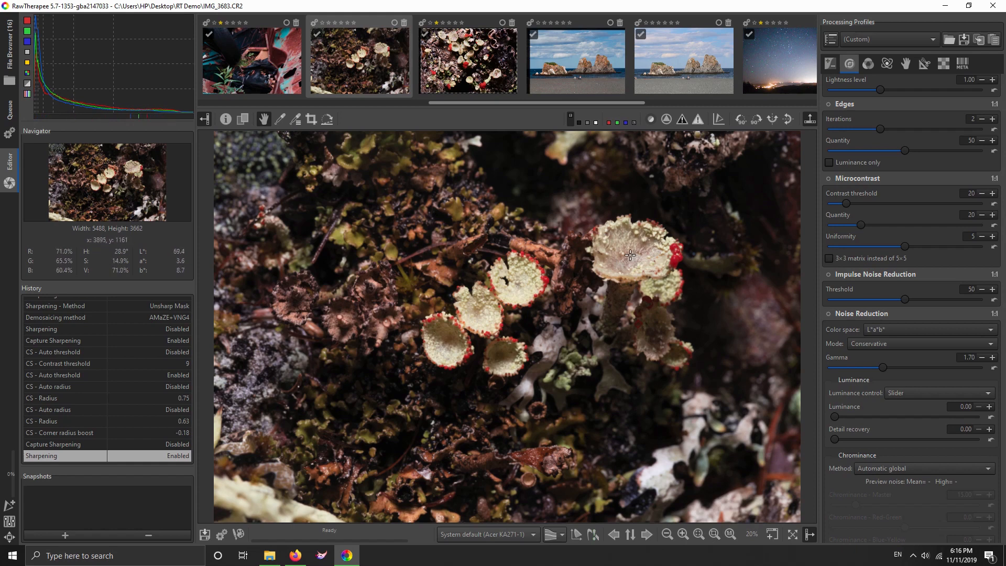
{"action": "mouse_move", "coordinate": [620, 249]}
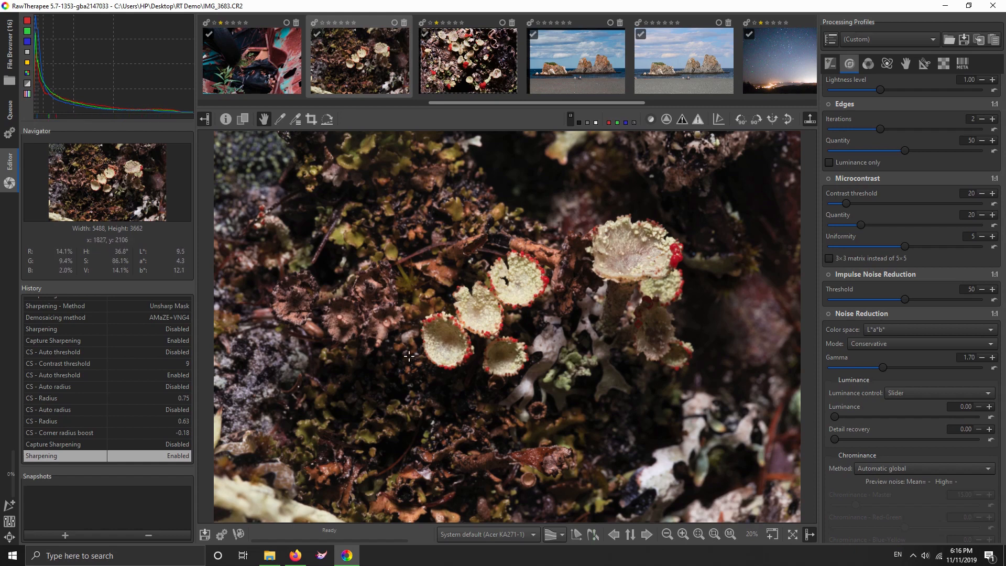
{"action": "mouse_move", "coordinate": [448, 335]}
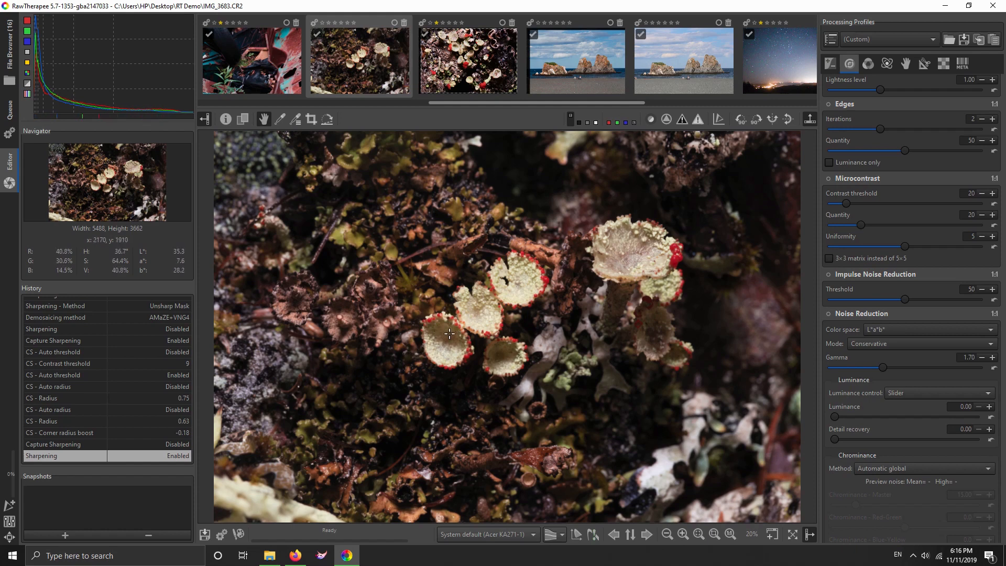
{"action": "mouse_move", "coordinate": [537, 291]}
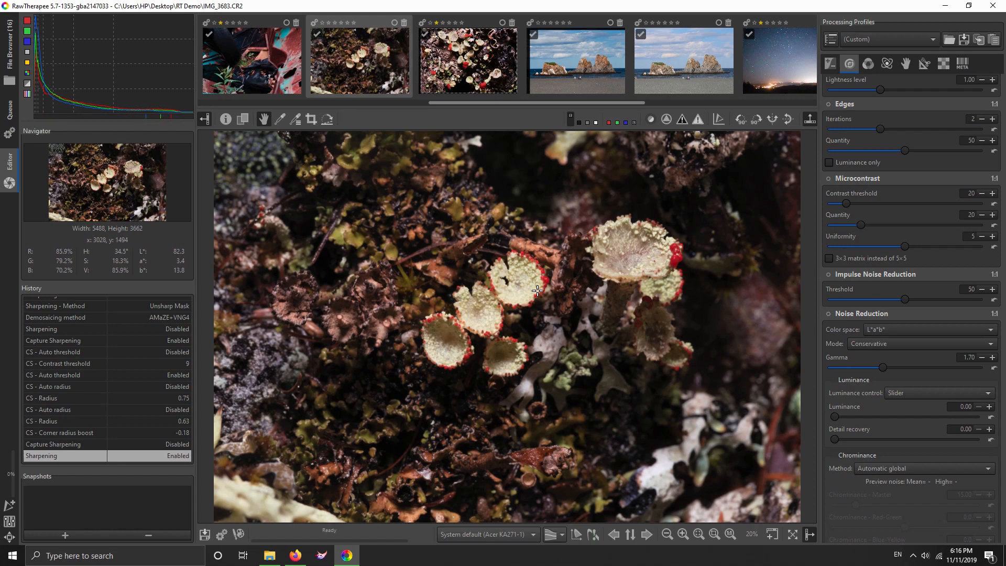
{"action": "mouse_move", "coordinate": [653, 246]}
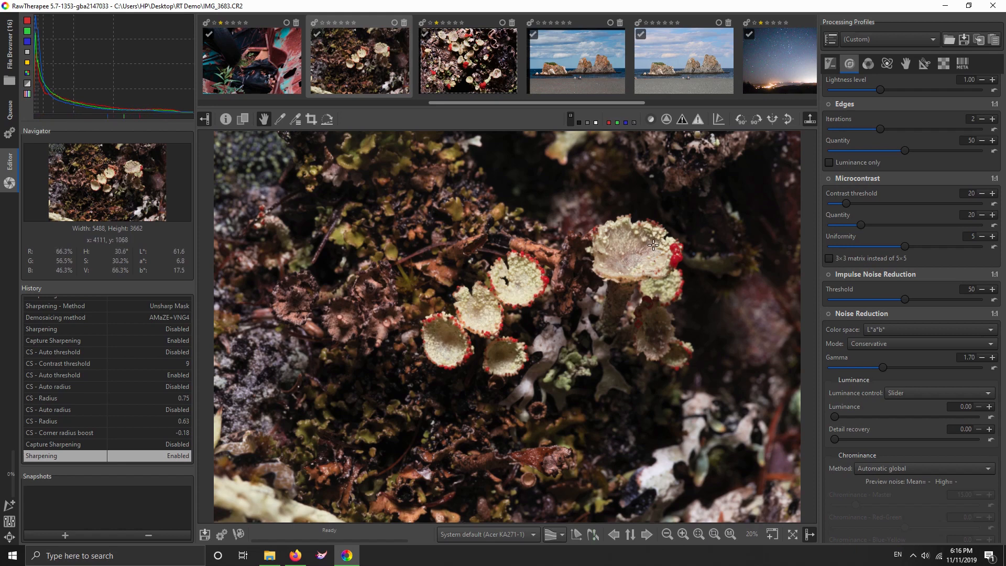
{"action": "mouse_move", "coordinate": [658, 243]}
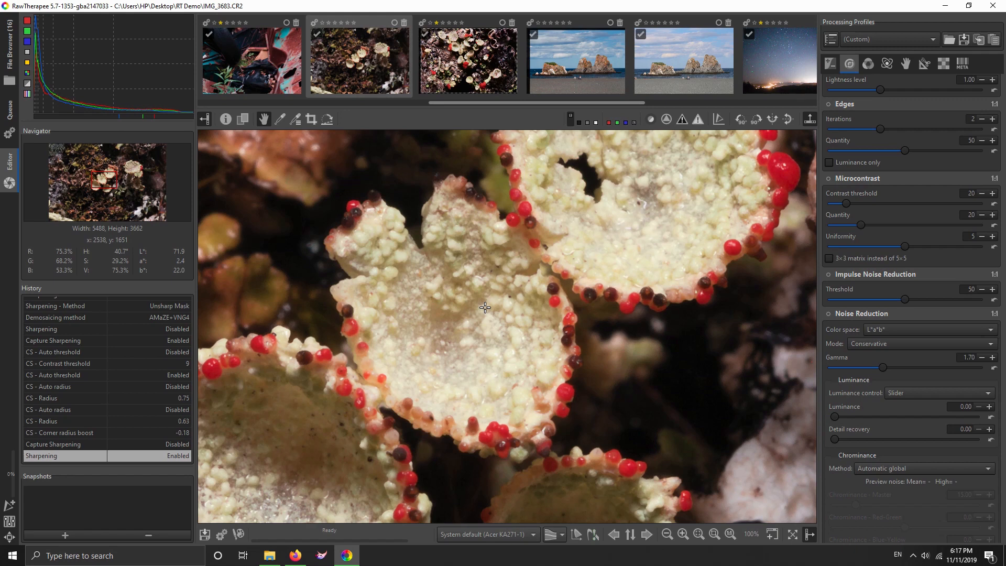
{"action": "mouse_move", "coordinate": [733, 243]}
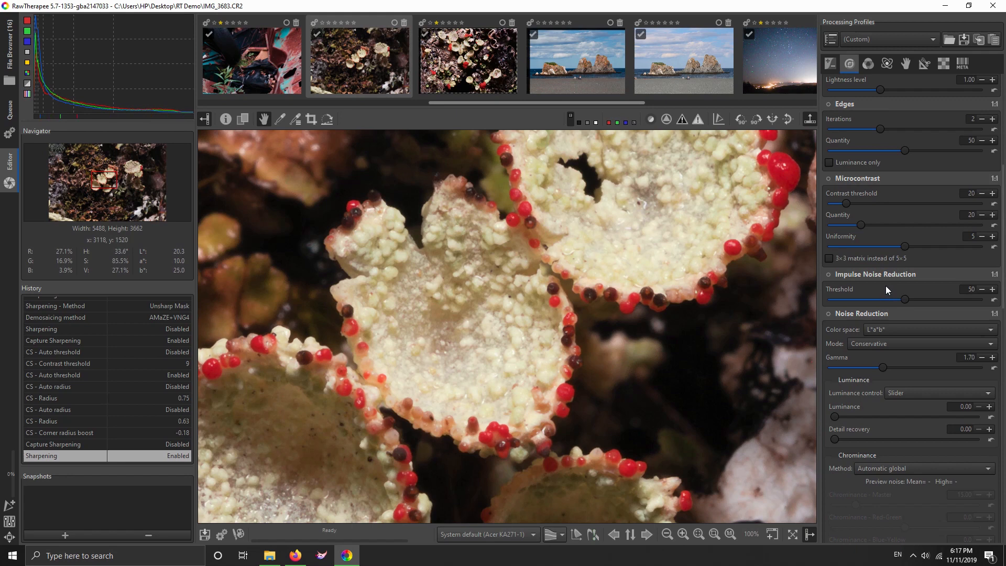
Step: Enable the Hot pixel filter under Raw preprocessing
{"action": "scroll", "scroll_direction": "down", "scroll_amount": 3}
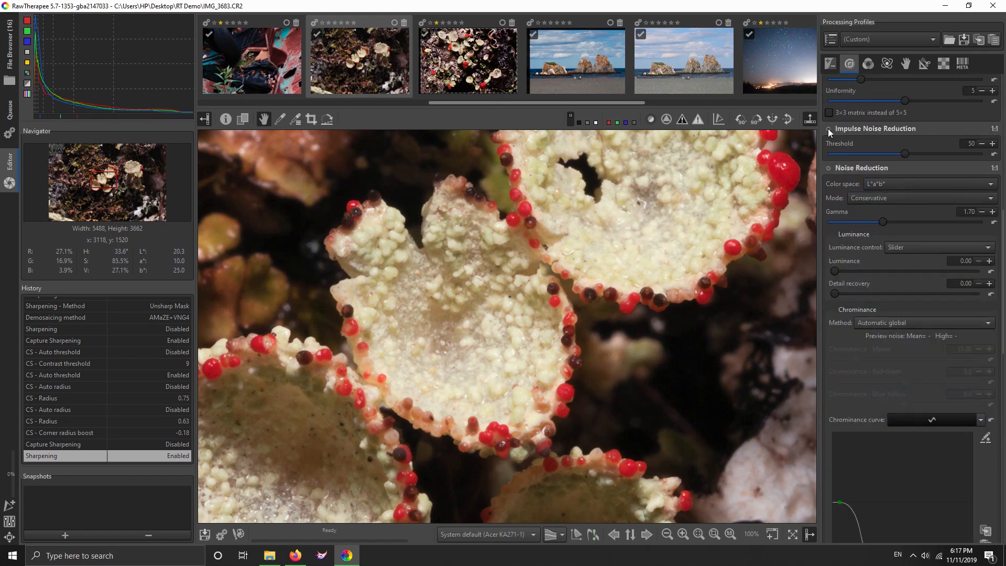
{"action": "left_click", "coordinate": [943, 63]}
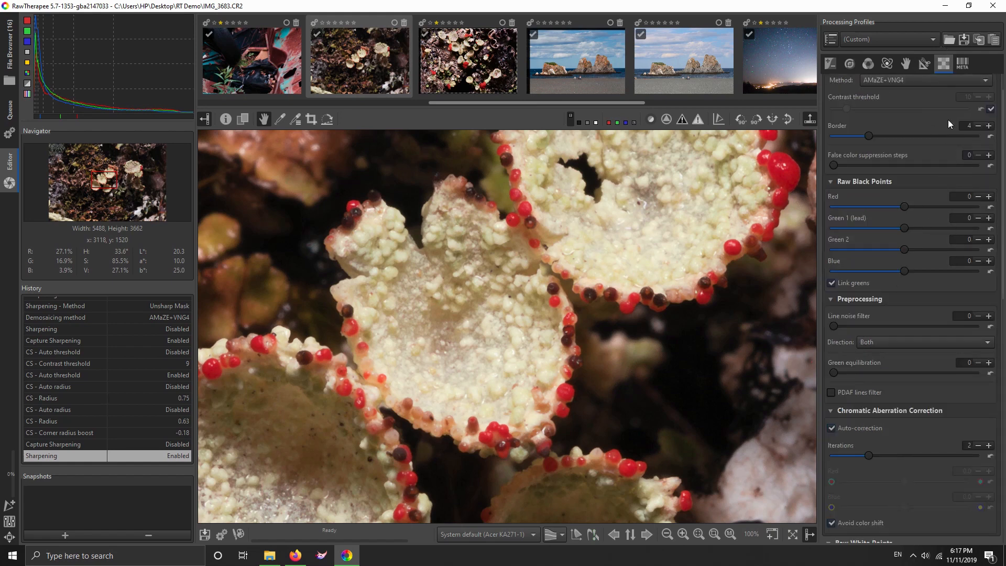
{"action": "scroll", "scroll_direction": "down", "scroll_amount": 3}
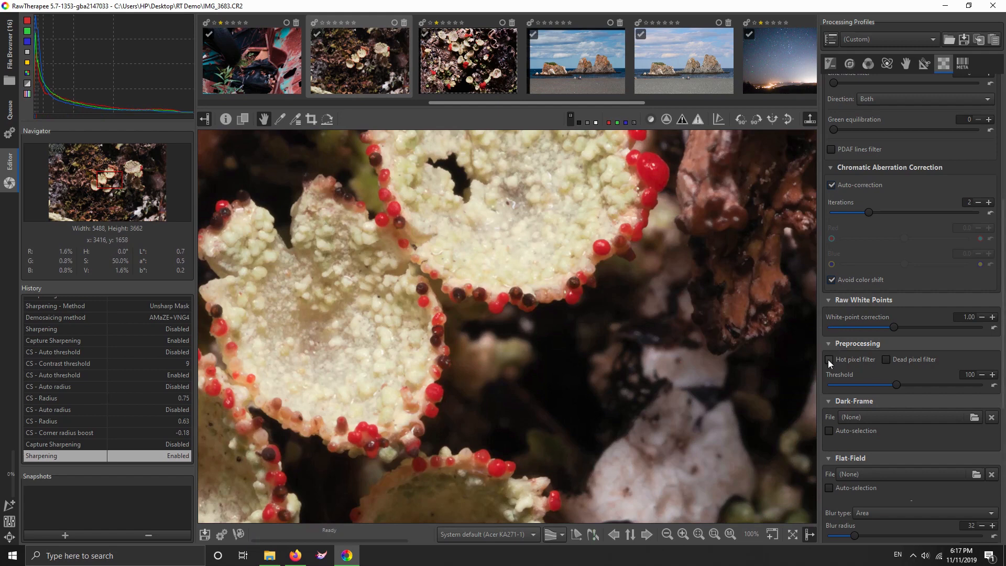
{"action": "left_click", "coordinate": [829, 360]}
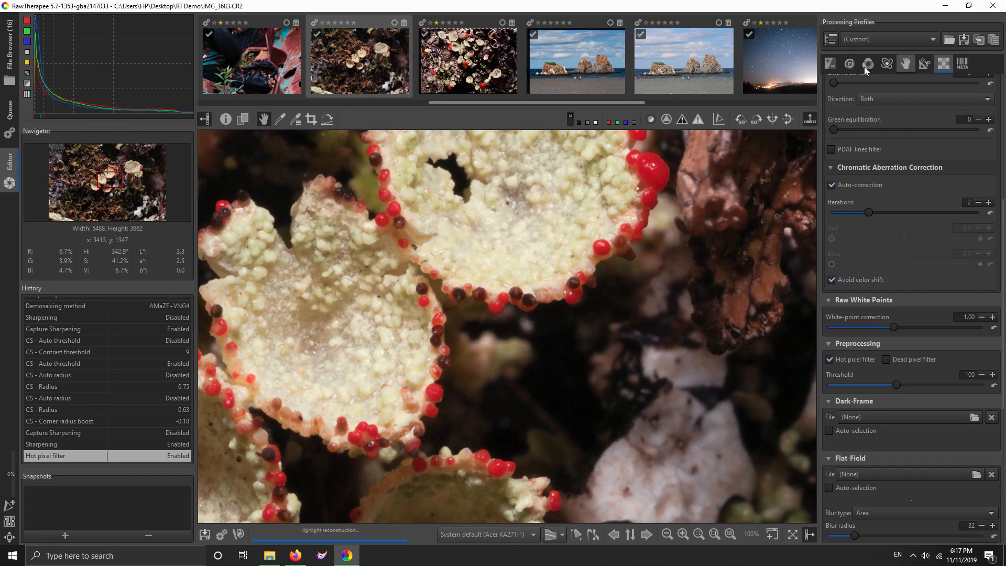
Step: Return to the Detail settings and pan the 100% preview to the lichen cup edge and dark background
{"action": "left_click", "coordinate": [849, 63]}
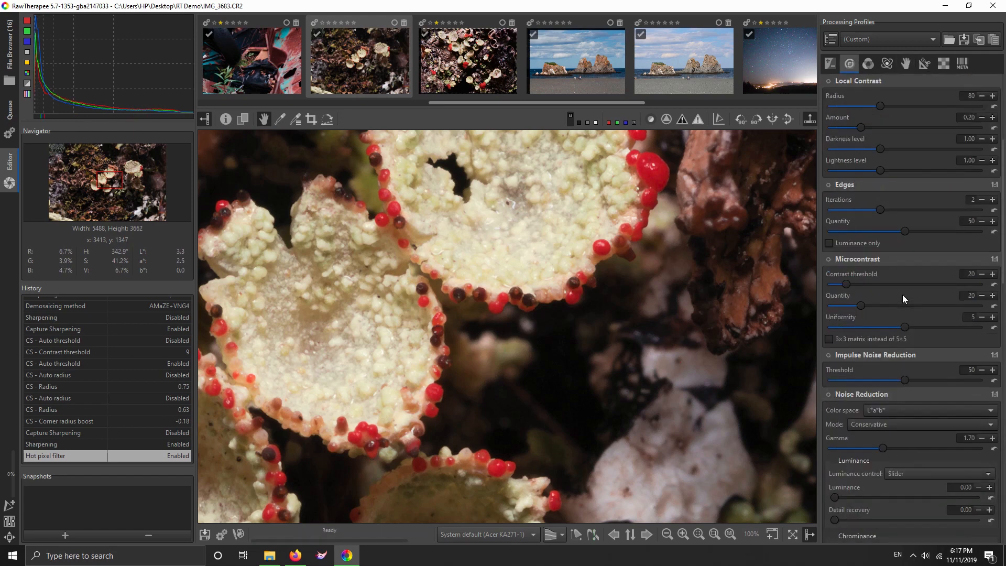
{"action": "scroll", "scroll_direction": "down", "scroll_amount": 3}
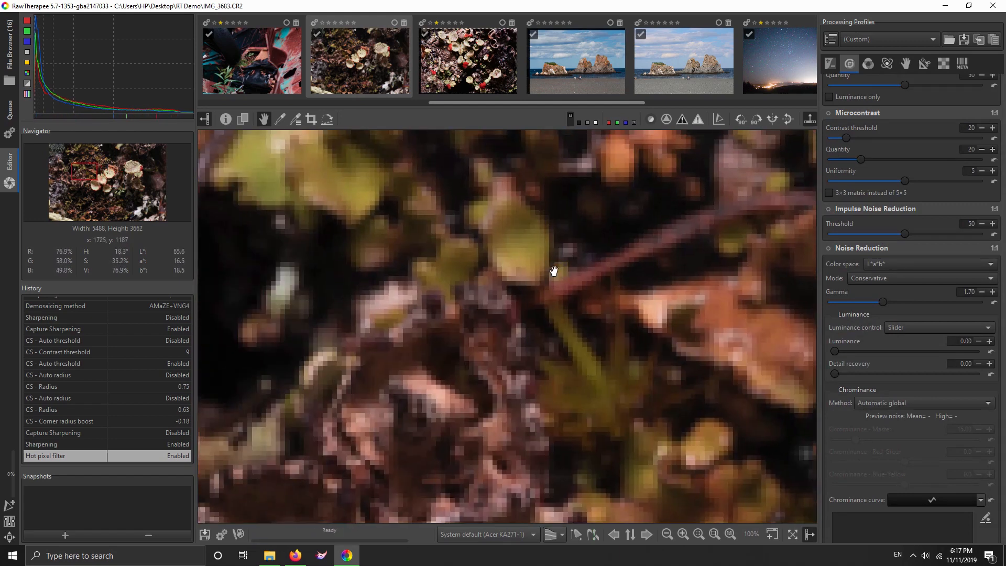
{"action": "left_click_drag", "start_coordinate": [554, 269], "coordinate": [611, 301]}
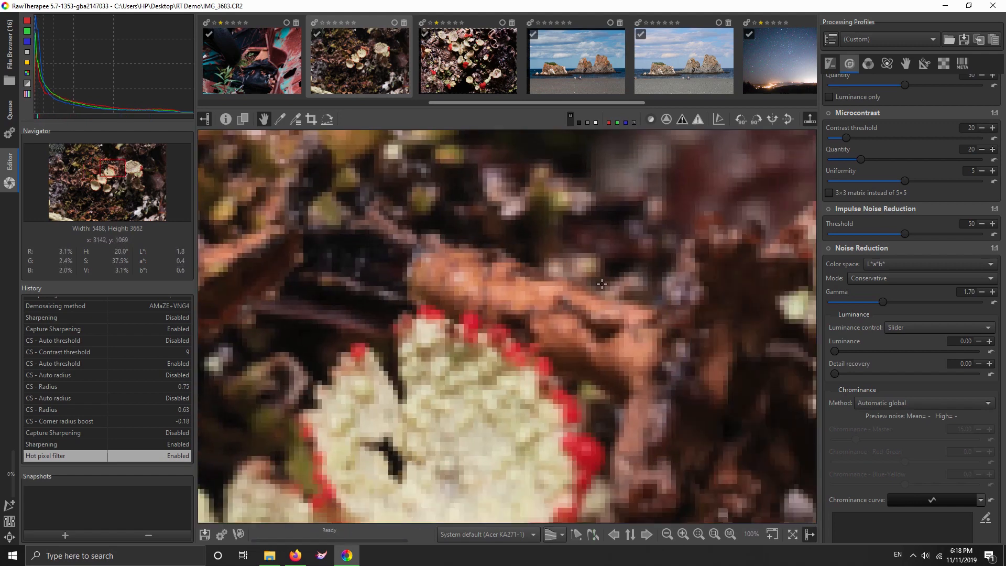
{"action": "left_click_drag", "start_coordinate": [601, 284], "coordinate": [725, 313]}
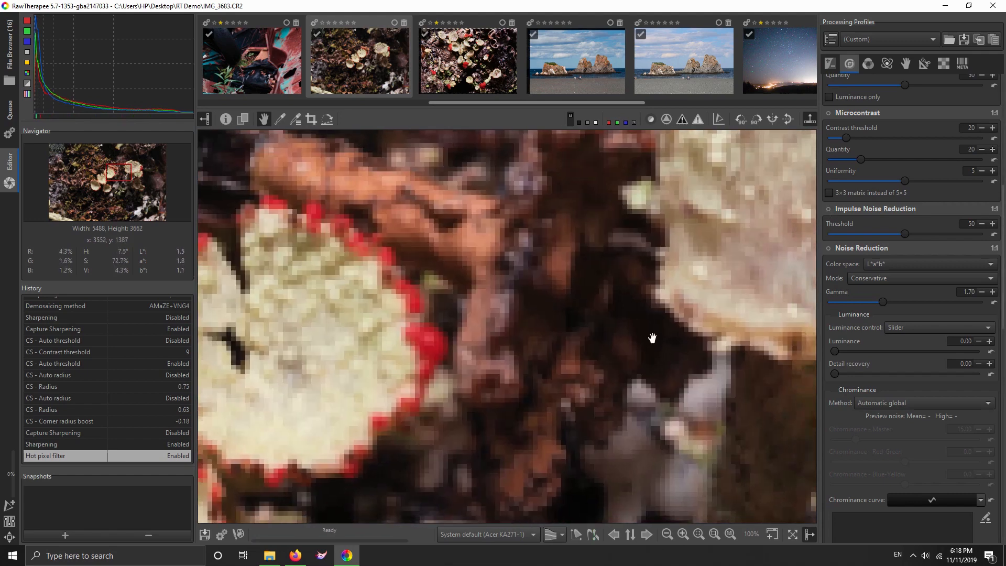
{"action": "left_click_drag", "start_coordinate": [651, 339], "coordinate": [664, 391]}
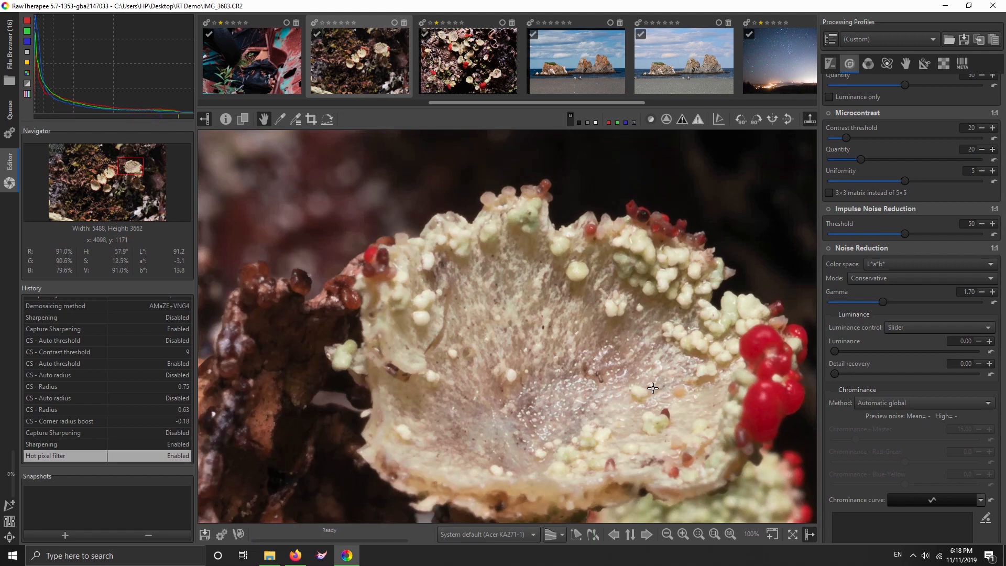
{"action": "left_click_drag", "start_coordinate": [653, 387], "coordinate": [627, 379]}
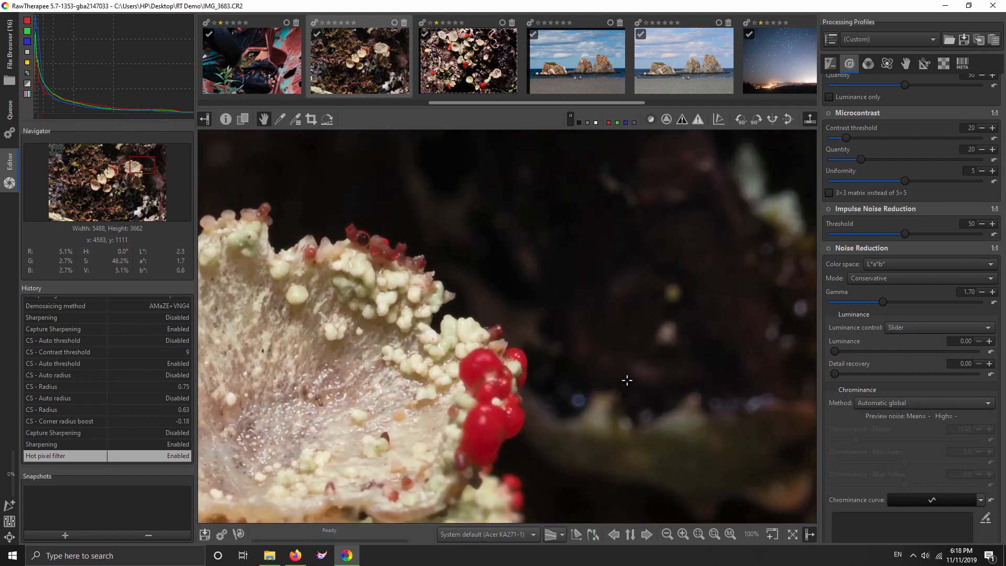
{"action": "mouse_move", "coordinate": [614, 306]}
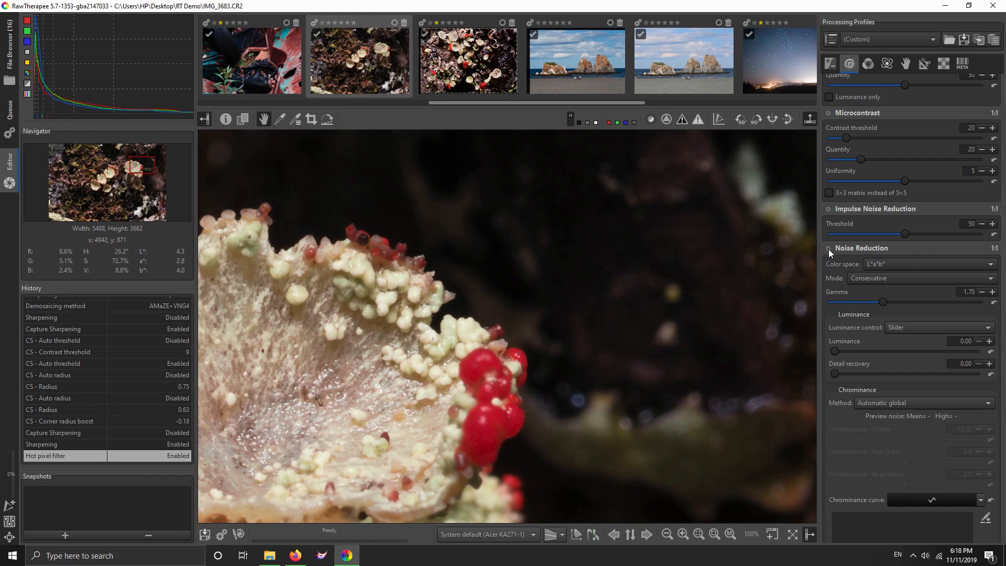
Step: Switch the Noise Reduction tool on
{"action": "left_click", "coordinate": [827, 247]}
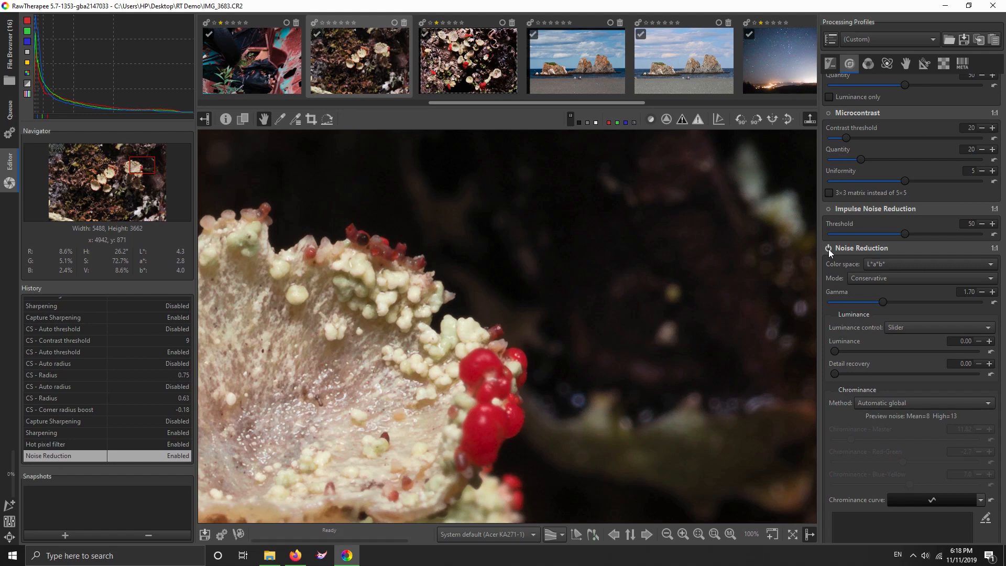
{"action": "mouse_move", "coordinate": [696, 284]}
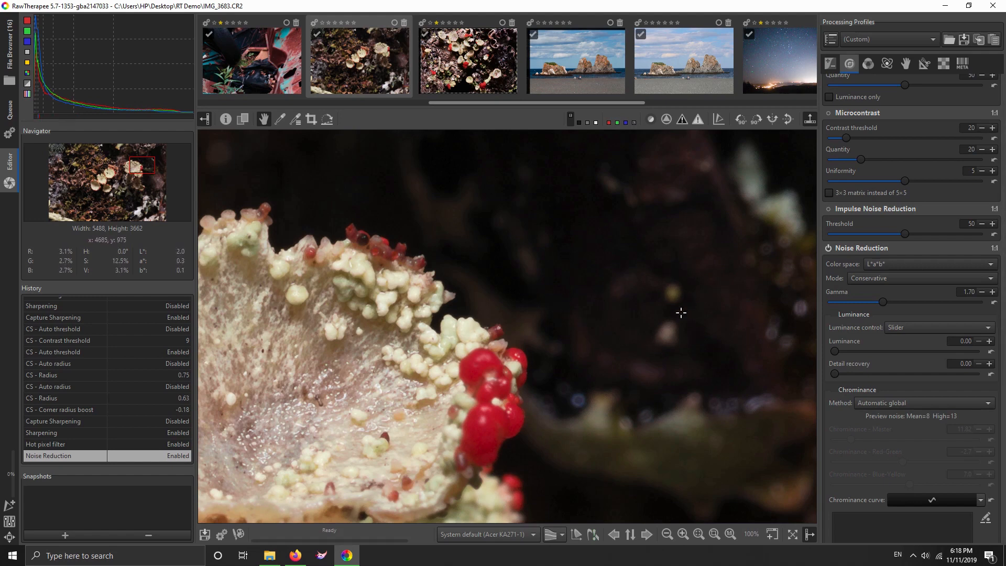
{"action": "mouse_move", "coordinate": [737, 327]}
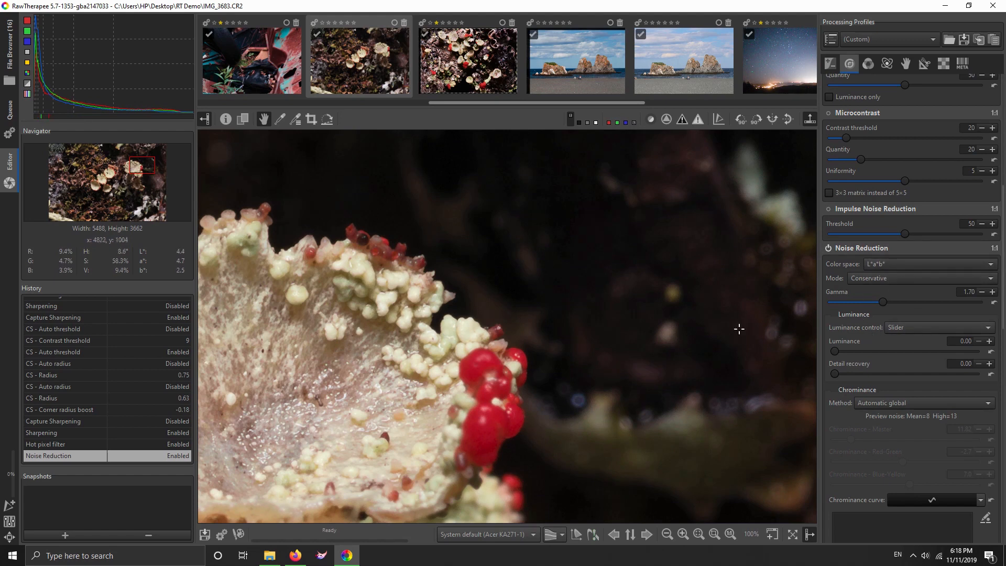
{"action": "mouse_move", "coordinate": [874, 368]}
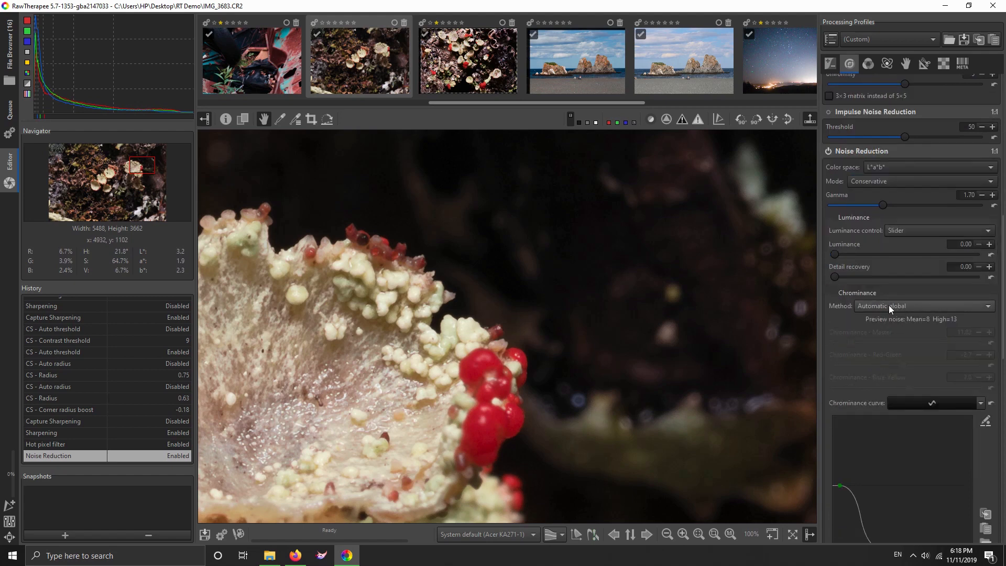
Step: Set the chrominance method to Manual and raise the left end of the chrominance curve
{"action": "left_click", "coordinate": [924, 306]}
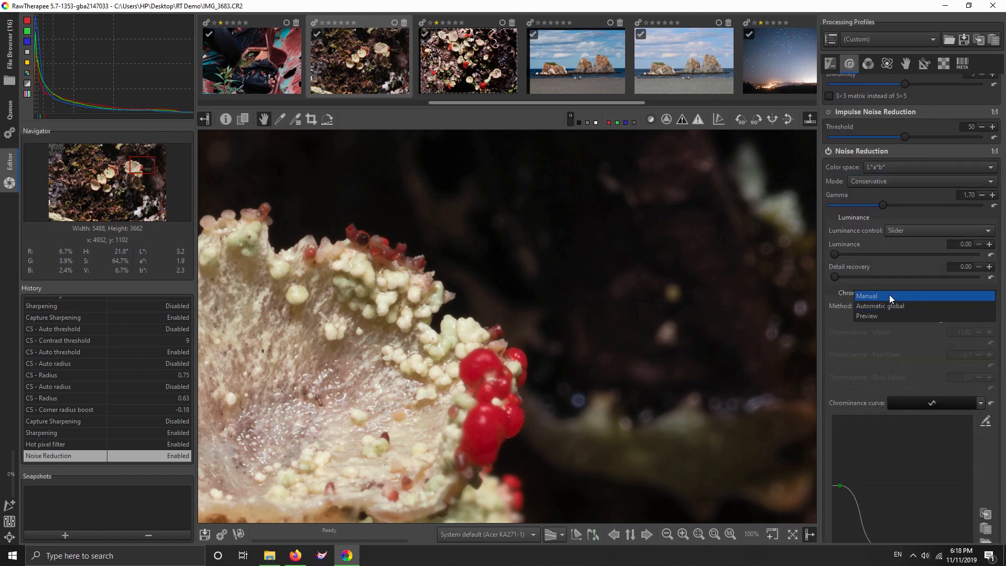
{"action": "left_click", "coordinate": [867, 295]}
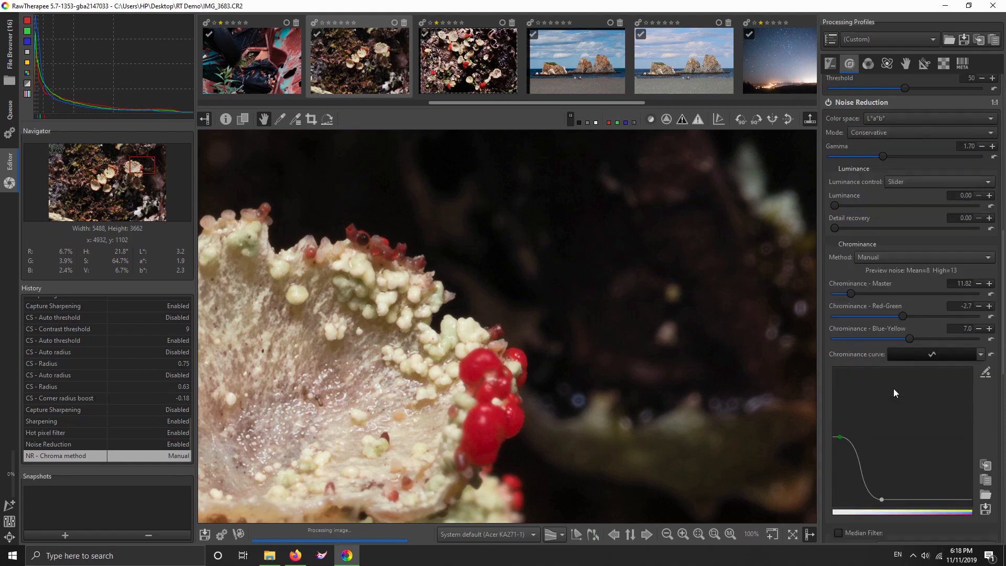
{"action": "scroll", "scroll_direction": "down", "scroll_amount": 3}
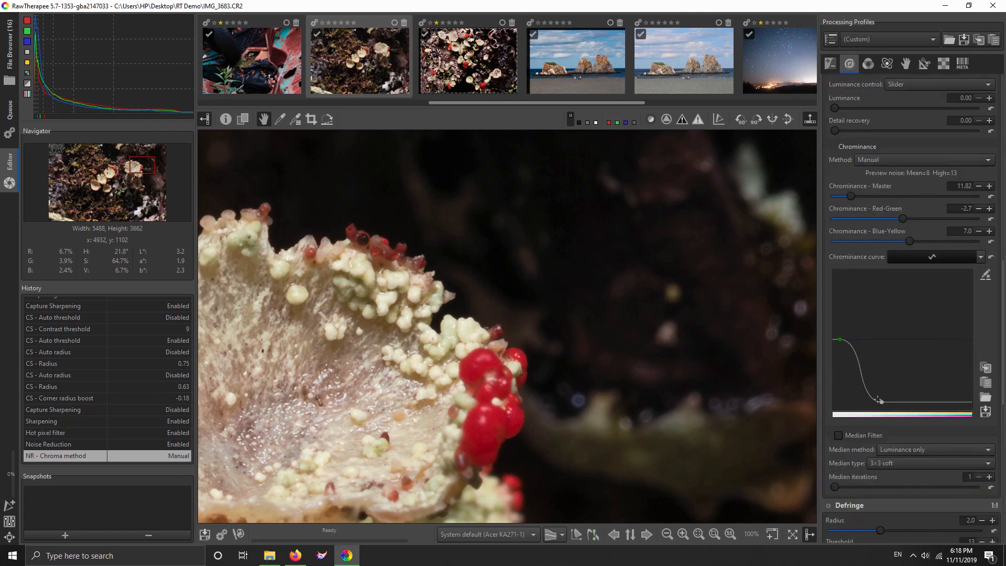
{"action": "left_click", "coordinate": [876, 402]}
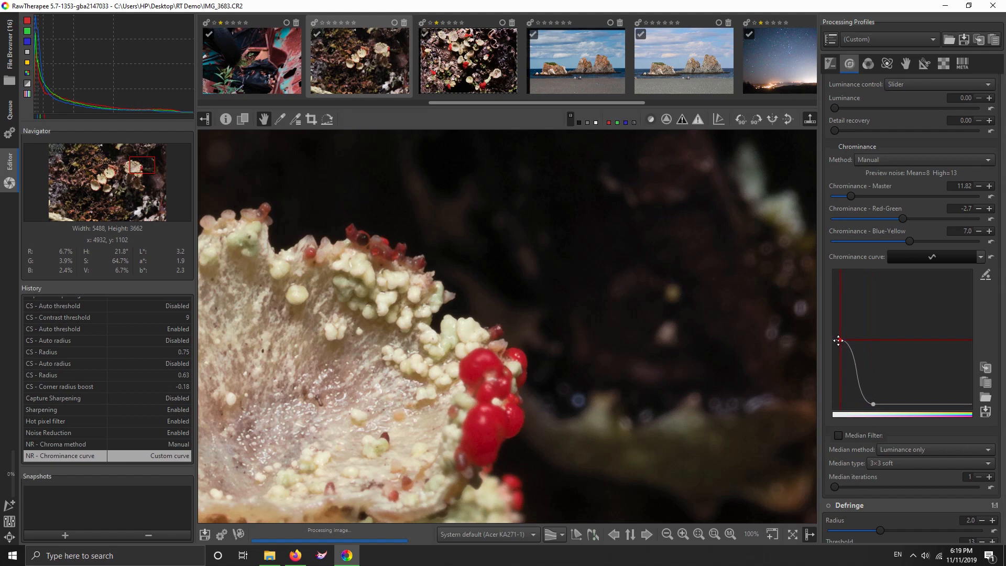
{"action": "left_click_drag", "start_coordinate": [838, 341], "coordinate": [873, 403]}
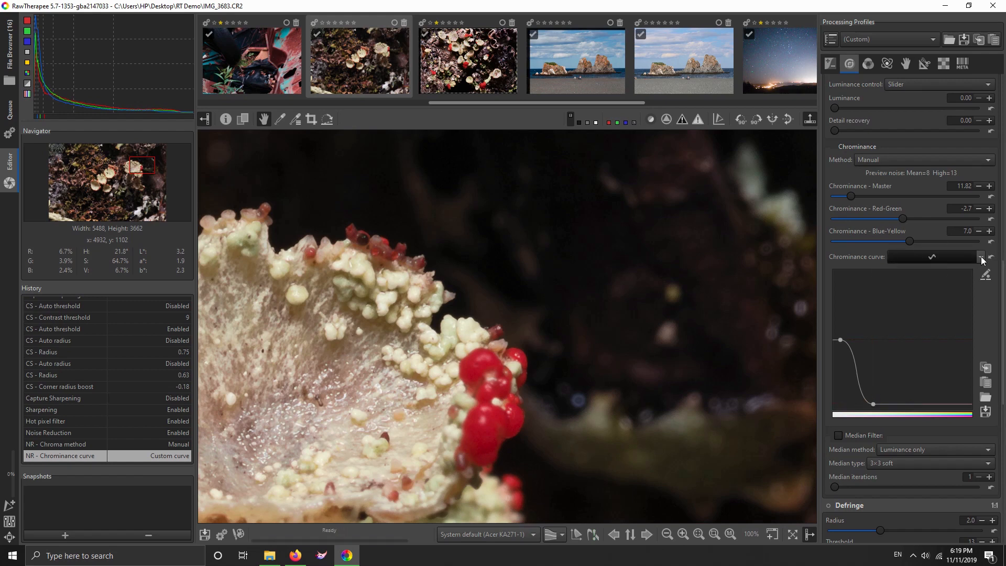
{"action": "mouse_move", "coordinate": [645, 381]}
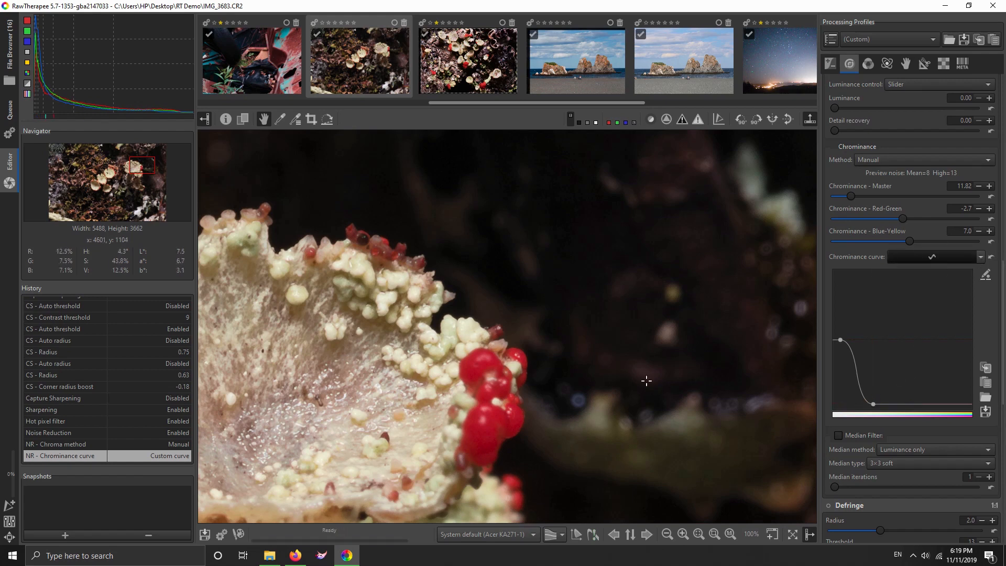
{"action": "mouse_move", "coordinate": [561, 226]}
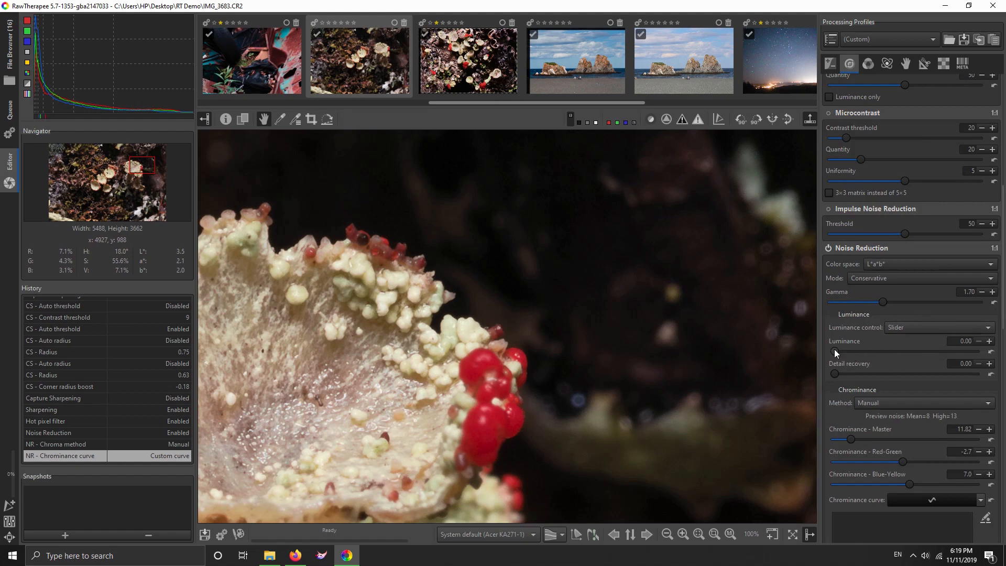
Step: Raise the Luminance noise reduction slider to about 25
{"action": "left_click_drag", "start_coordinate": [834, 352], "coordinate": [848, 352]}
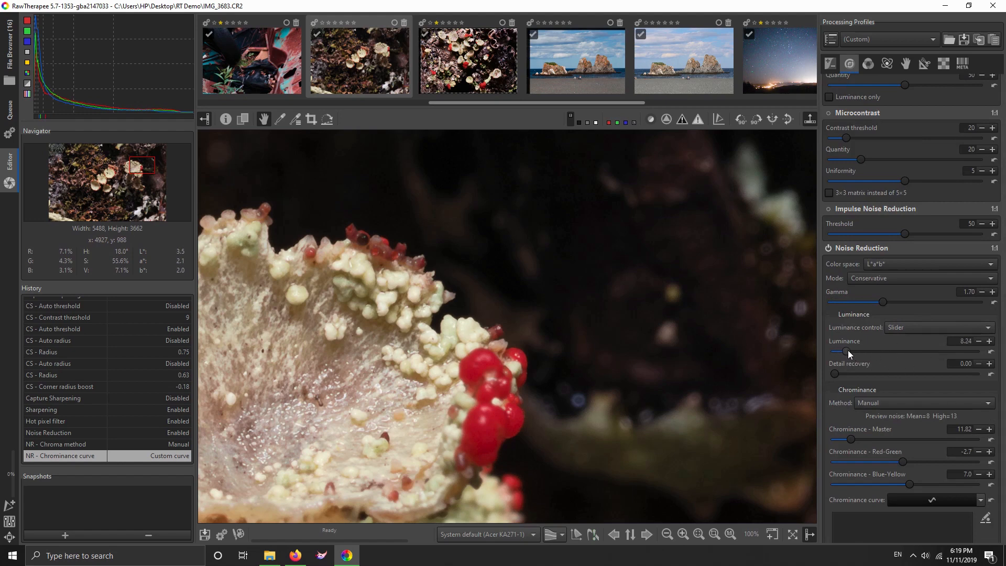
{"action": "left_click_drag", "start_coordinate": [842, 353], "coordinate": [856, 352]}
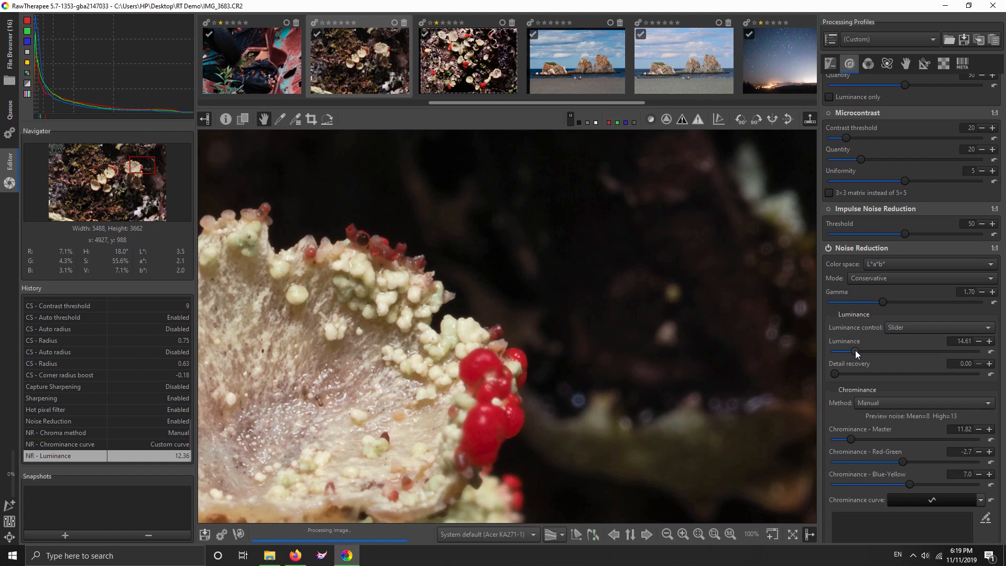
{"action": "left_click_drag", "start_coordinate": [851, 351], "coordinate": [863, 351]}
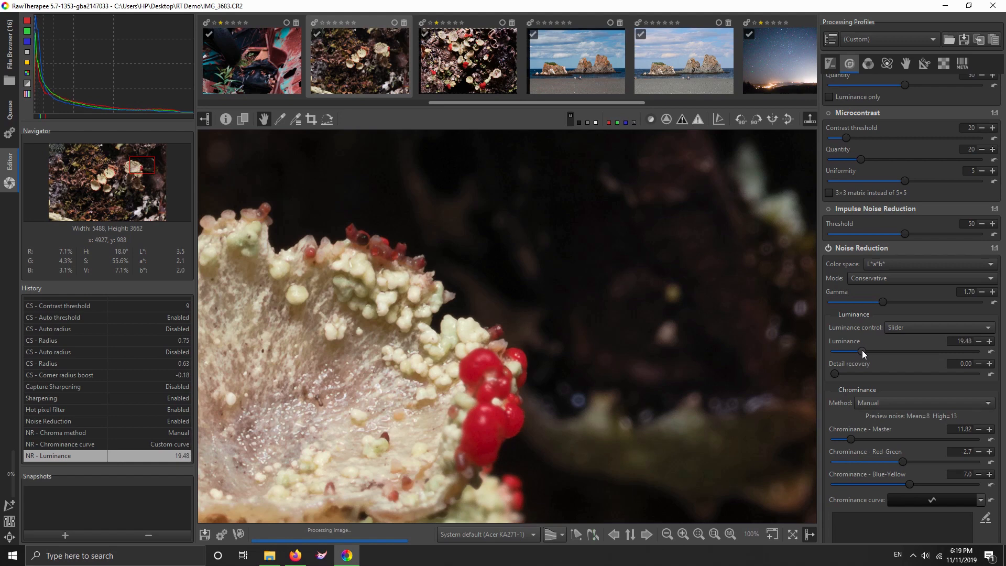
{"action": "left_click_drag", "start_coordinate": [862, 352], "coordinate": [868, 352]}
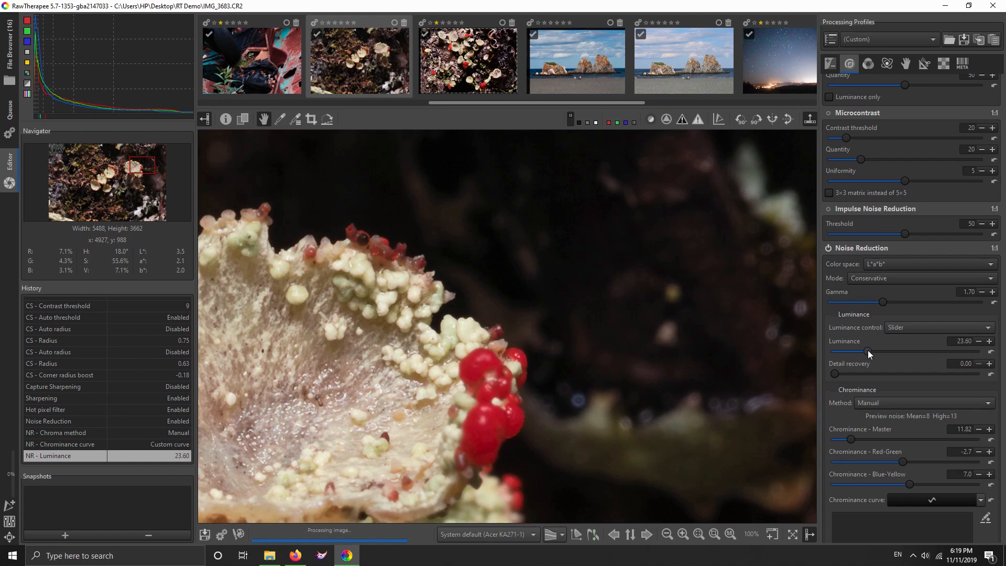
{"action": "left_click_drag", "start_coordinate": [868, 351], "coordinate": [872, 351]}
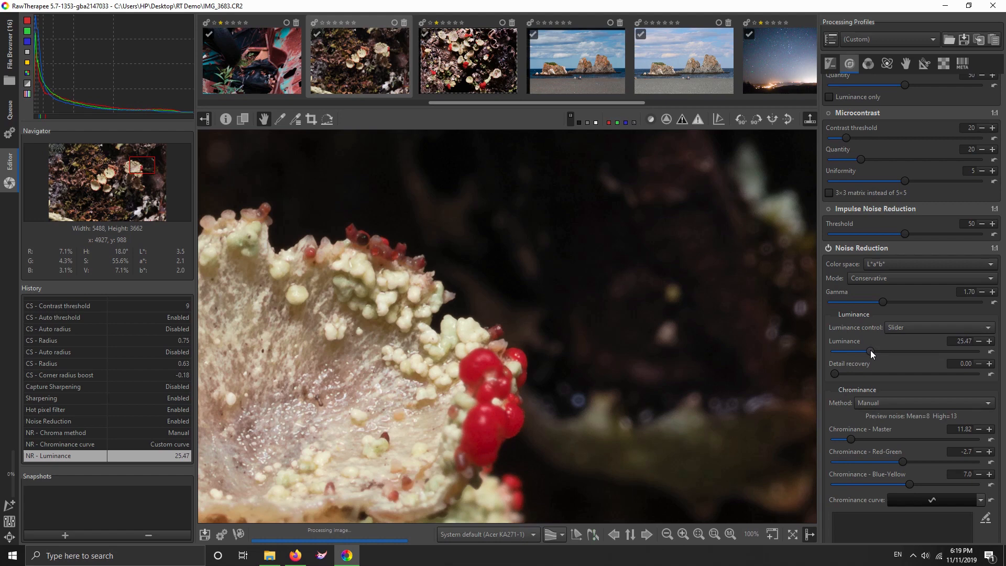
{"action": "left_click_drag", "start_coordinate": [871, 351], "coordinate": [862, 351]}
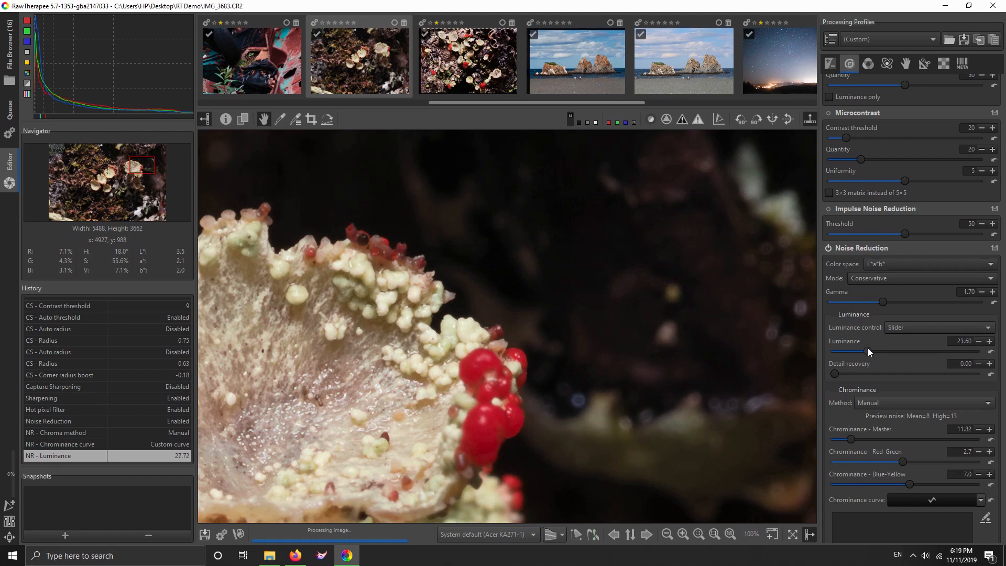
{"action": "left_click_drag", "start_coordinate": [850, 351], "coordinate": [859, 351]}
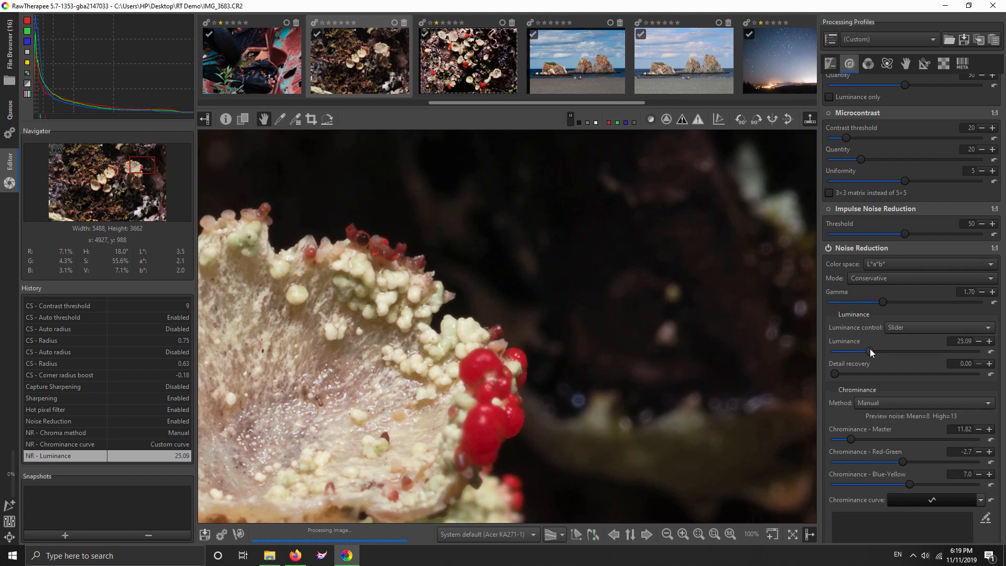
Step: Raise Detail recovery to about 25
{"action": "left_click_drag", "start_coordinate": [834, 373], "coordinate": [851, 373]}
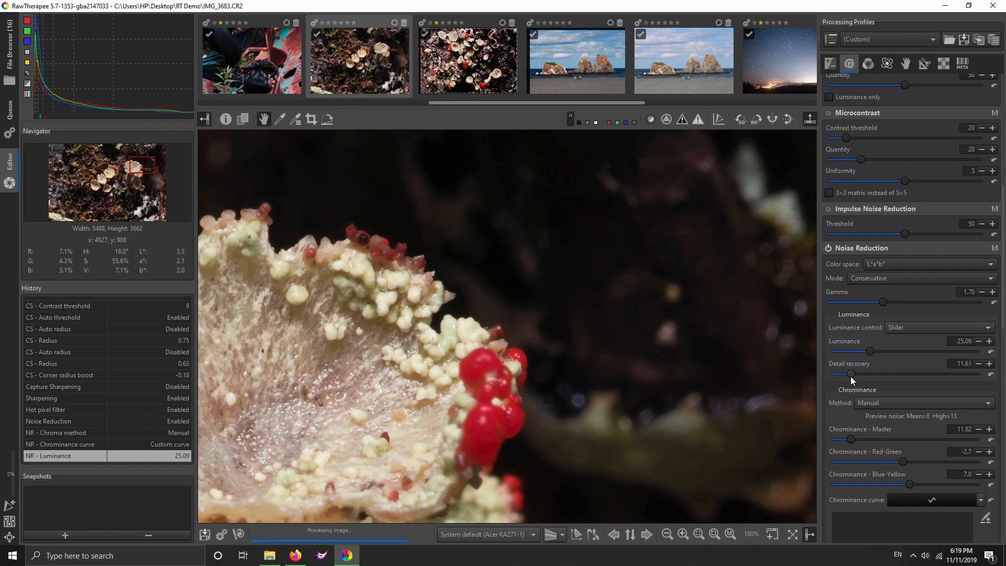
{"action": "left_click_drag", "start_coordinate": [852, 374], "coordinate": [868, 374]}
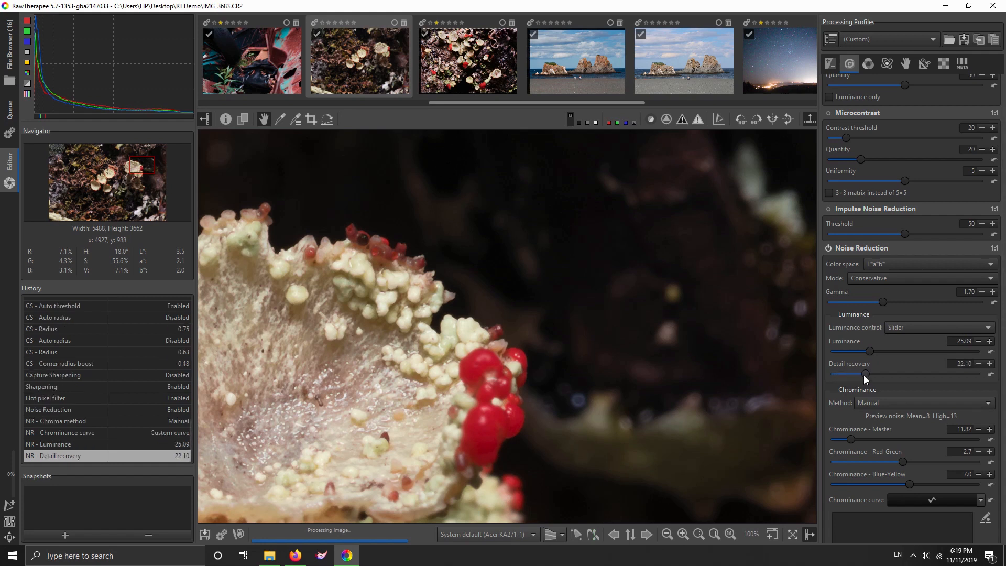
{"action": "left_click_drag", "start_coordinate": [867, 374], "coordinate": [868, 374]}
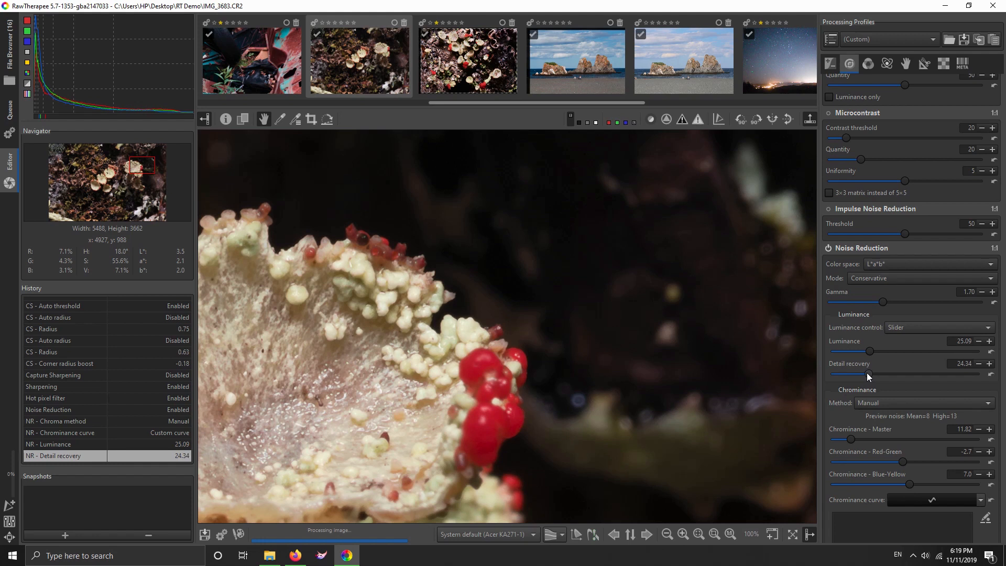
{"action": "left_click_drag", "start_coordinate": [865, 375], "coordinate": [869, 375]}
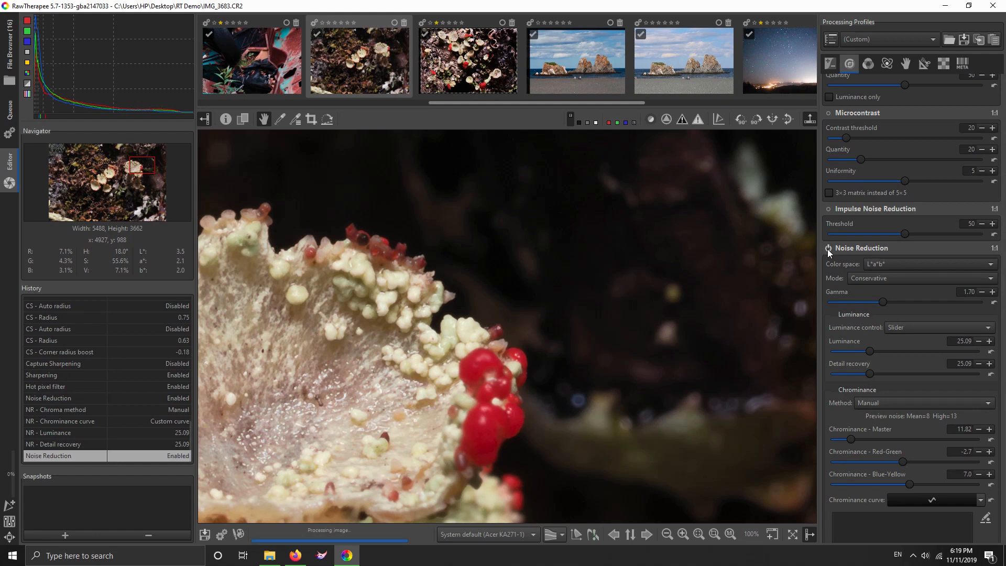
{"action": "left_click", "coordinate": [828, 247]}
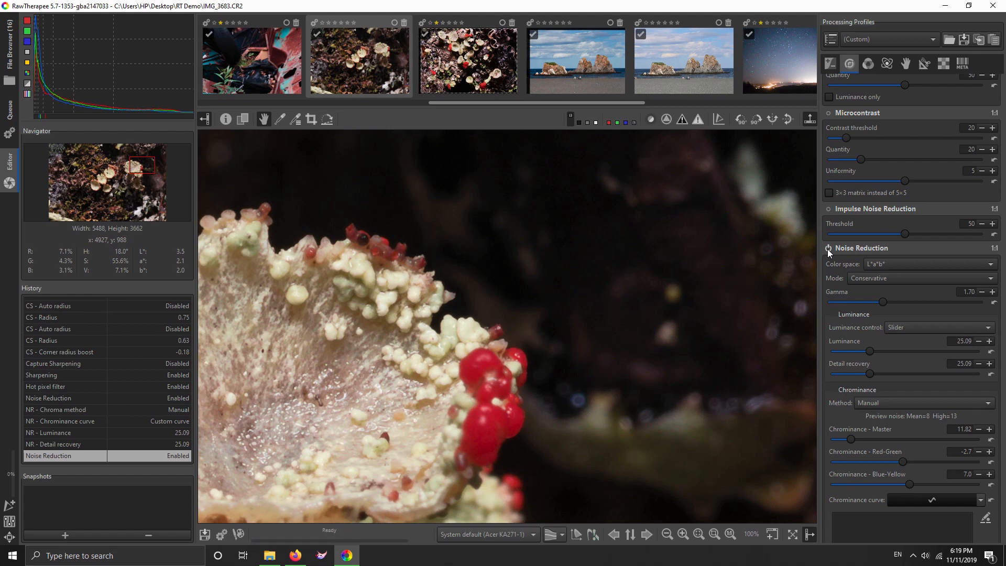
{"action": "left_click", "coordinate": [828, 248]}
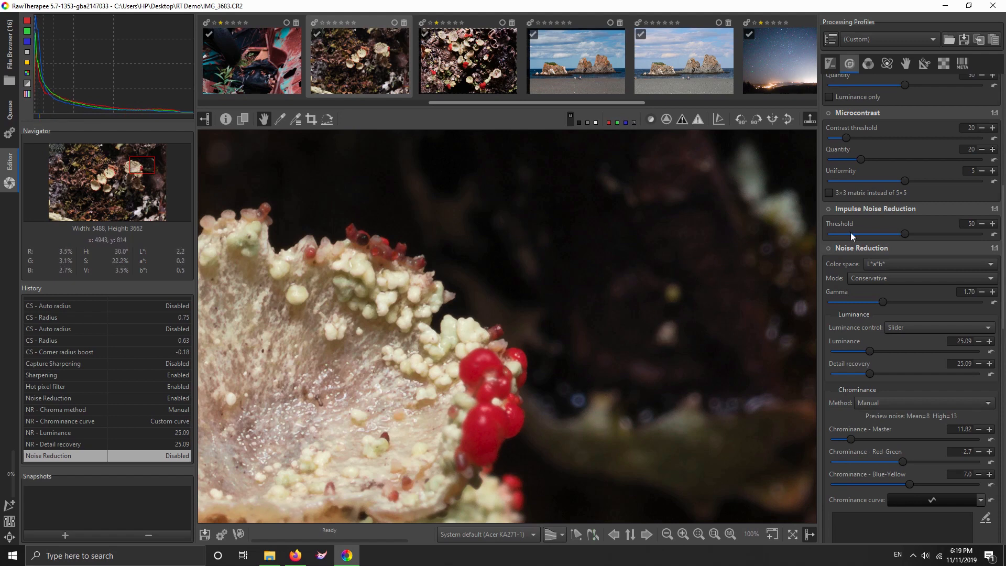
{"action": "left_click", "coordinate": [829, 247]}
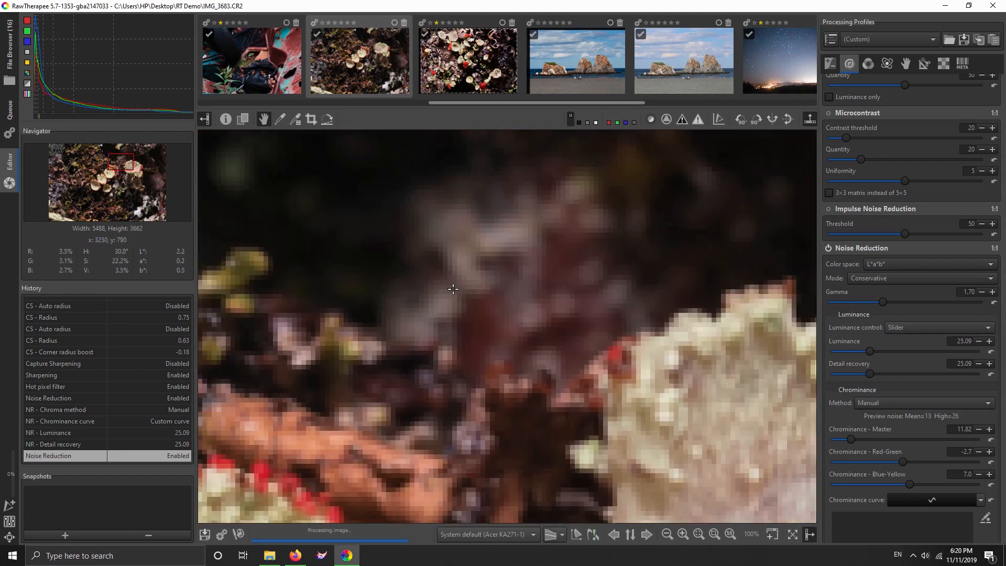
{"action": "mouse_move", "coordinate": [524, 312]}
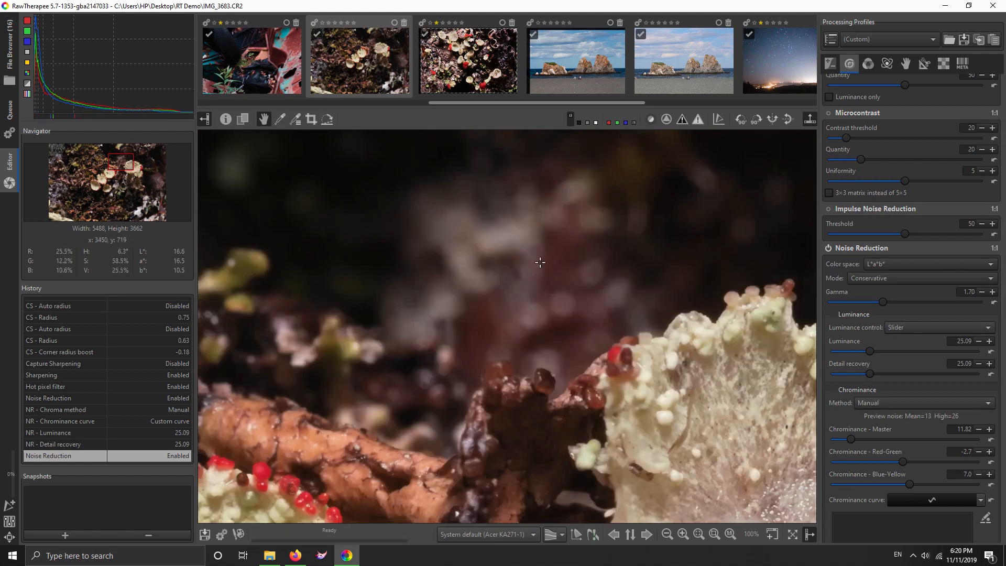
{"action": "mouse_move", "coordinate": [478, 208]}
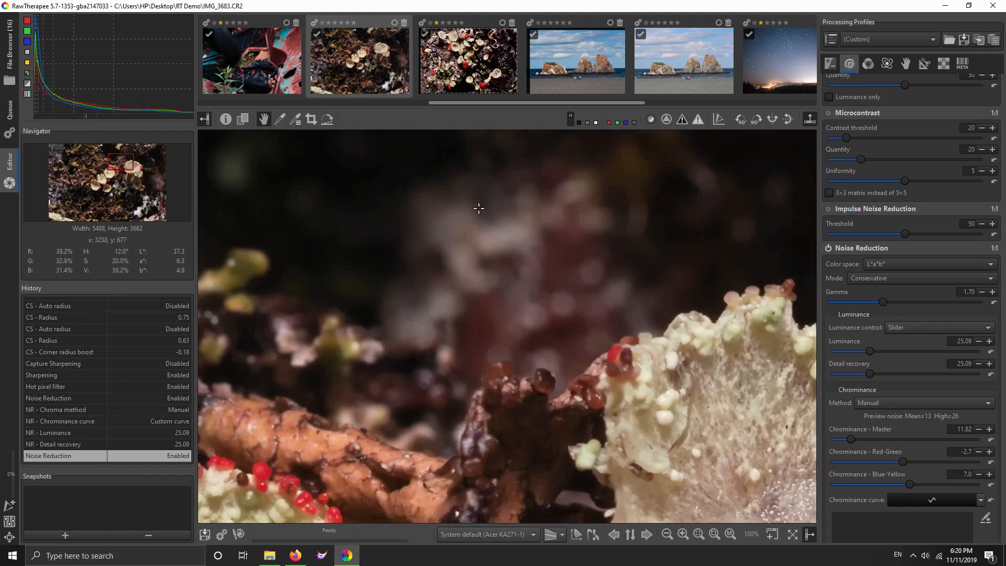
{"action": "mouse_move", "coordinate": [527, 331]}
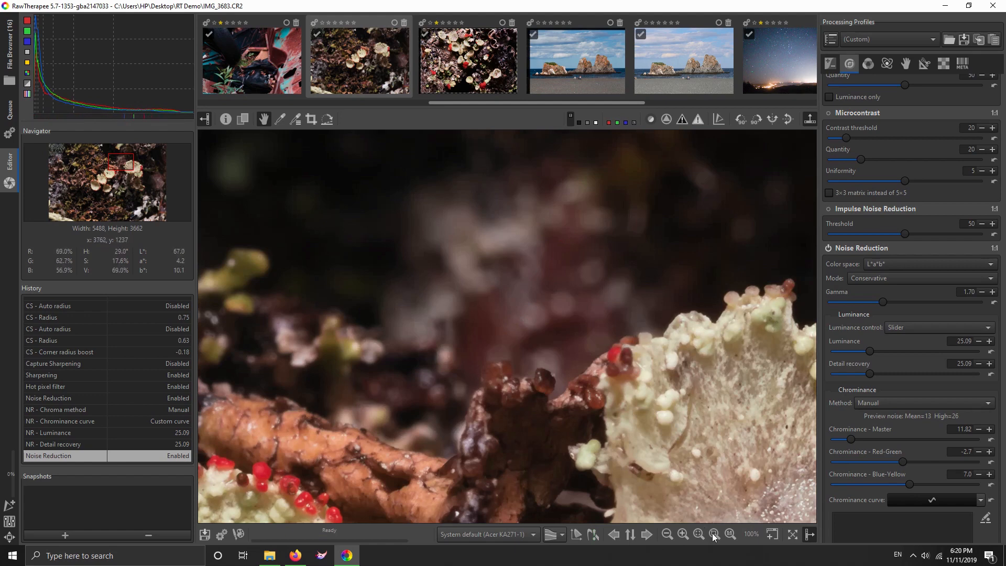
Step: Try the RGB noise reduction color space, then set it back to L*a*b*
{"action": "left_click", "coordinate": [713, 533]}
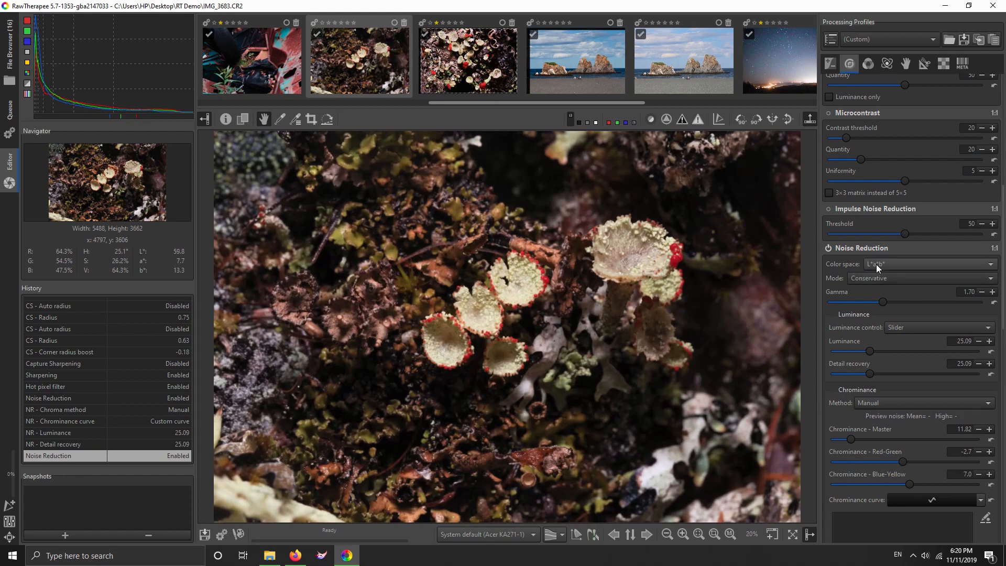
{"action": "left_click", "coordinate": [925, 264]}
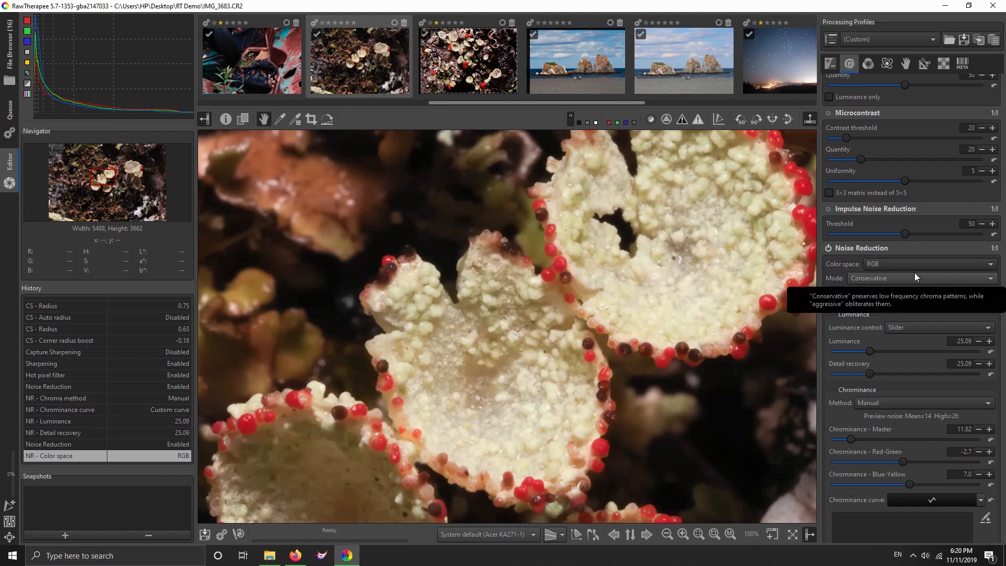
{"action": "mouse_move", "coordinate": [916, 264]}
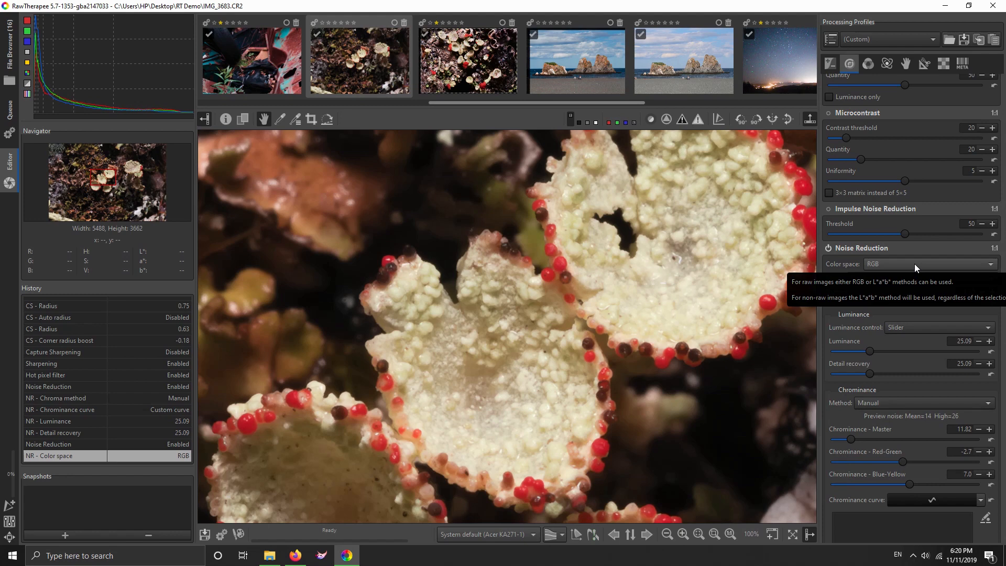
{"action": "left_click", "coordinate": [928, 264]}
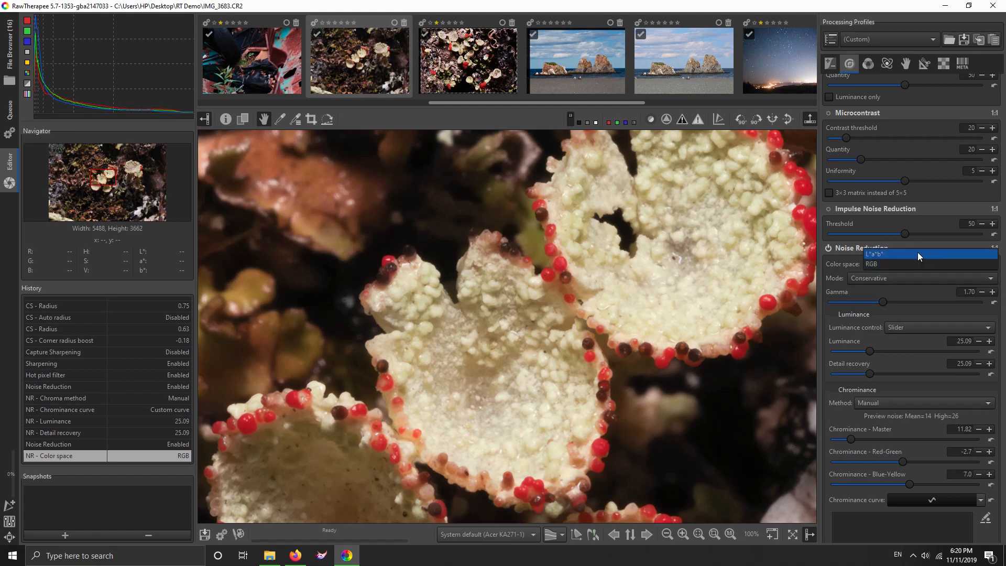
{"action": "left_click", "coordinate": [870, 253]}
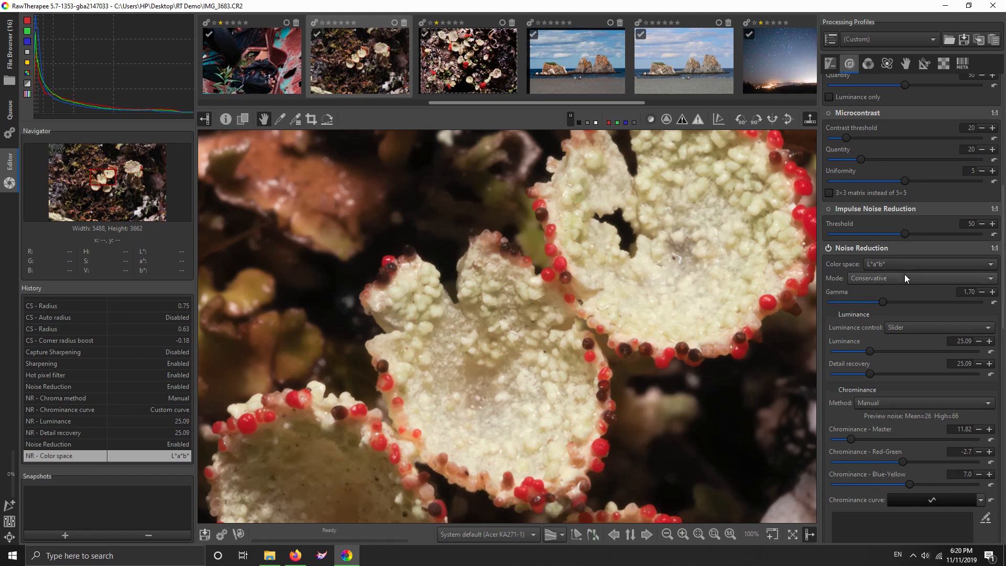
{"action": "mouse_move", "coordinate": [670, 358]}
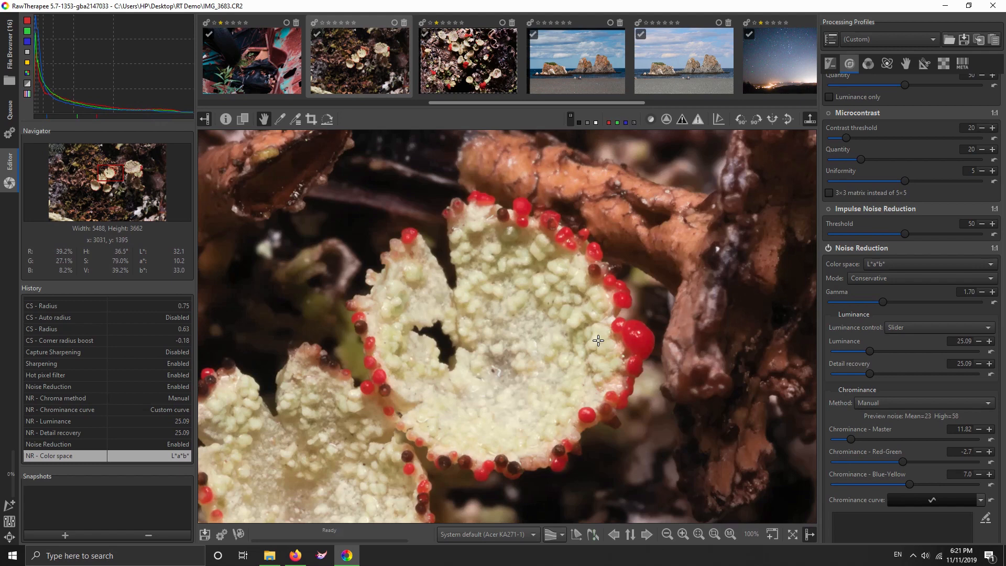
{"action": "mouse_move", "coordinate": [747, 284]}
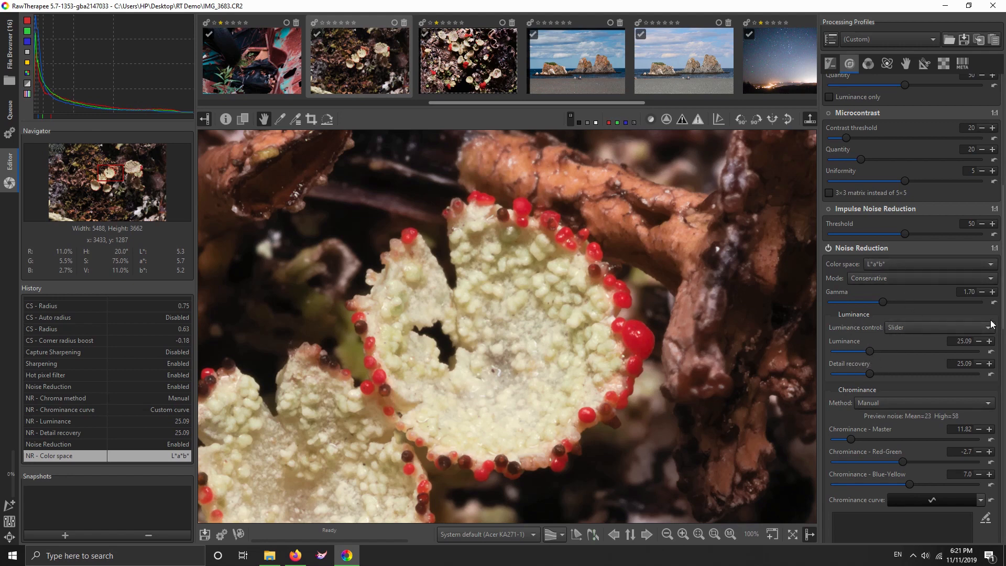
Step: Control luminance noise reduction with a curve starting high and falling to near zero
{"action": "left_click", "coordinate": [937, 327]}
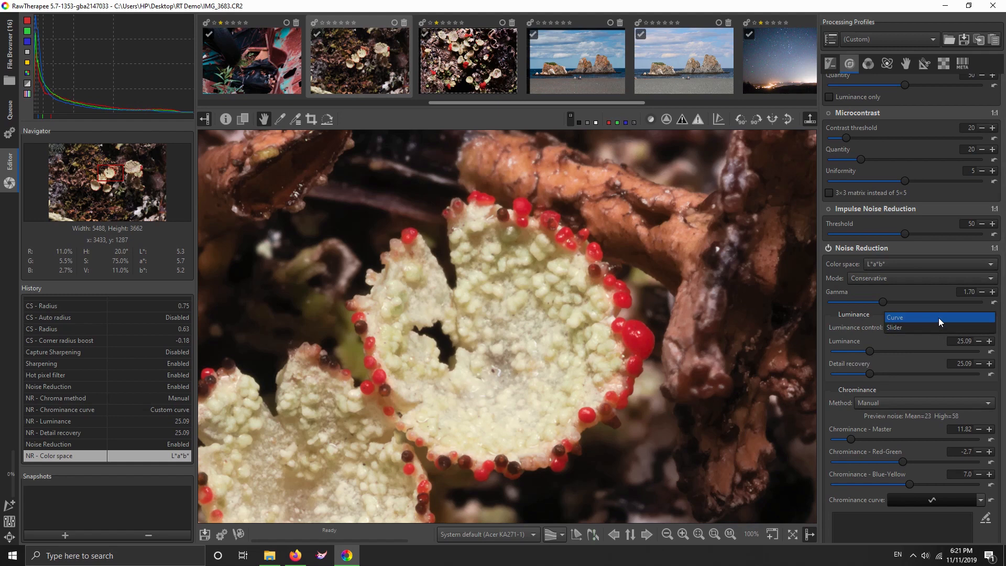
{"action": "left_click", "coordinate": [894, 317]}
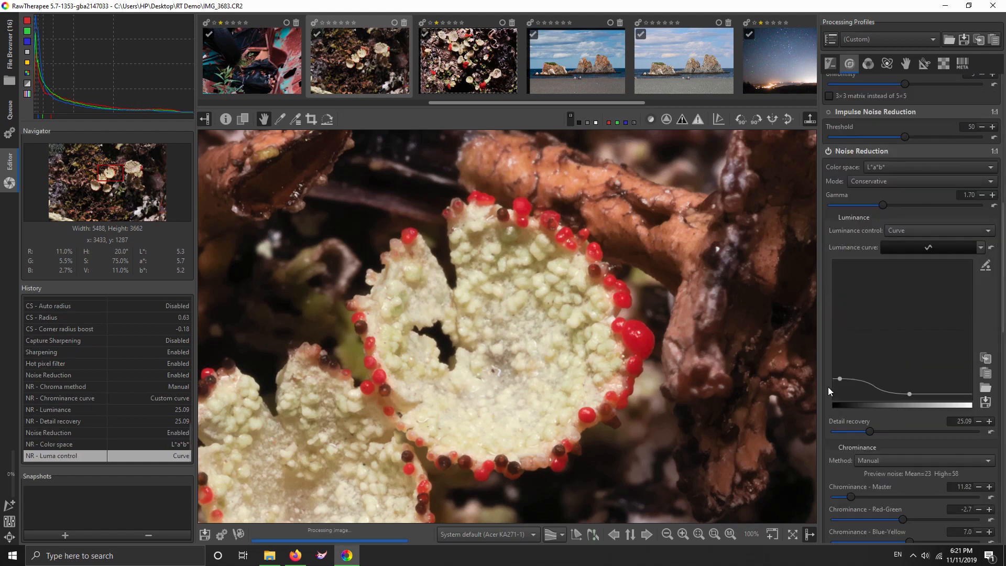
{"action": "left_click_drag", "start_coordinate": [838, 378], "coordinate": [835, 359]}
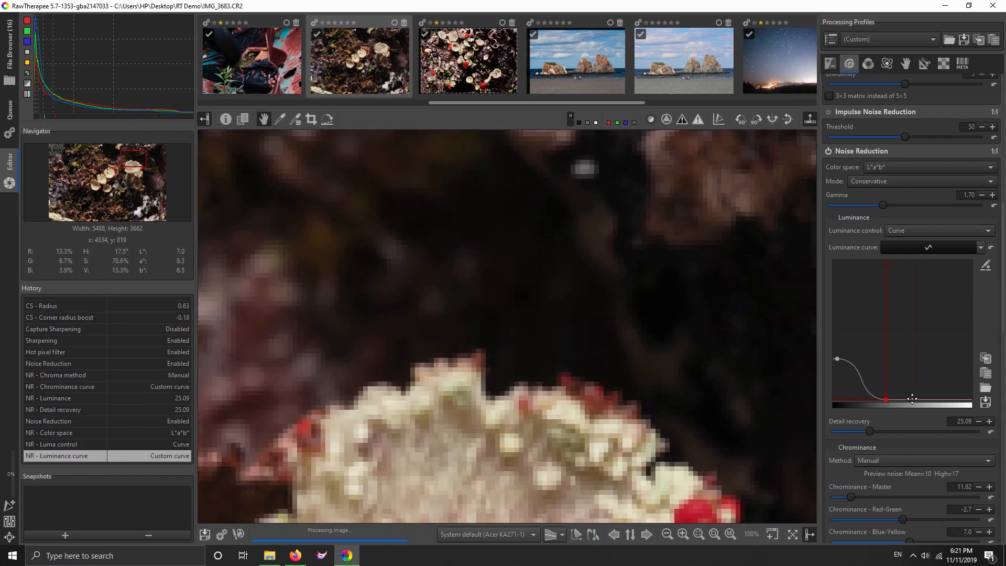
{"action": "left_click_drag", "start_coordinate": [887, 399], "coordinate": [925, 396]}
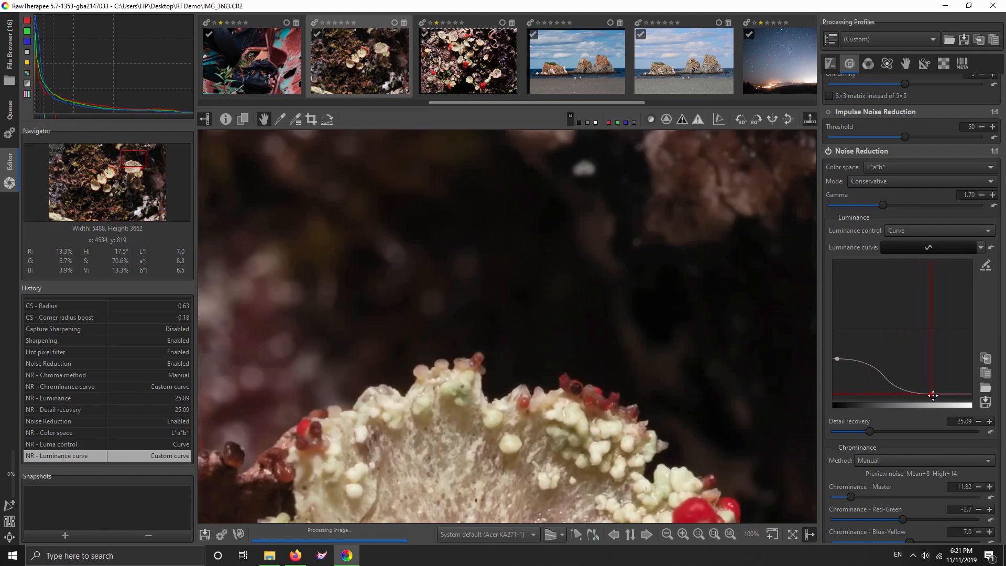
{"action": "left_click_drag", "start_coordinate": [933, 395], "coordinate": [905, 398]}
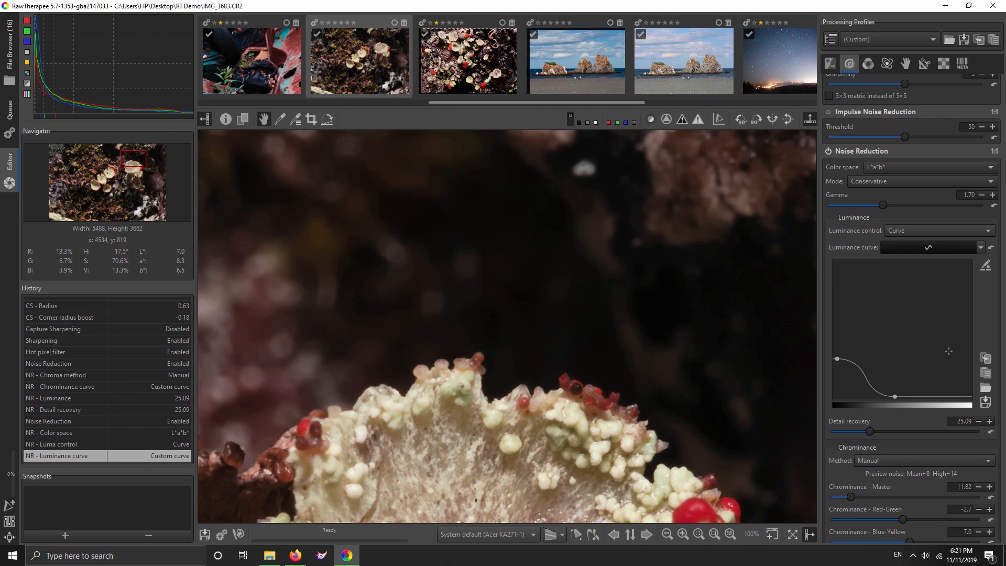
{"action": "mouse_move", "coordinate": [933, 159]}
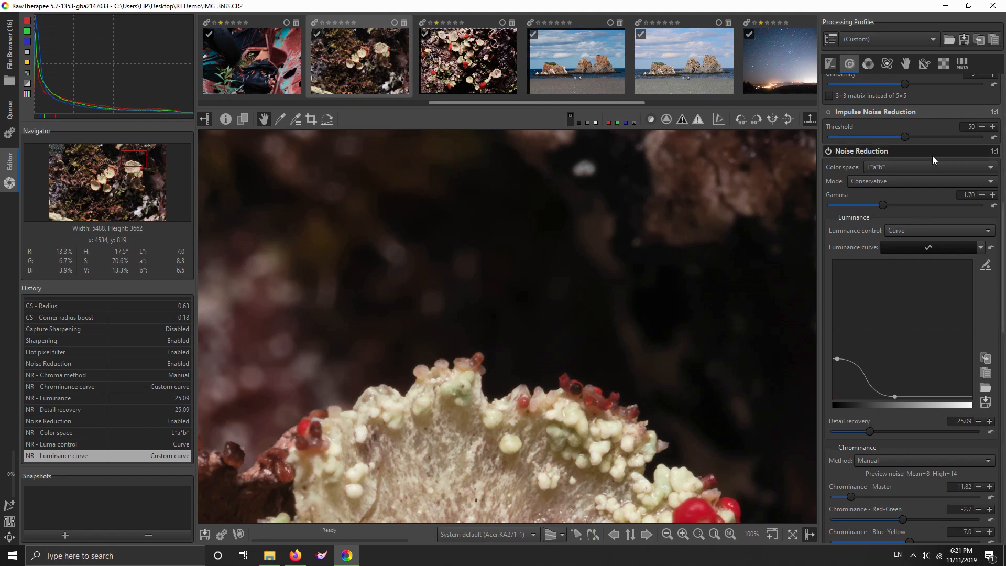
Step: Compare against slider control, then restore curve-based luminance reduction
{"action": "left_click", "coordinate": [939, 229]}
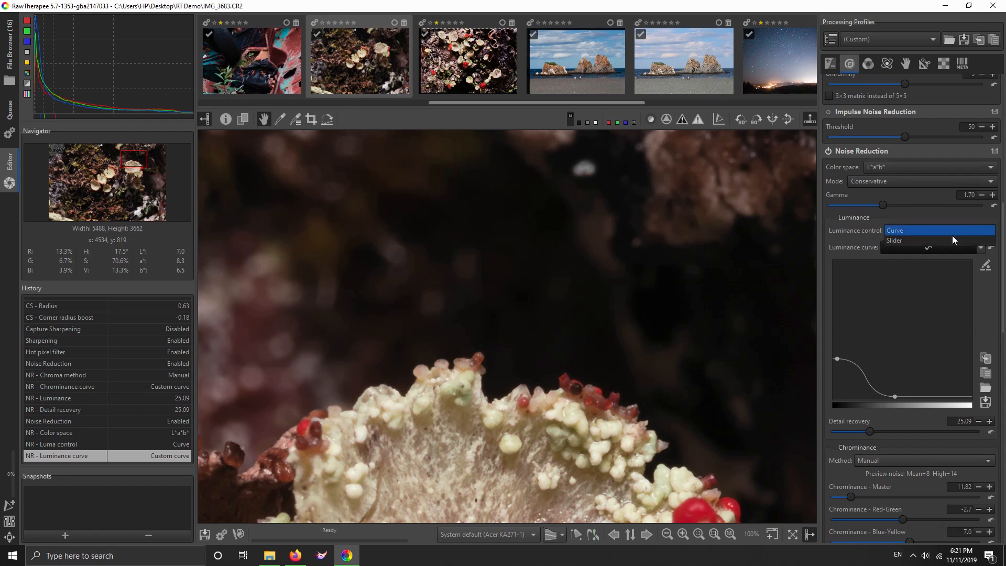
{"action": "left_click", "coordinate": [895, 240]}
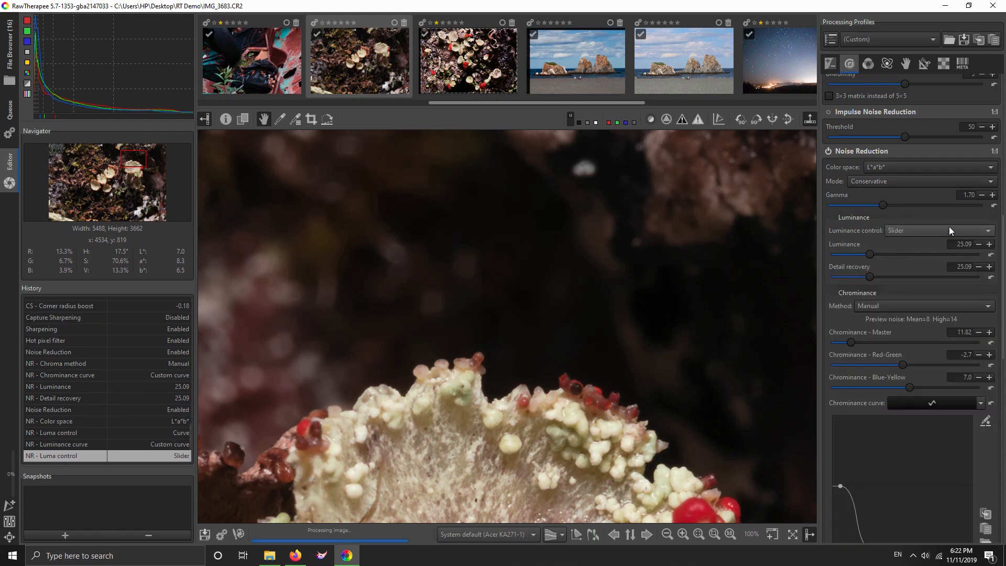
{"action": "left_click", "coordinate": [939, 230]}
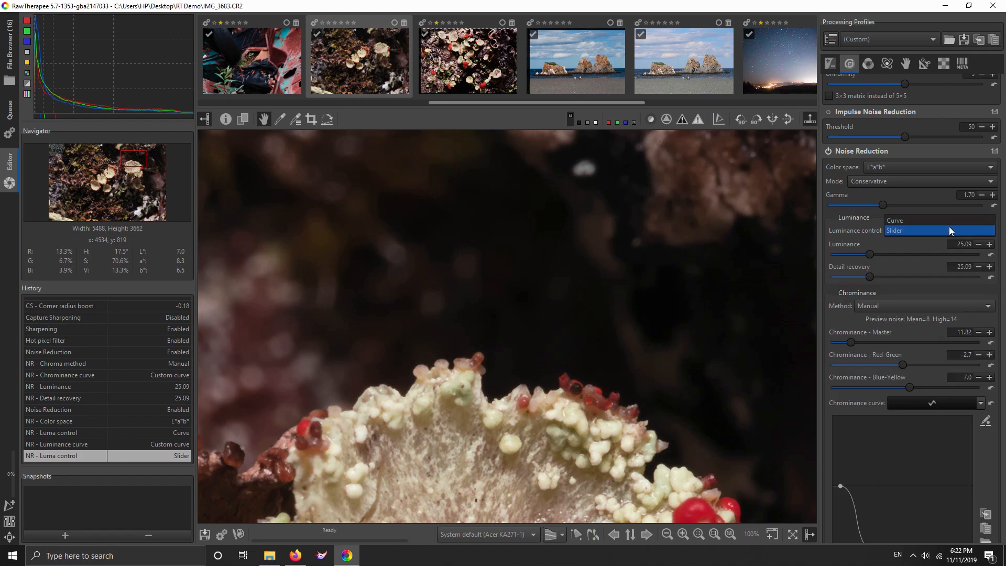
{"action": "left_click", "coordinate": [895, 220]}
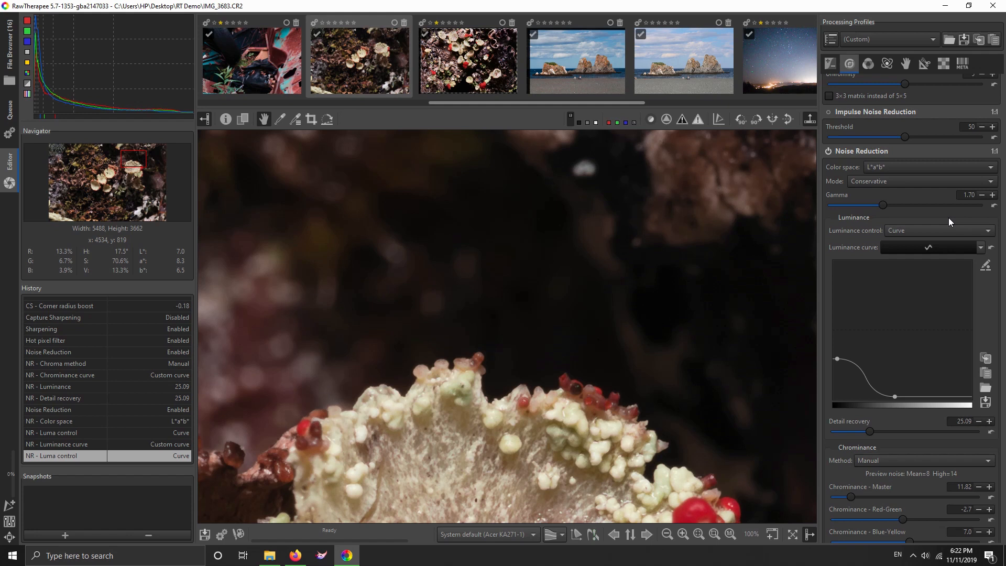
{"action": "mouse_move", "coordinate": [948, 212]}
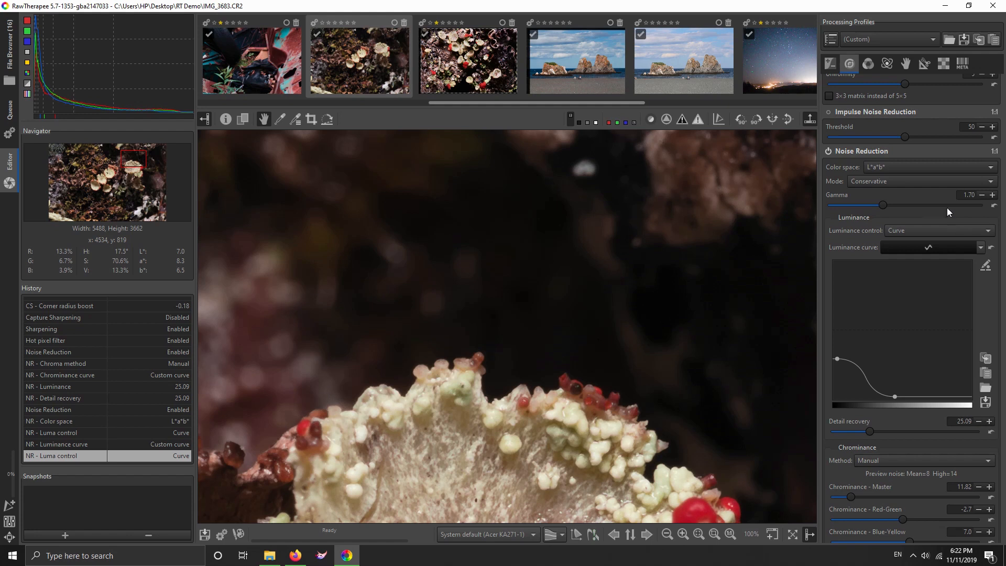
{"action": "scroll", "scroll_direction": "down", "scroll_amount": 3}
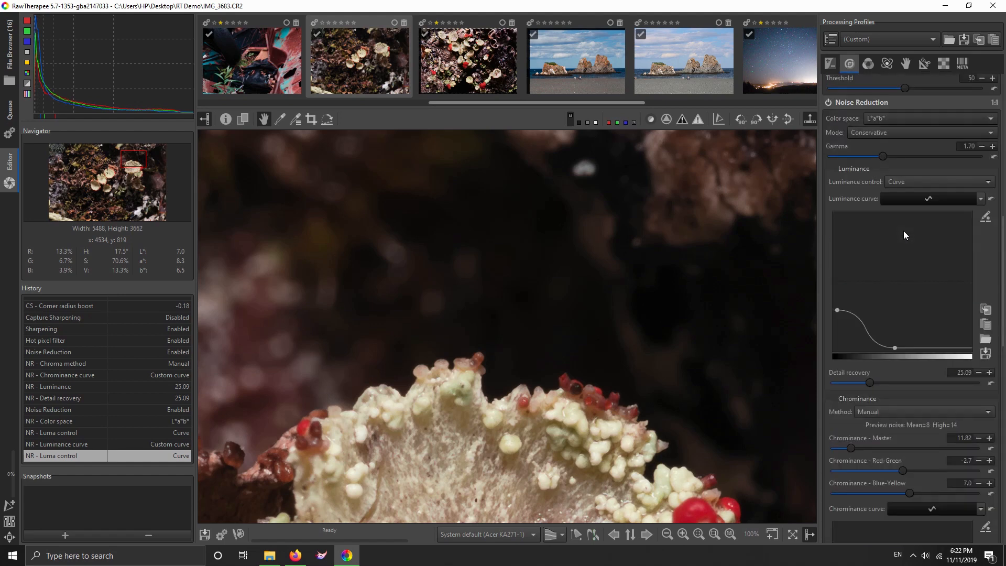
Step: Compare the lichen with the median filter on and off, leaving it disabled
{"action": "scroll", "scroll_direction": "down", "scroll_amount": 3}
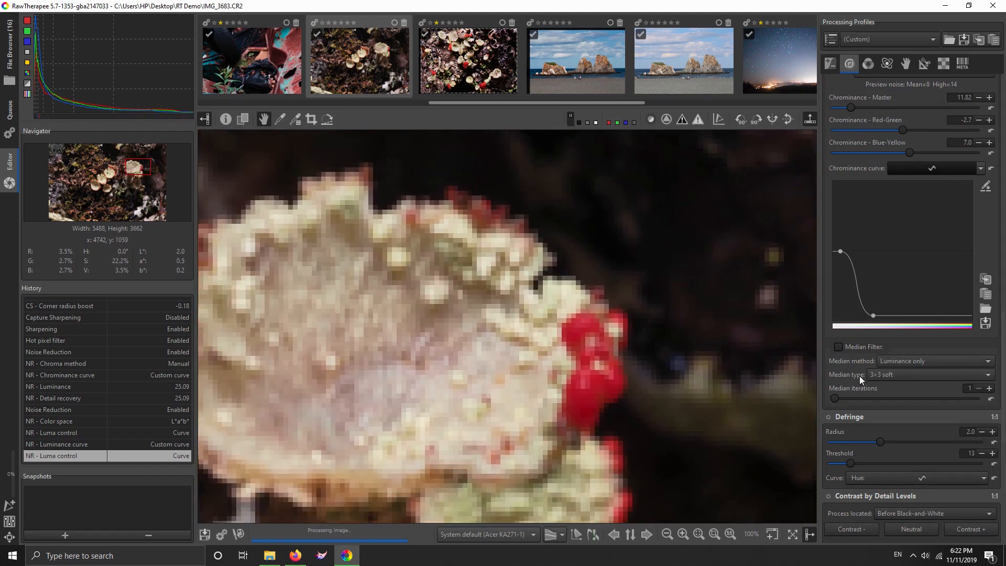
{"action": "left_click", "coordinate": [839, 347]}
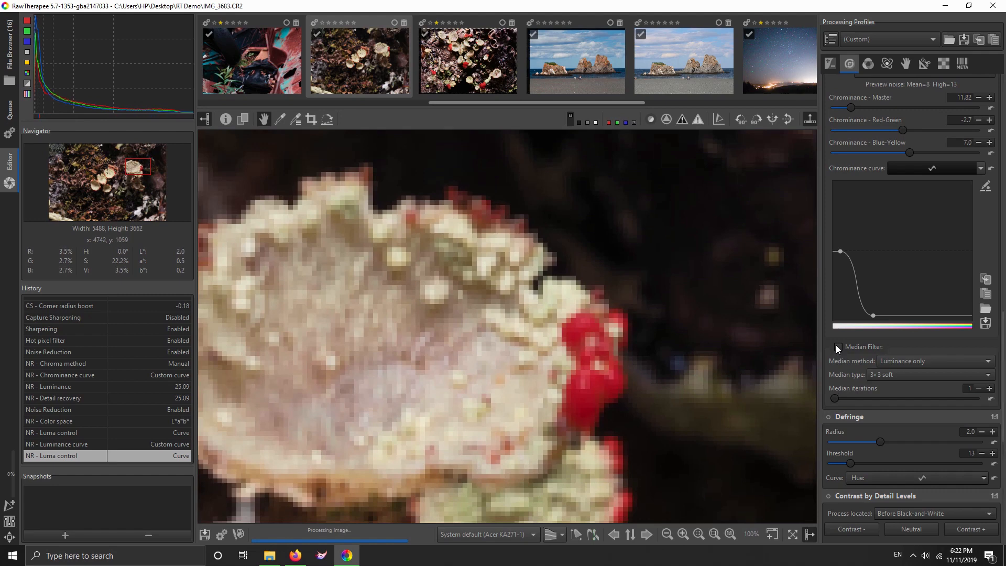
{"action": "left_click", "coordinate": [838, 347]}
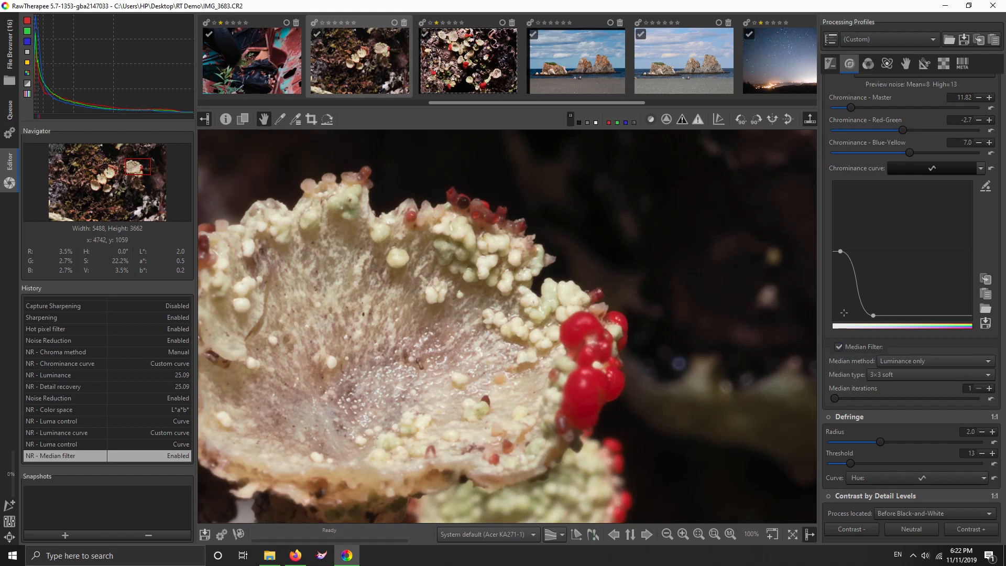
{"action": "mouse_move", "coordinate": [649, 208]}
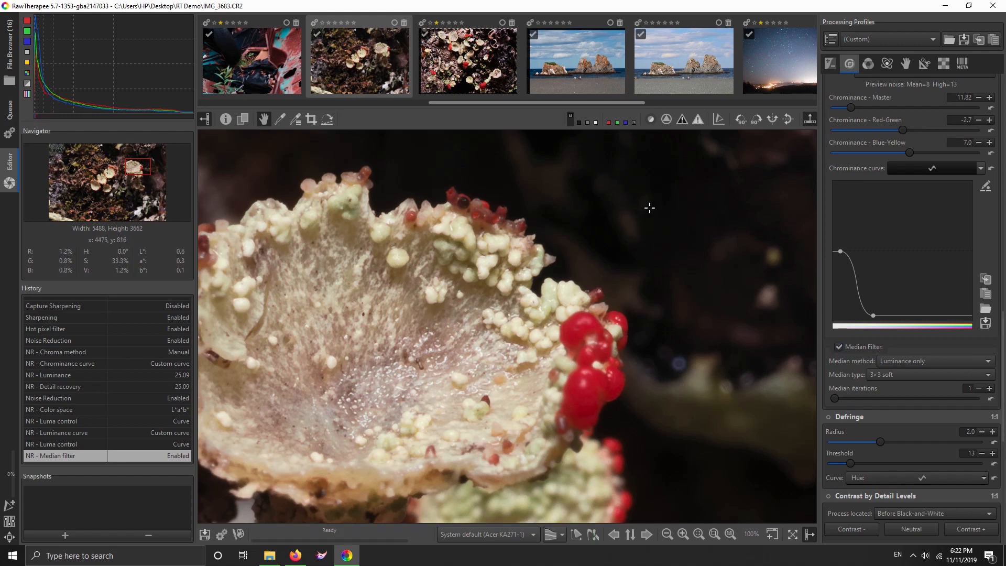
{"action": "mouse_move", "coordinate": [352, 397]}
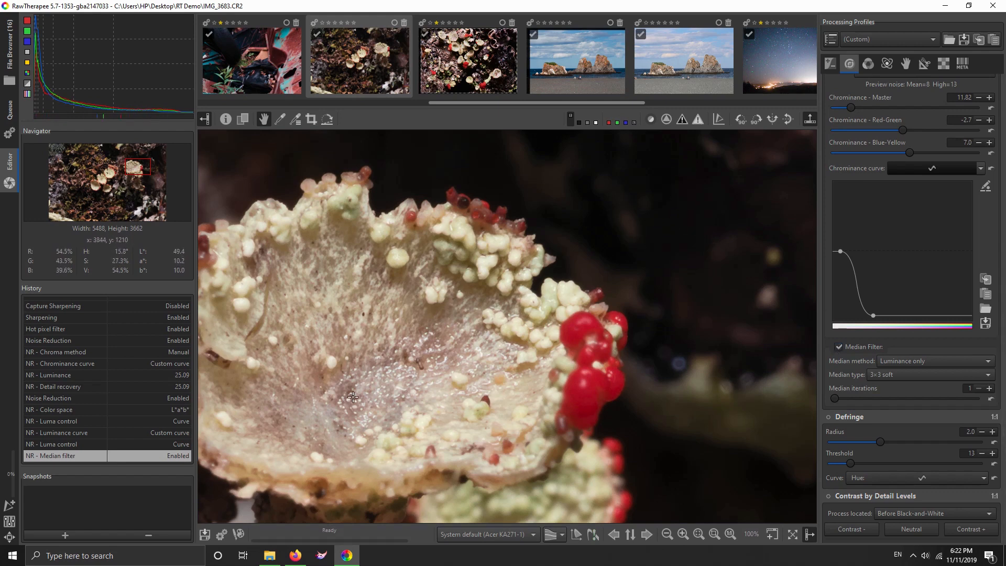
{"action": "mouse_move", "coordinate": [296, 320]}
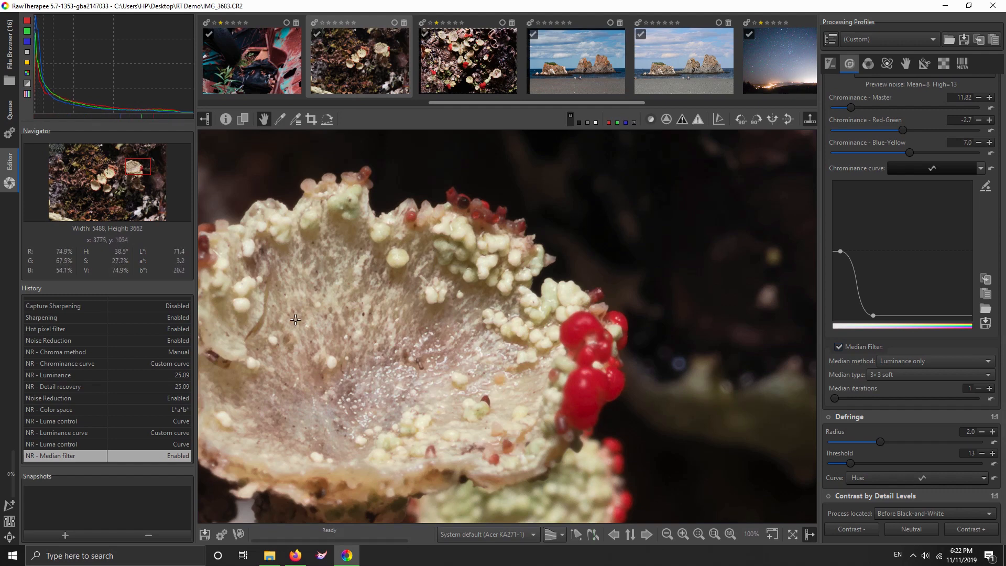
{"action": "mouse_move", "coordinate": [403, 431]}
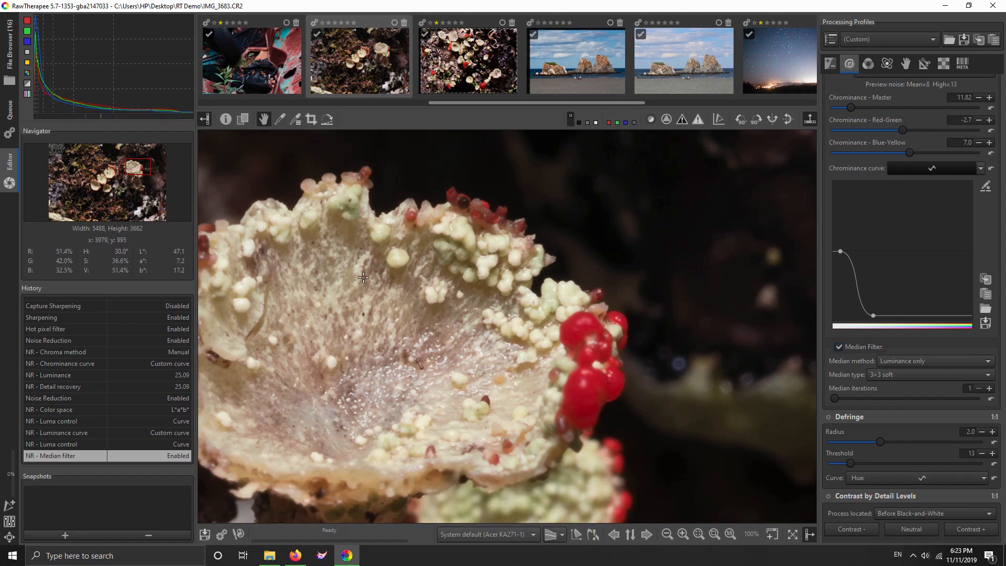
{"action": "mouse_move", "coordinate": [312, 269]}
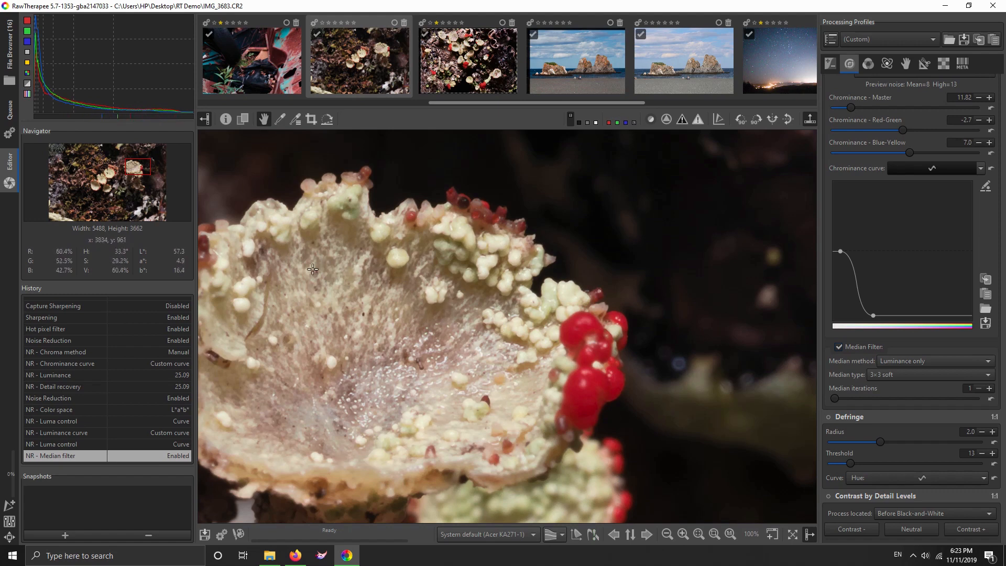
{"action": "mouse_move", "coordinate": [265, 377]}
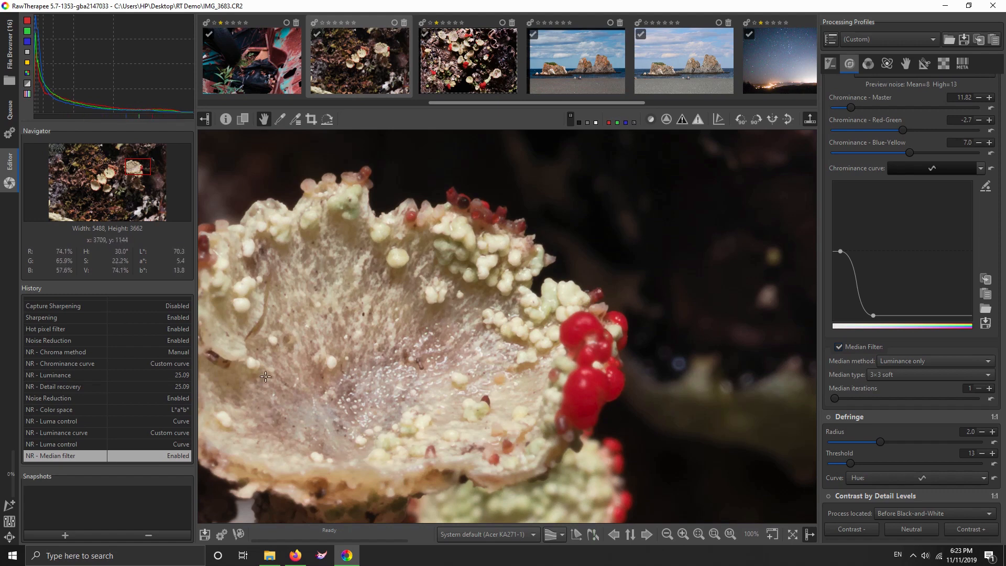
{"action": "mouse_move", "coordinate": [274, 372]}
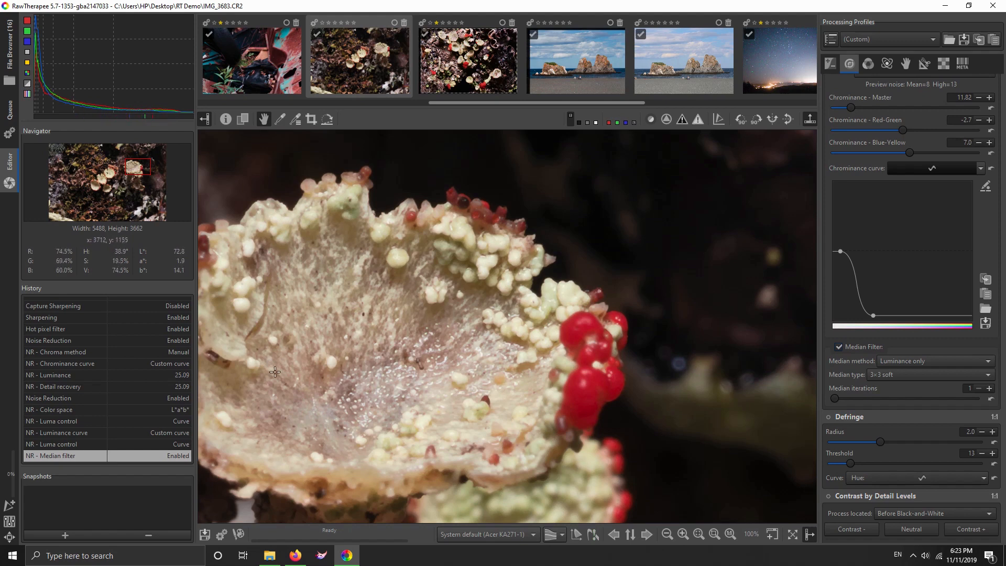
{"action": "mouse_move", "coordinate": [461, 358]}
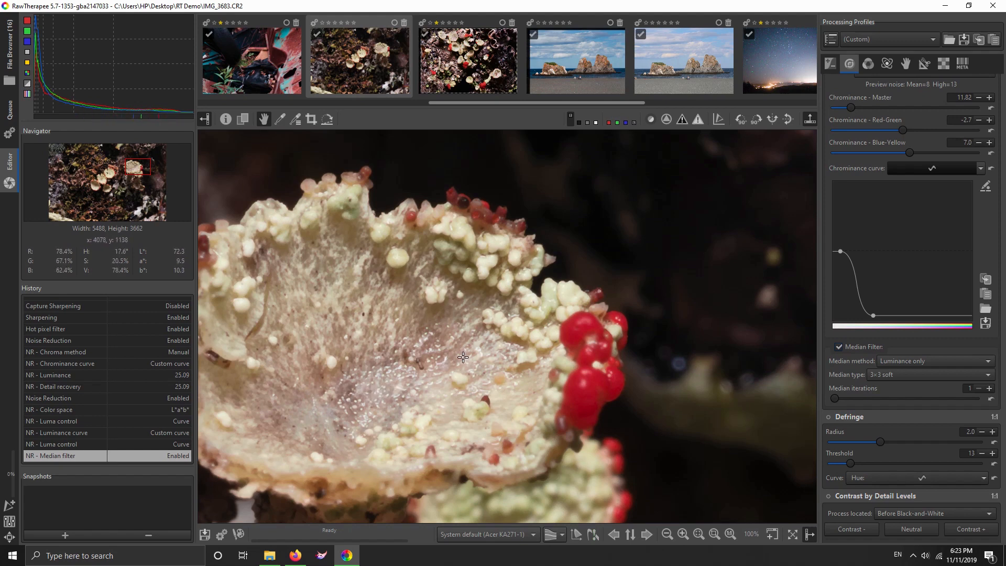
{"action": "mouse_move", "coordinate": [848, 356]}
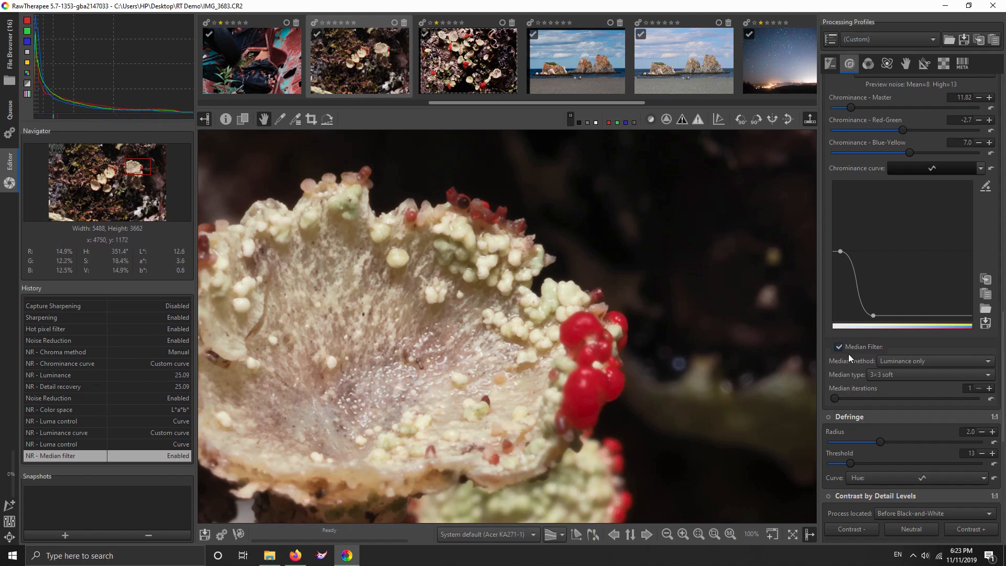
{"action": "left_click", "coordinate": [838, 346]}
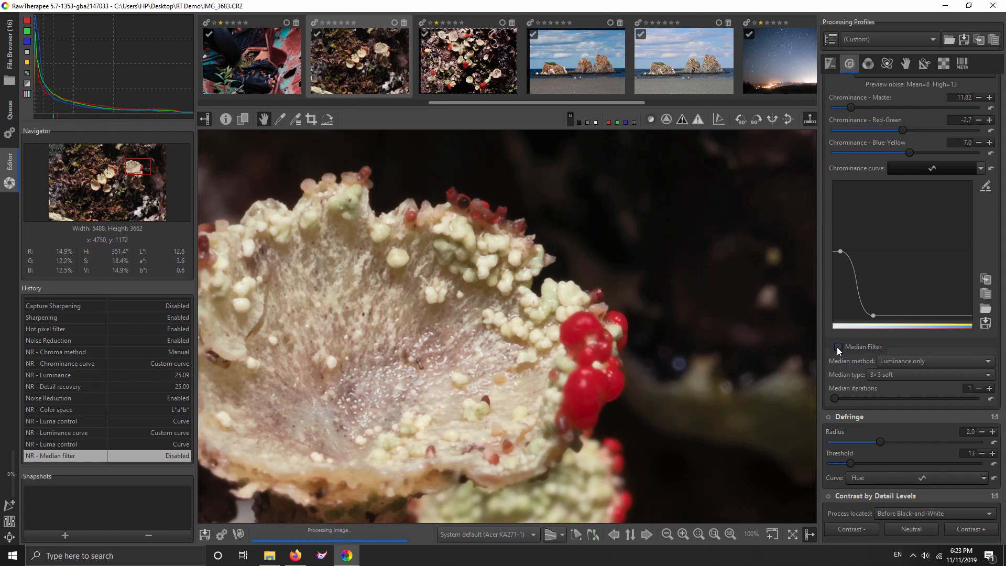
{"action": "mouse_move", "coordinate": [392, 384]}
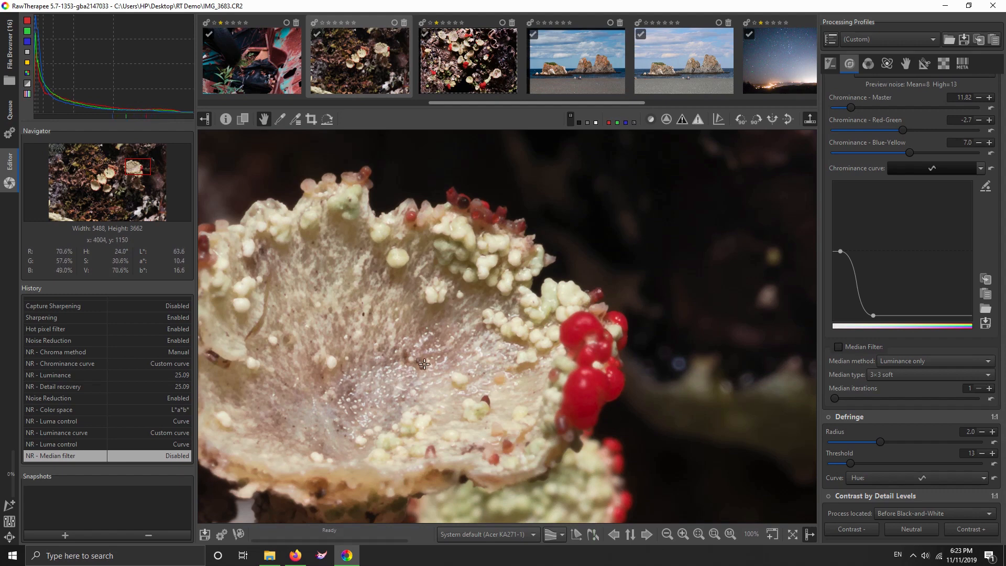
{"action": "mouse_move", "coordinate": [593, 344]}
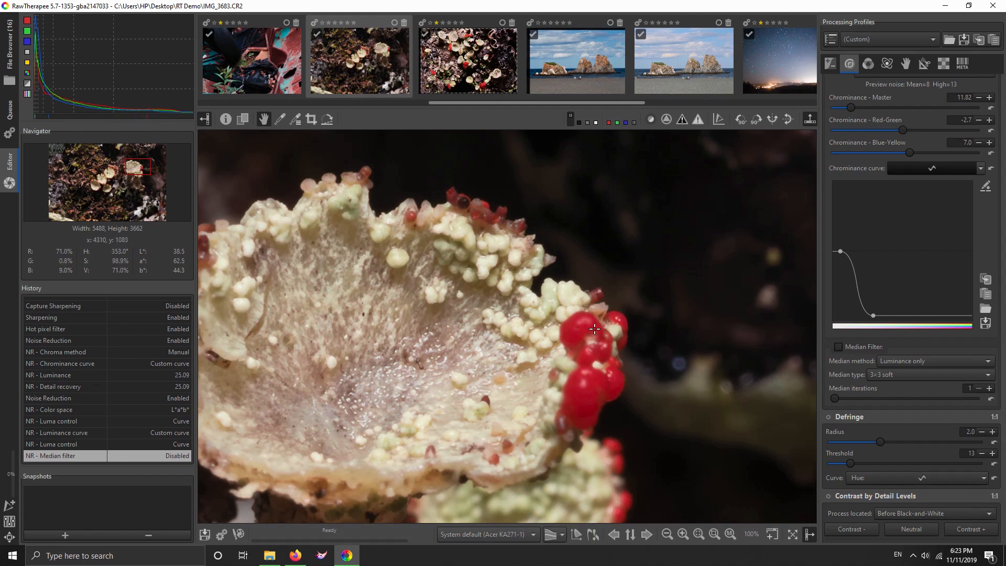
{"action": "left_click", "coordinate": [838, 346]}
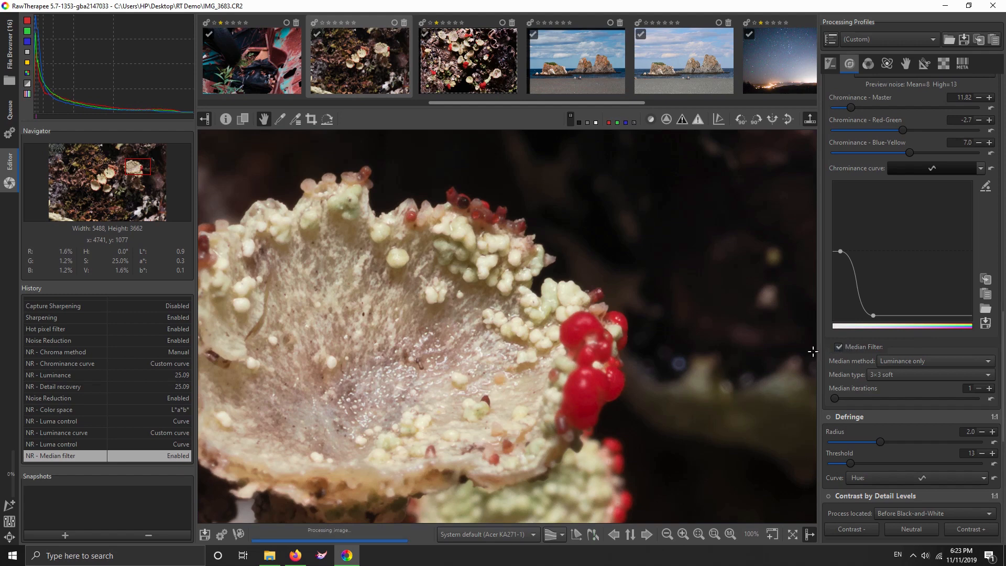
{"action": "mouse_move", "coordinate": [455, 259]}
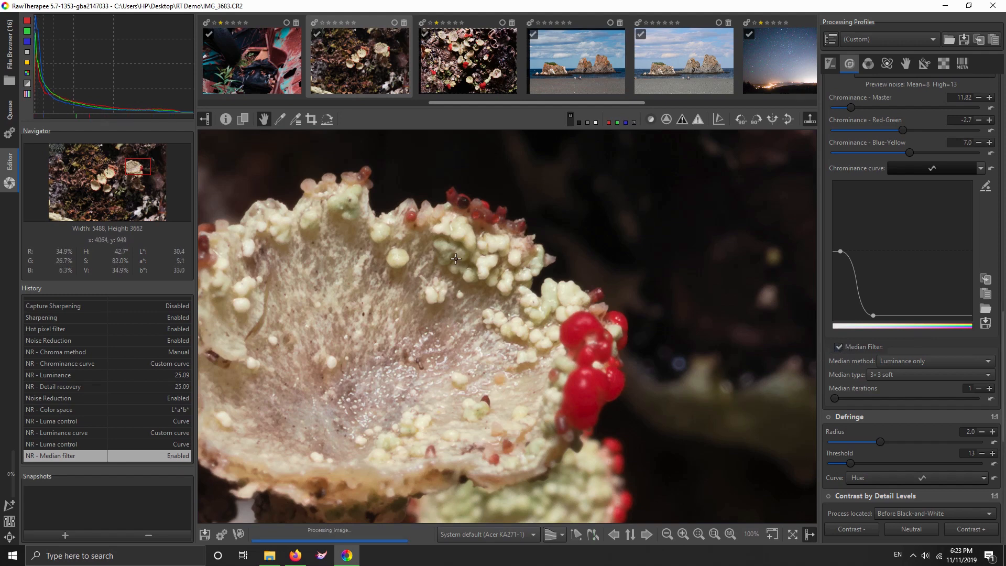
{"action": "mouse_move", "coordinate": [336, 287]}
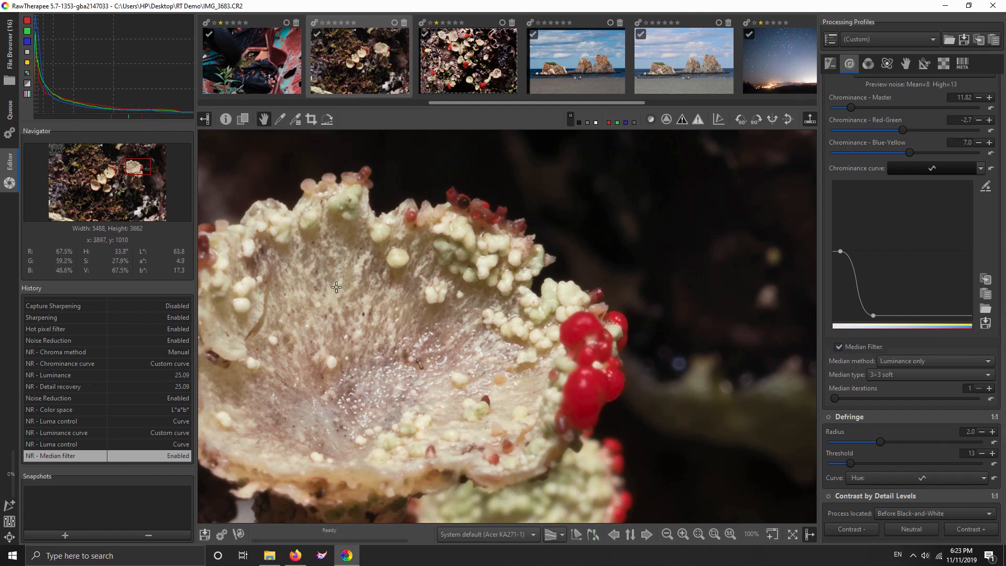
{"action": "mouse_move", "coordinate": [312, 299]}
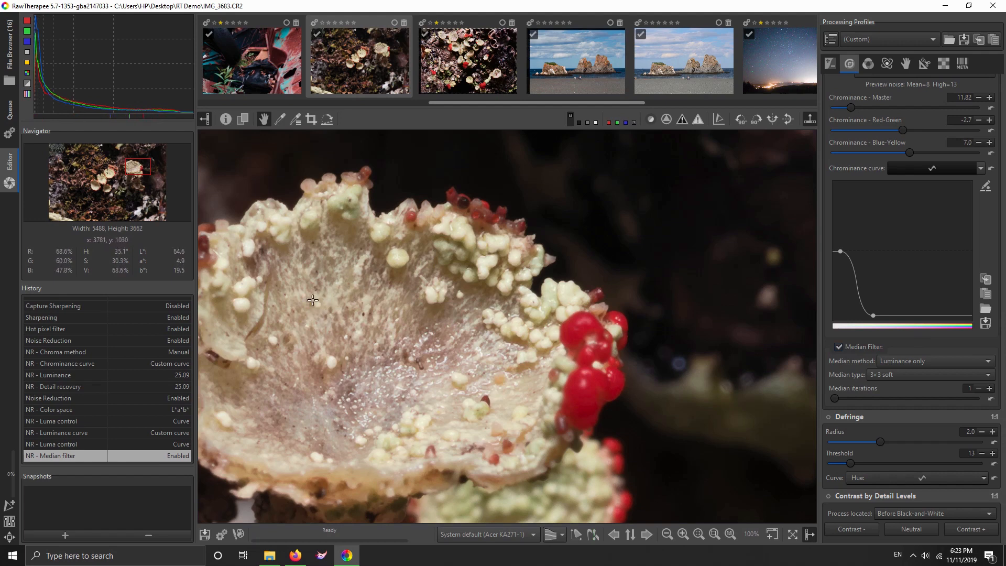
{"action": "mouse_move", "coordinate": [885, 341]}
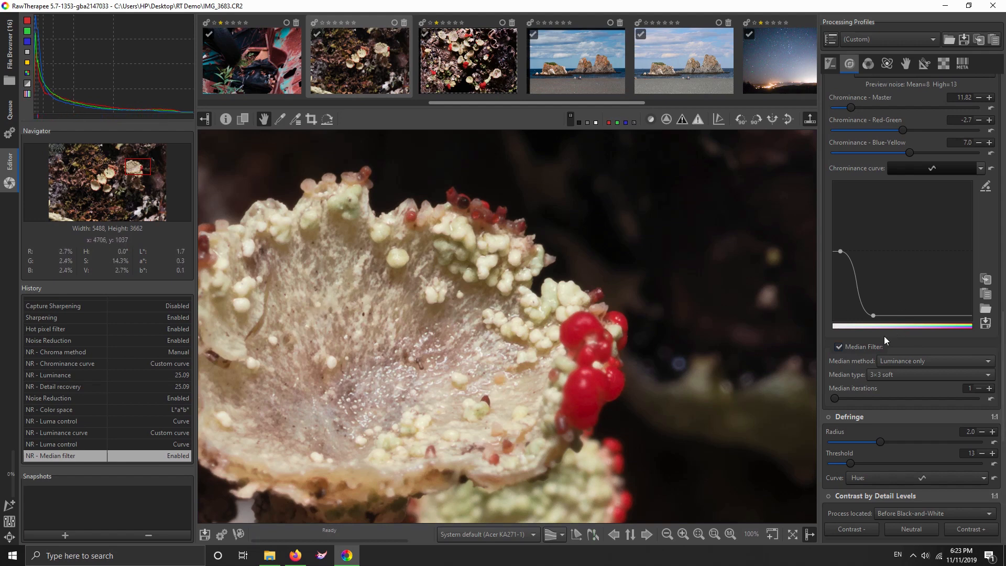
{"action": "left_click", "coordinate": [839, 347]}
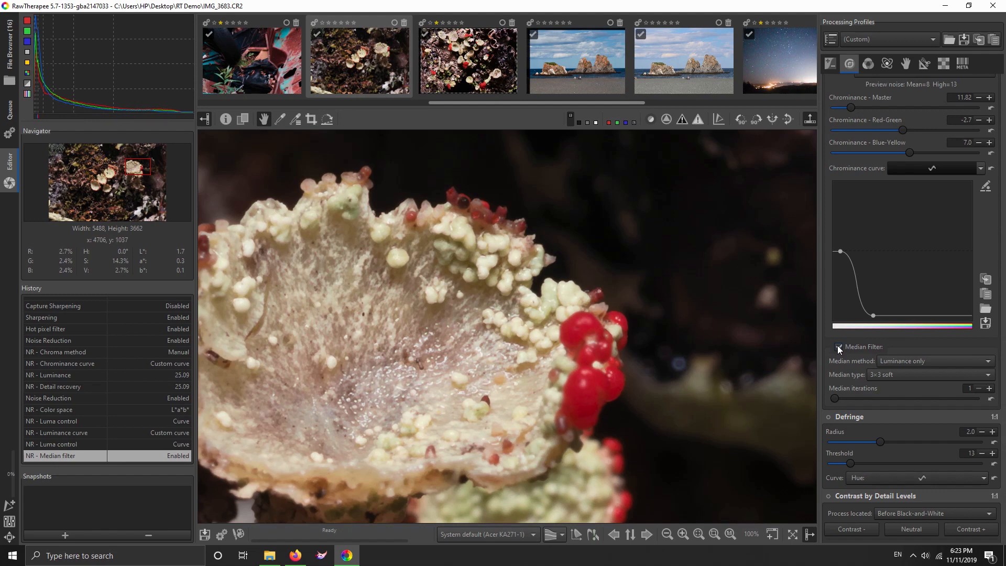
{"action": "left_click", "coordinate": [839, 347]}
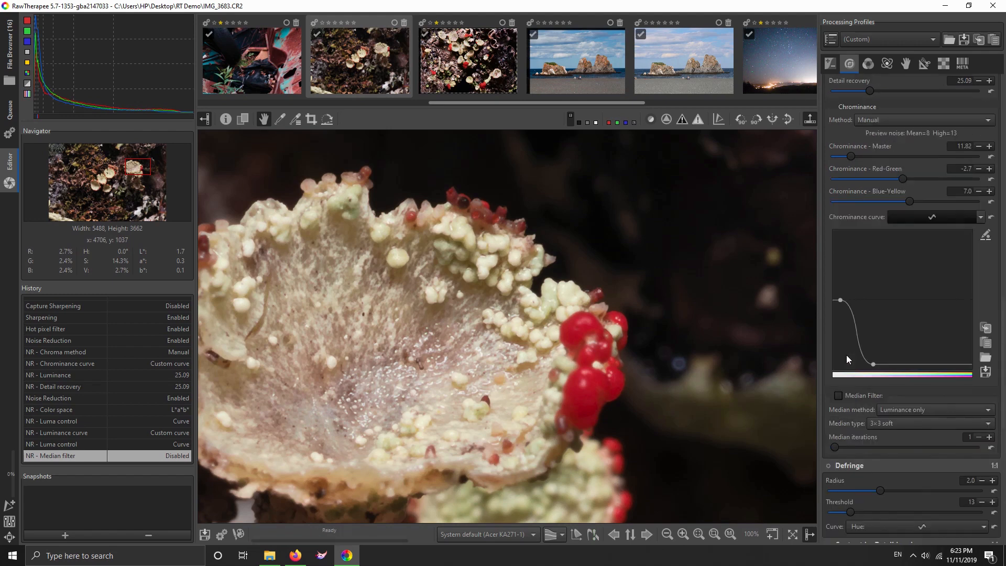
{"action": "scroll", "scroll_direction": "down", "scroll_amount": 3}
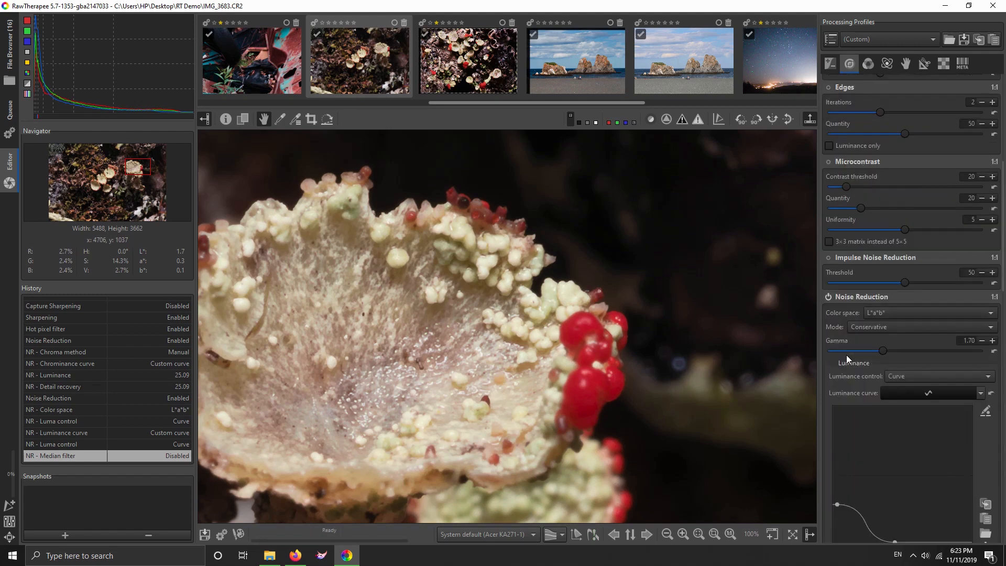
{"action": "scroll", "scroll_direction": "down", "scroll_amount": 3}
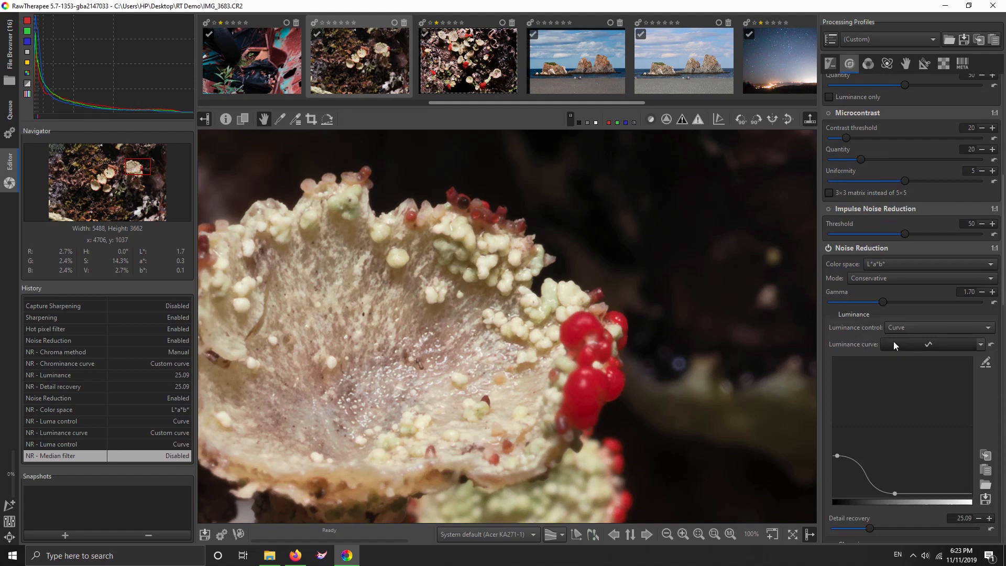
{"action": "scroll", "scroll_direction": "down", "scroll_amount": 3}
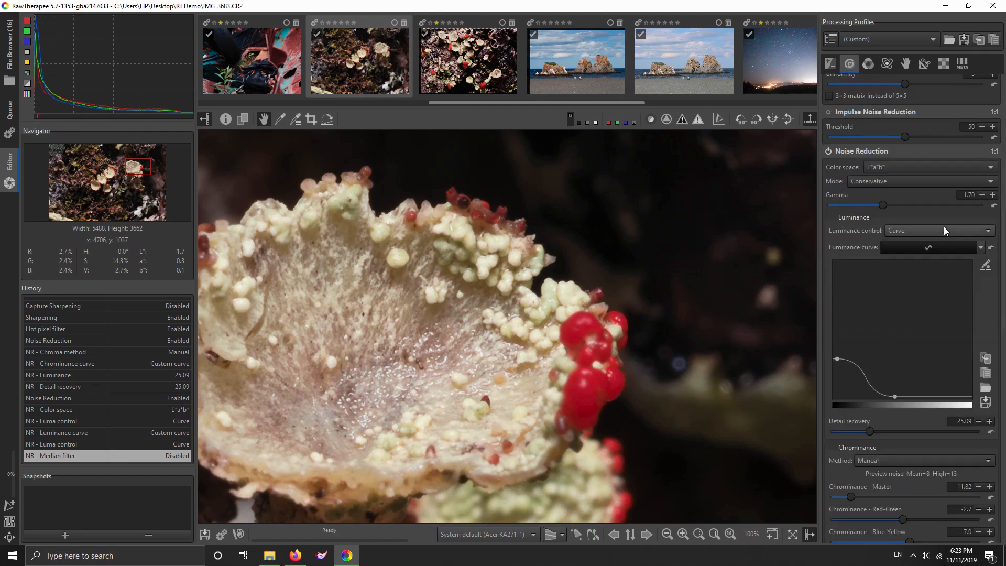
Step: Switch luminance control to Slider and push Luminance to 100
{"action": "left_click", "coordinate": [939, 230]}
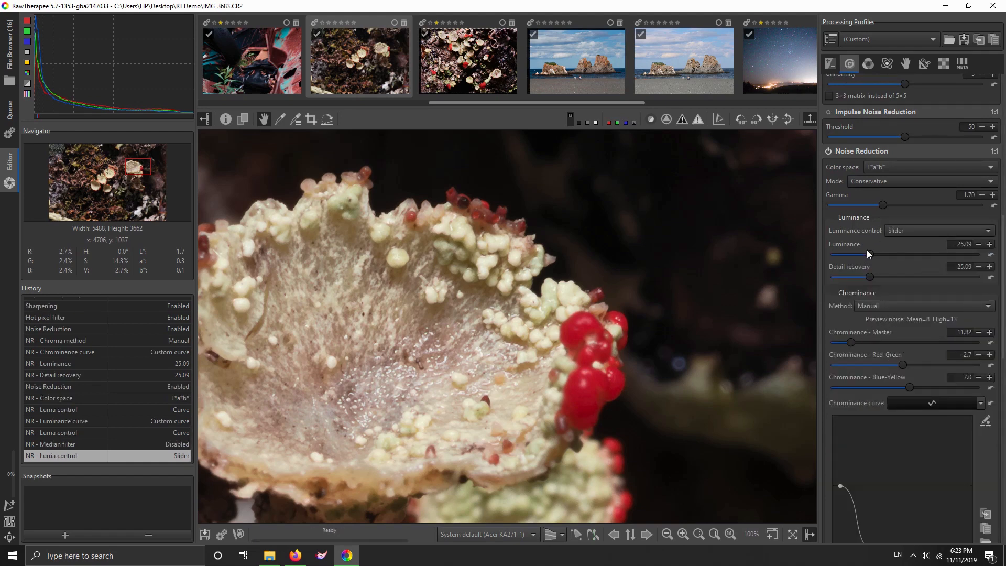
{"action": "mouse_move", "coordinate": [868, 256]}
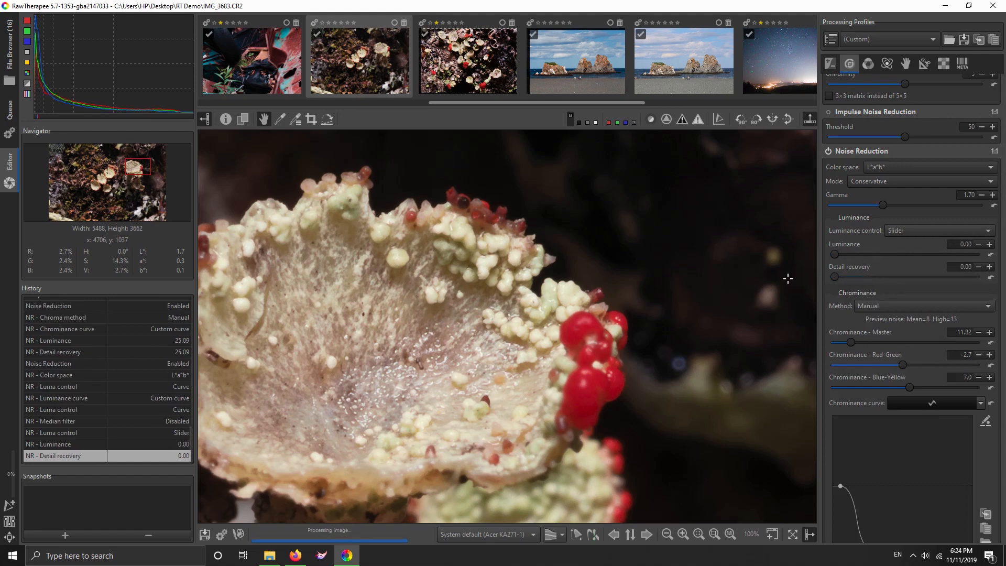
{"action": "mouse_move", "coordinate": [732, 251]}
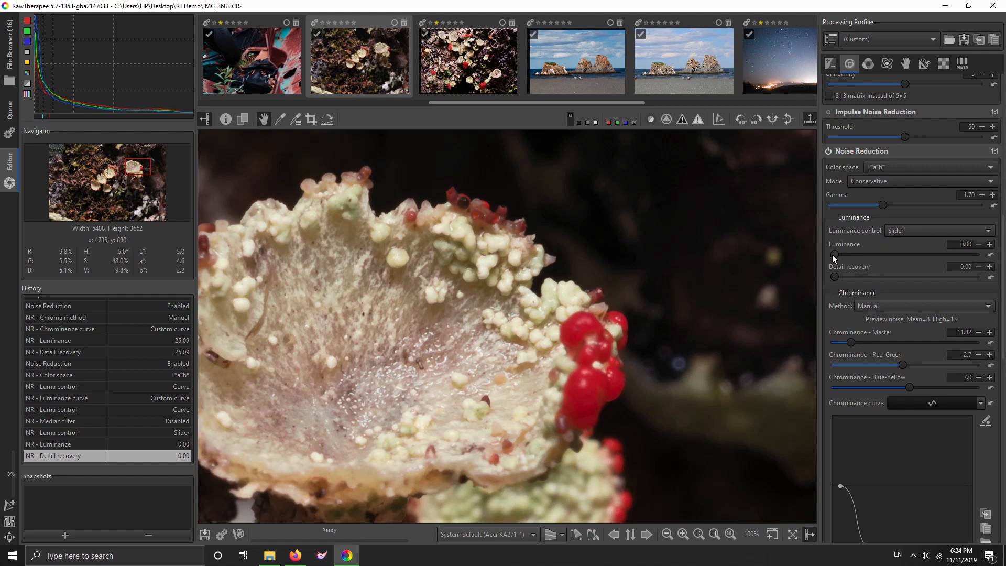
{"action": "left_click_drag", "start_coordinate": [833, 254], "coordinate": [979, 254]}
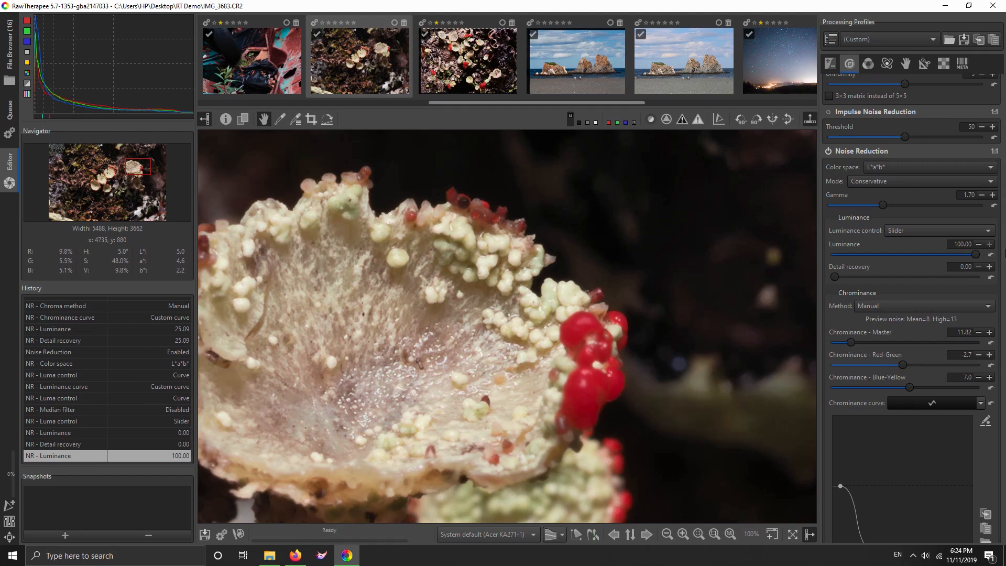
{"action": "mouse_move", "coordinate": [750, 252]}
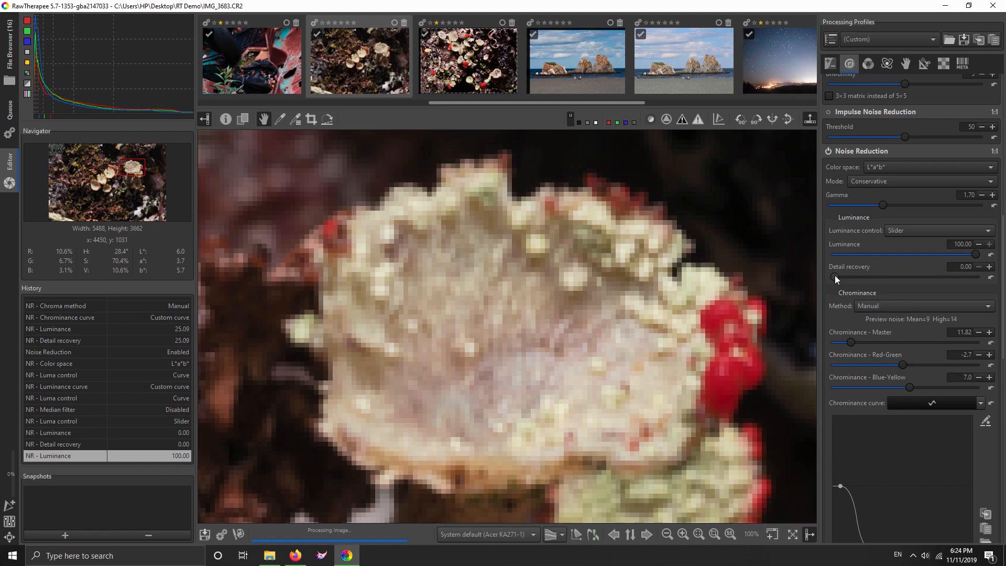
Step: Raise Detail recovery in stages to about 85, then switch noise reduction off for comparison
{"action": "left_click_drag", "start_coordinate": [837, 278], "coordinate": [892, 277]}
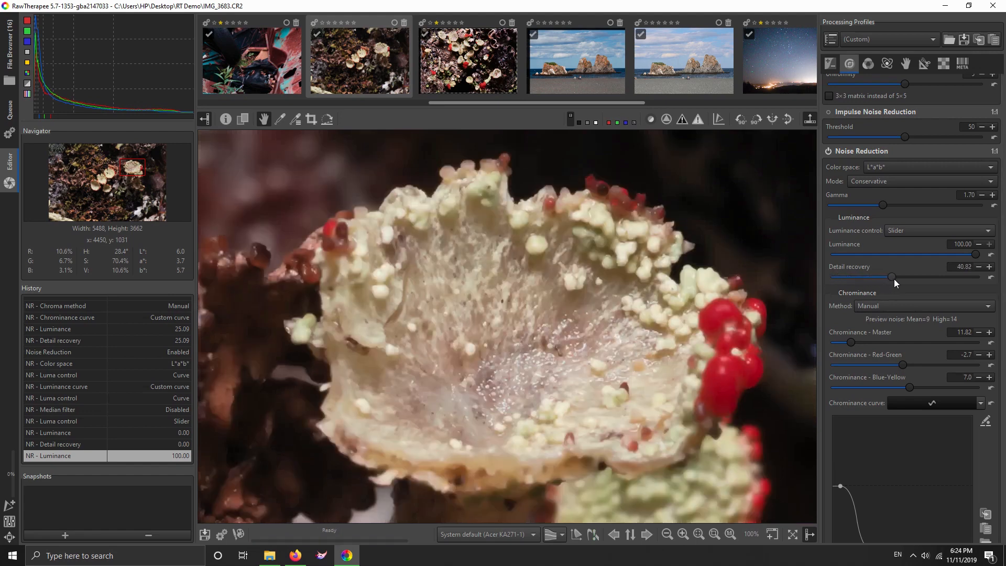
{"action": "left_click_drag", "start_coordinate": [890, 277], "coordinate": [930, 277]}
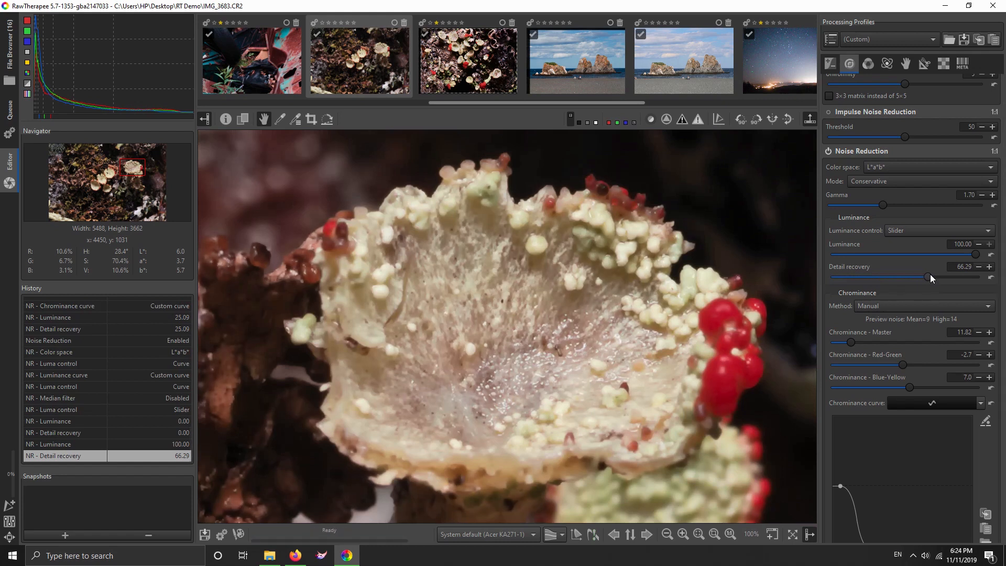
{"action": "left_click_drag", "start_coordinate": [930, 277], "coordinate": [952, 276]}
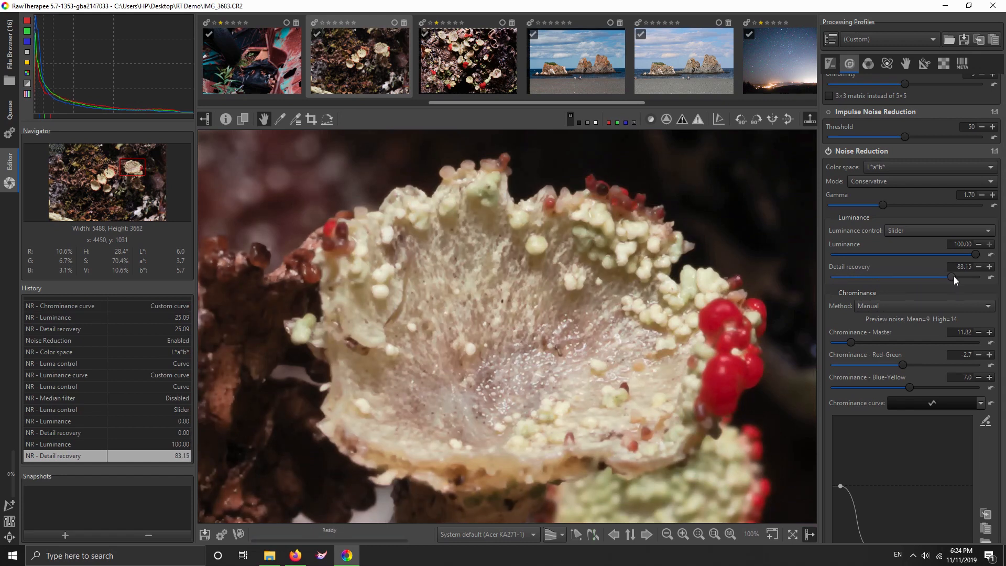
{"action": "left_click_drag", "start_coordinate": [951, 277], "coordinate": [957, 277]}
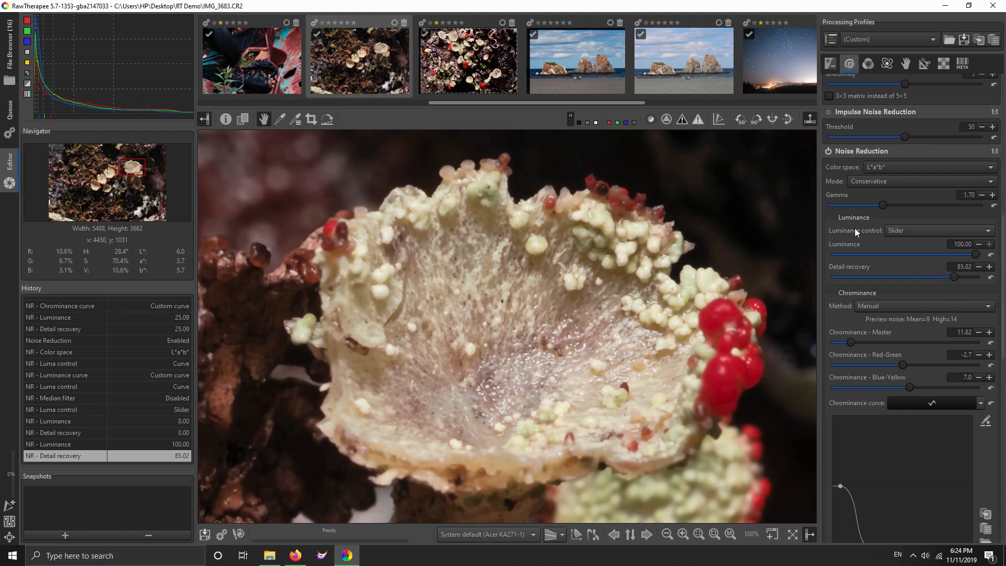
{"action": "left_click", "coordinate": [828, 151]}
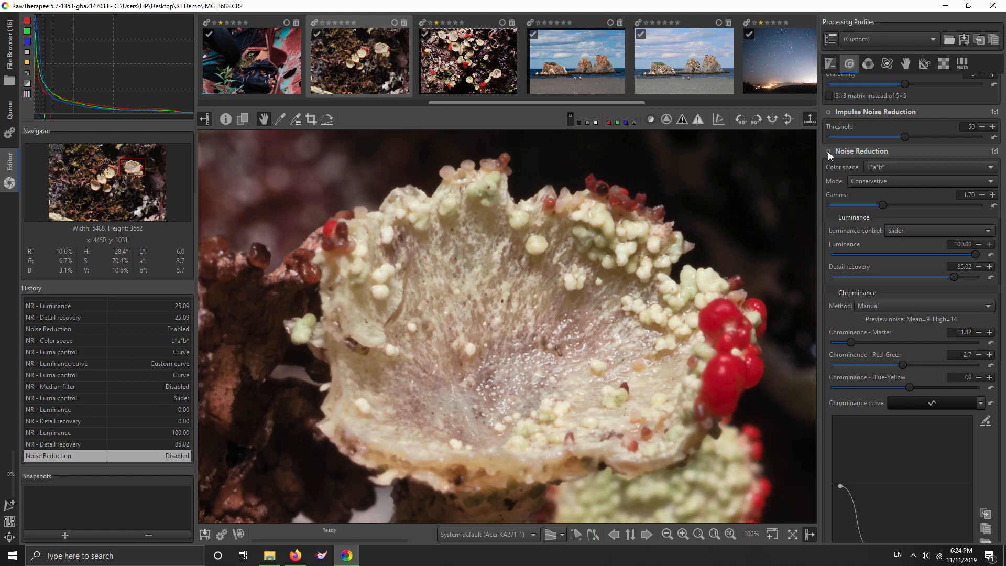
{"action": "left_click", "coordinate": [827, 151]}
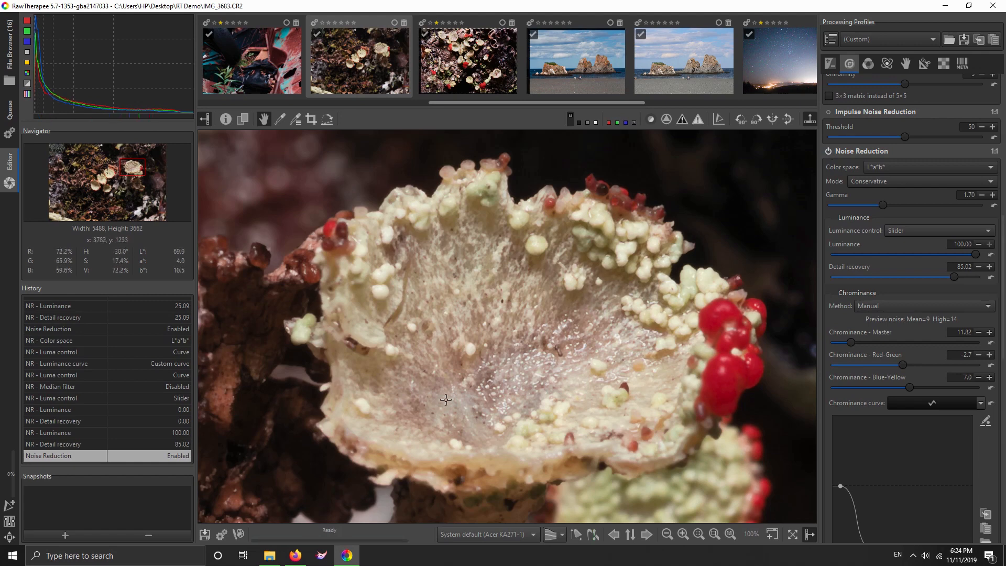
{"action": "mouse_move", "coordinate": [460, 377]}
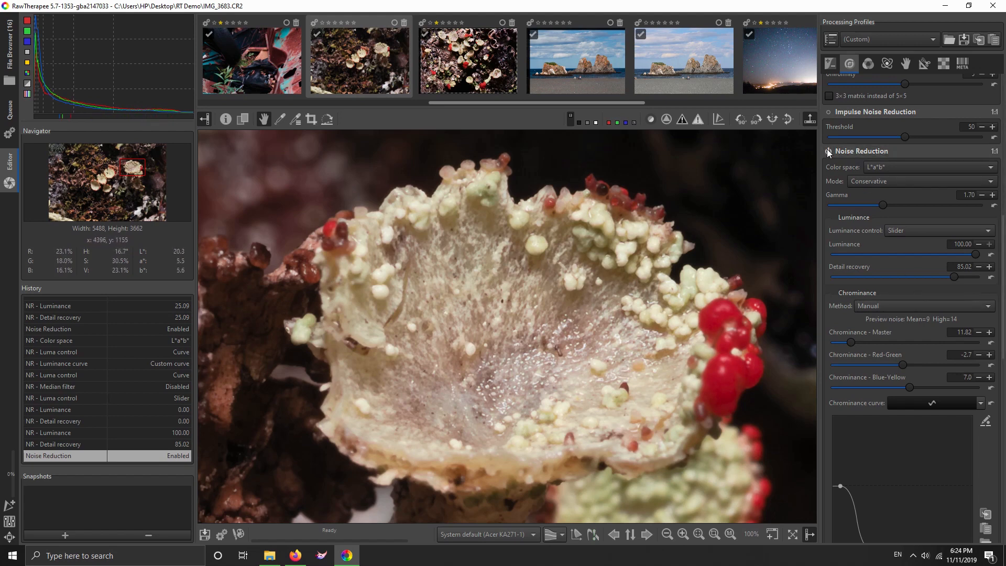
{"action": "left_click", "coordinate": [828, 151]}
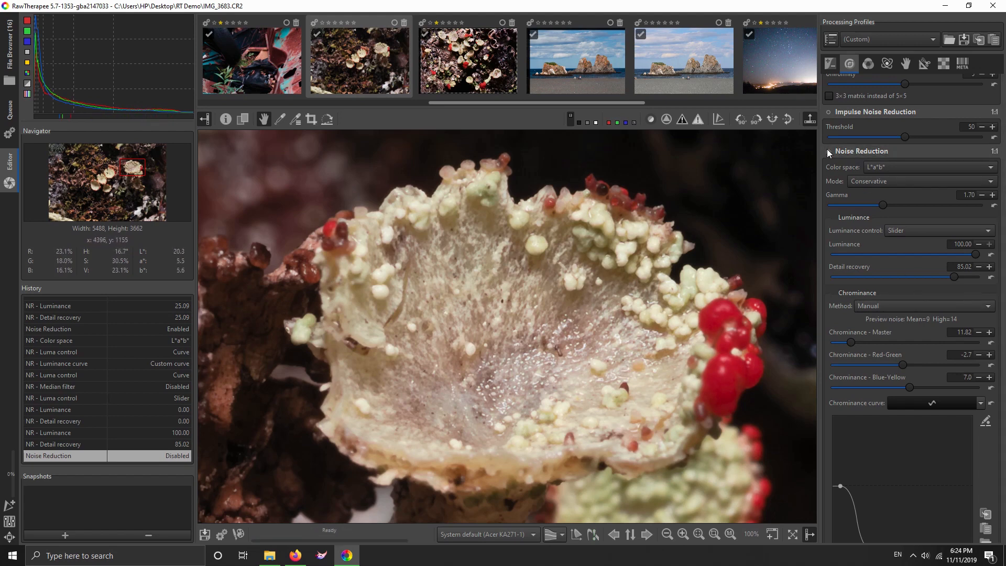
{"action": "mouse_move", "coordinate": [461, 300]}
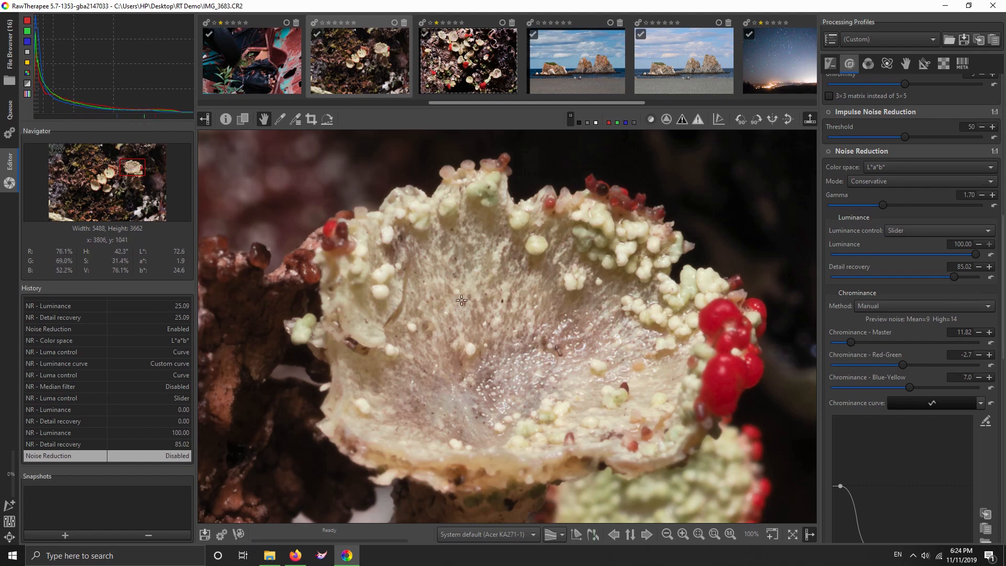
{"action": "left_click", "coordinate": [828, 151]}
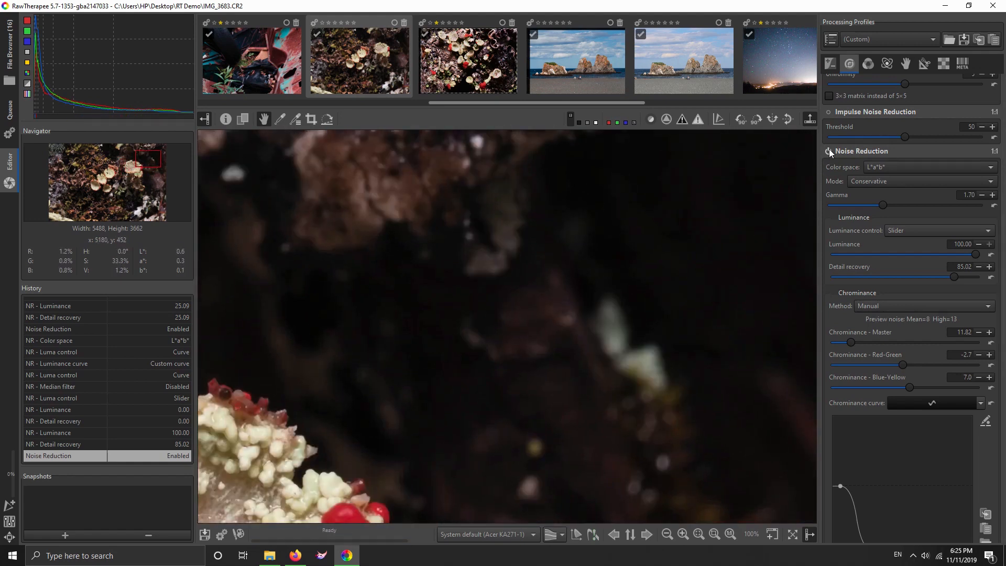
{"action": "left_click", "coordinate": [828, 151]}
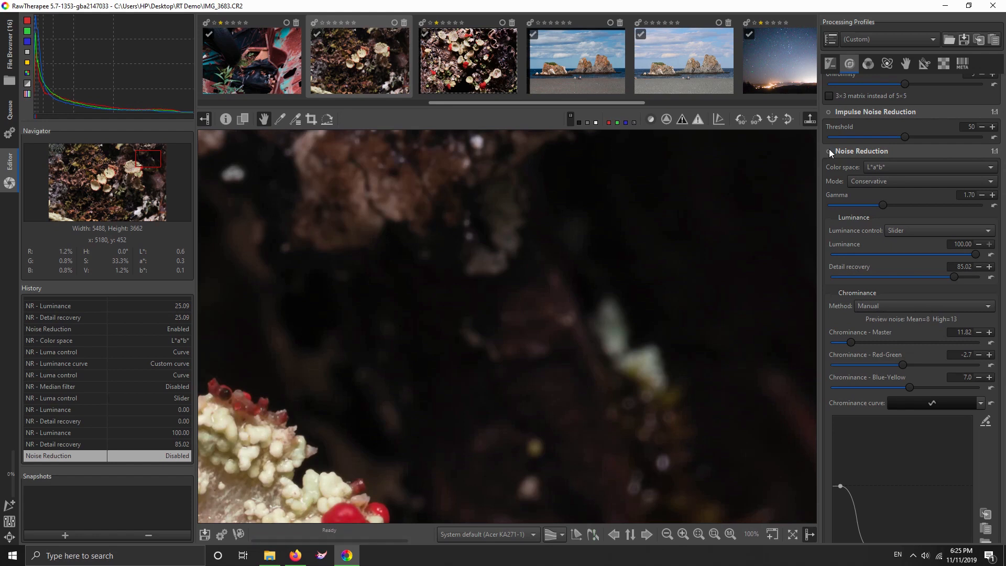
{"action": "left_click", "coordinate": [828, 151]}
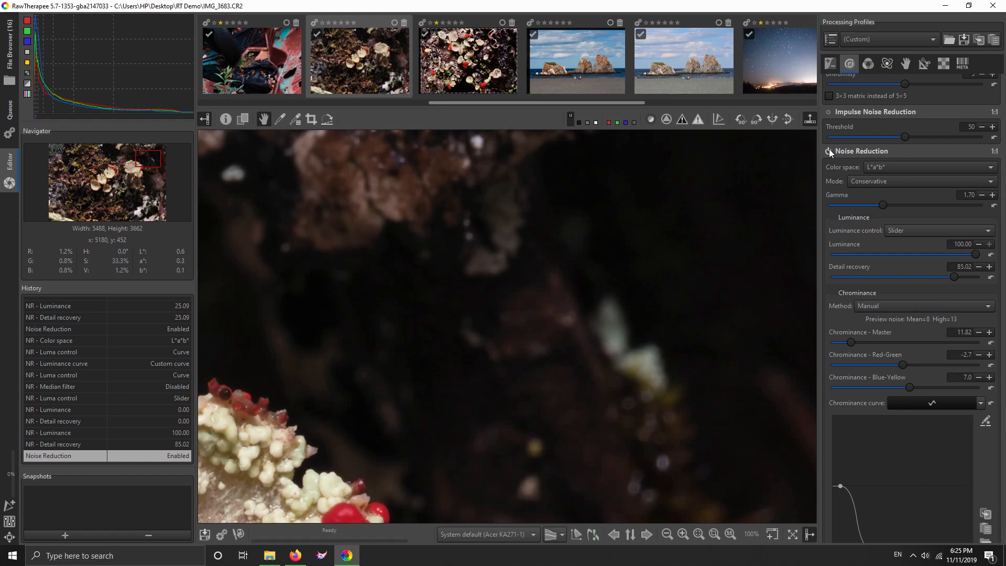
{"action": "mouse_move", "coordinate": [544, 398]}
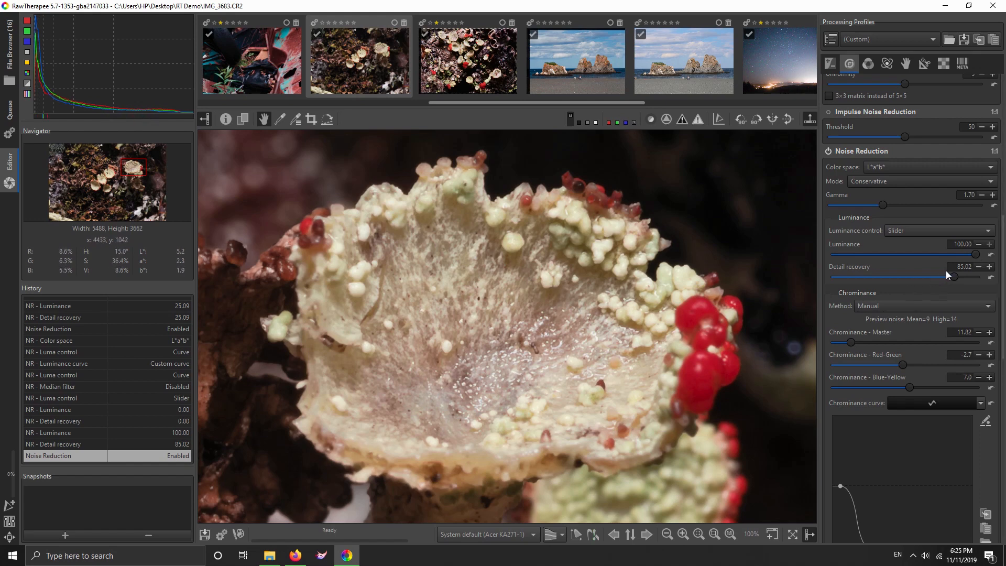
Step: Nudge Detail recovery up from 85 to about 85.5
{"action": "left_click_drag", "start_coordinate": [951, 277], "coordinate": [956, 278]}
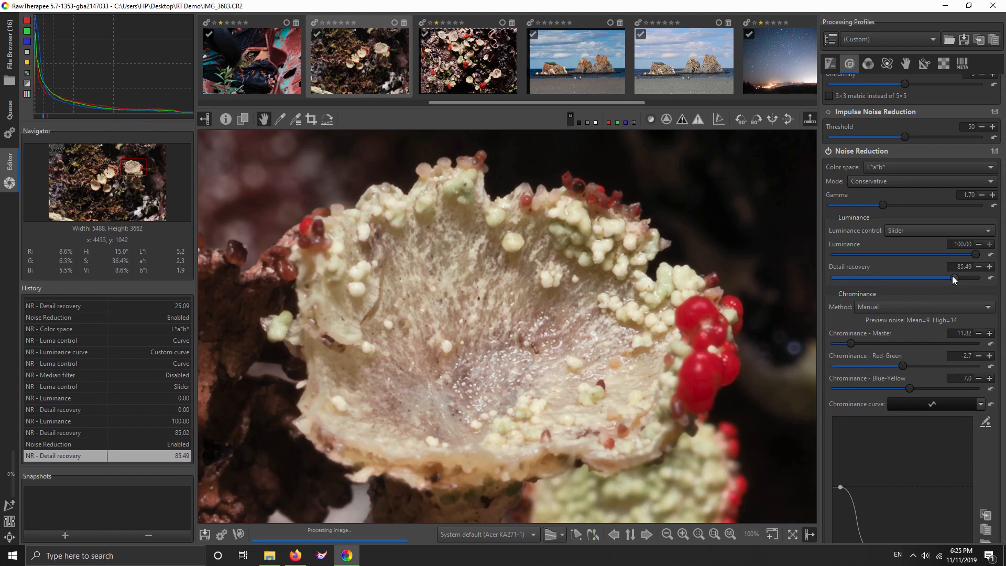
{"action": "left_click_drag", "start_coordinate": [953, 277], "coordinate": [955, 276]}
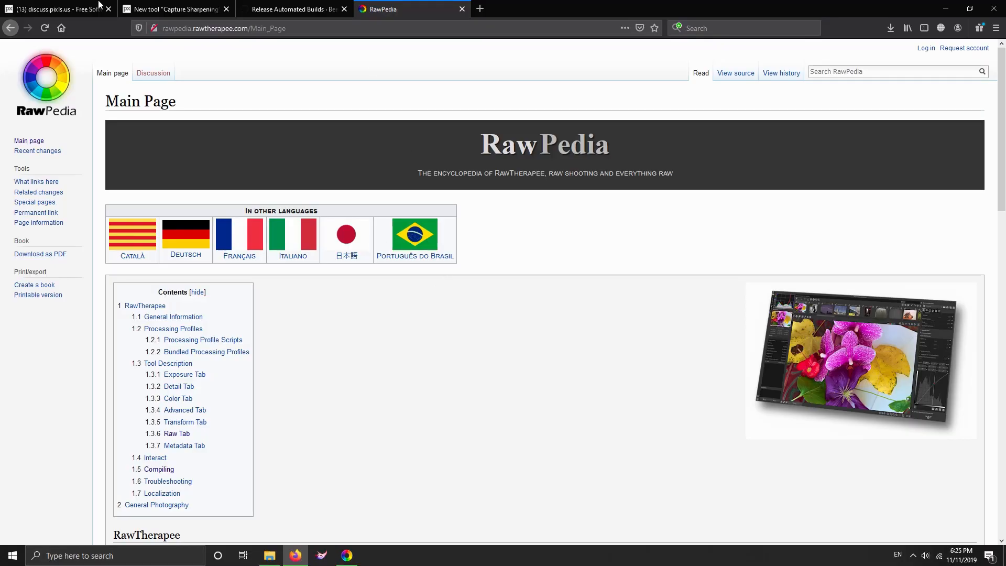
Step: Browse the PIXLS.US forum and RawPedia tabs in Firefox, then return to the RawTherapee editor
{"action": "left_click", "coordinate": [53, 8]}
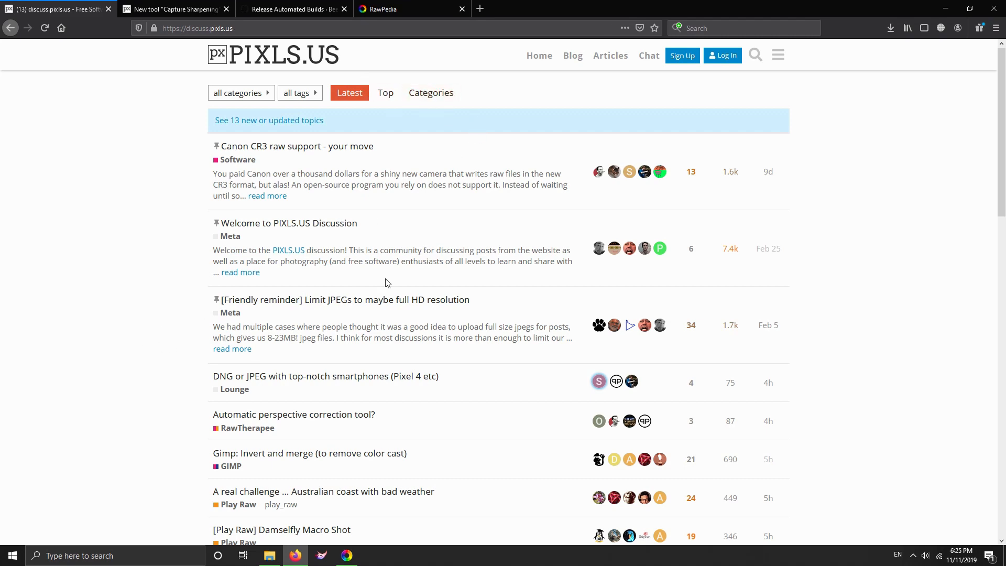
{"action": "scroll", "scroll_direction": "down", "scroll_amount": 3}
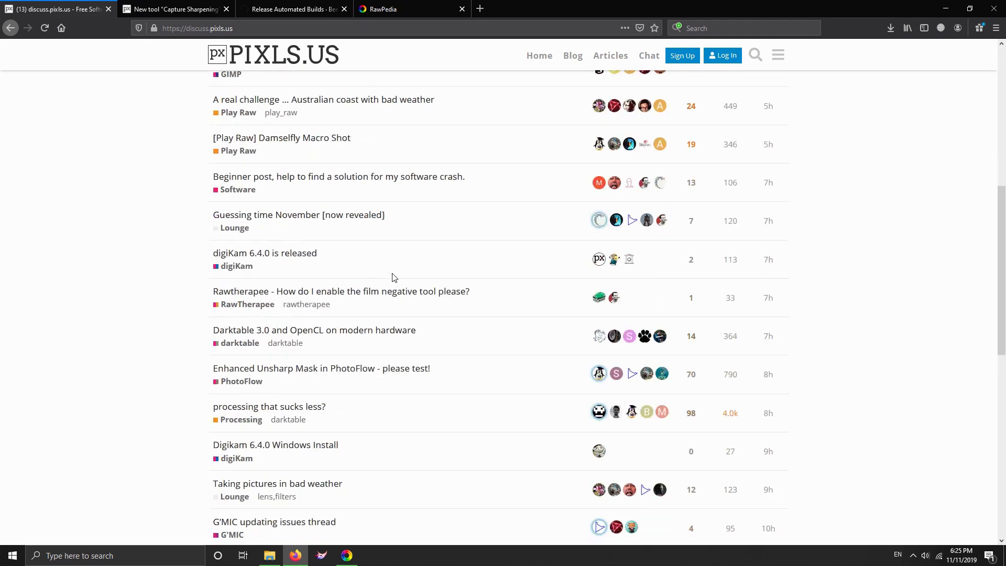
{"action": "left_click", "coordinate": [398, 8]}
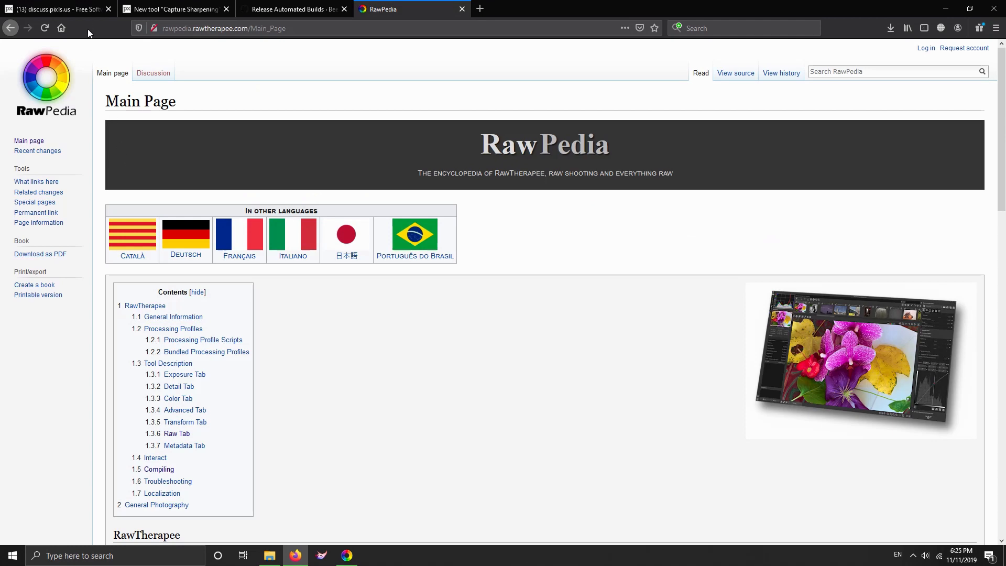
{"action": "left_click", "coordinate": [52, 9]}
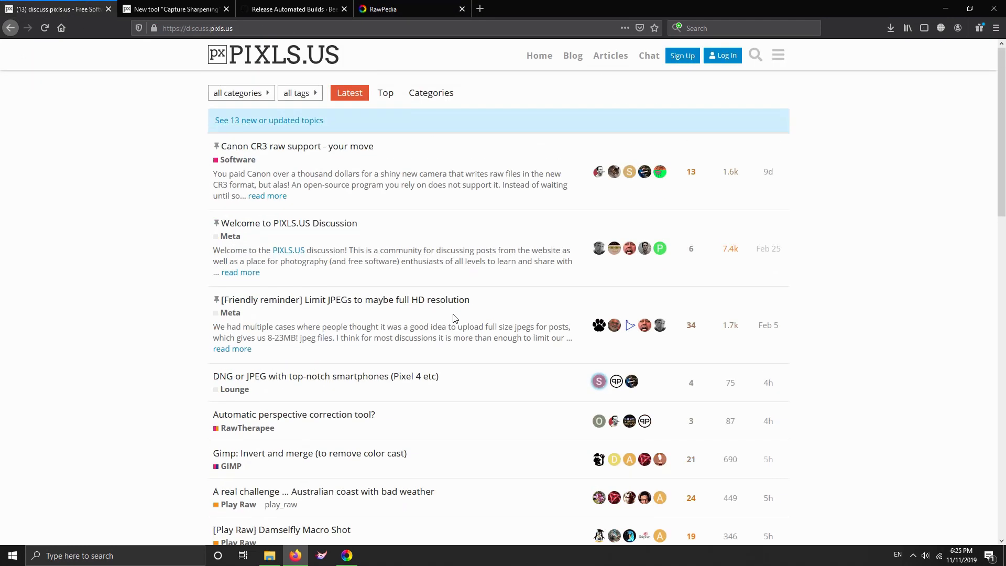
{"action": "mouse_move", "coordinate": [399, 385]}
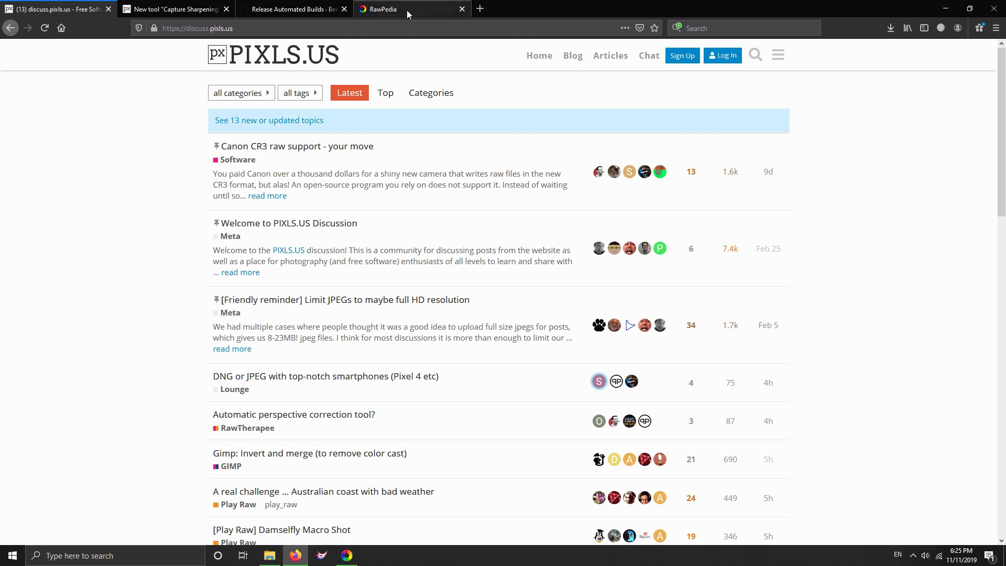
{"action": "left_click", "coordinate": [406, 9]}
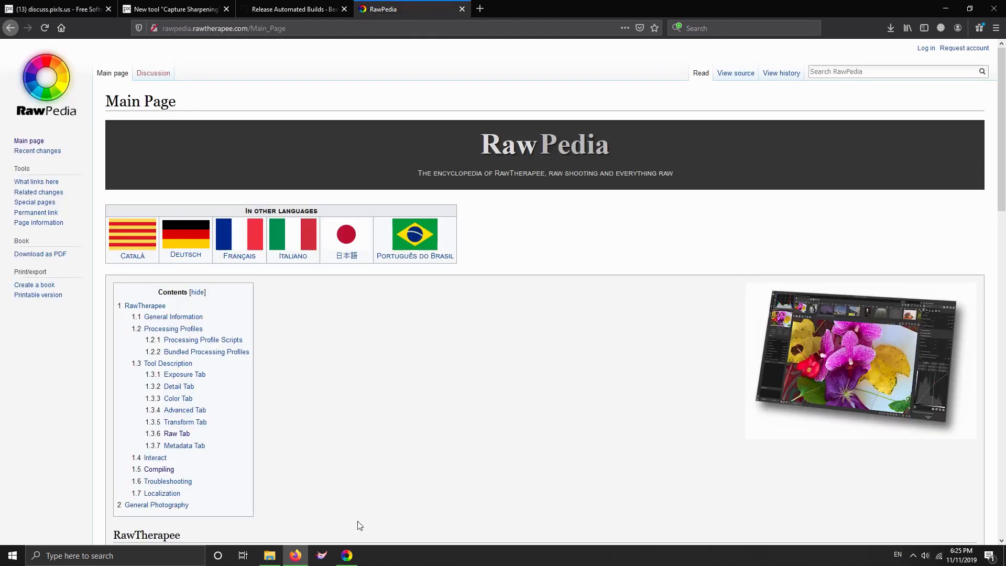
{"action": "left_click", "coordinate": [347, 555]}
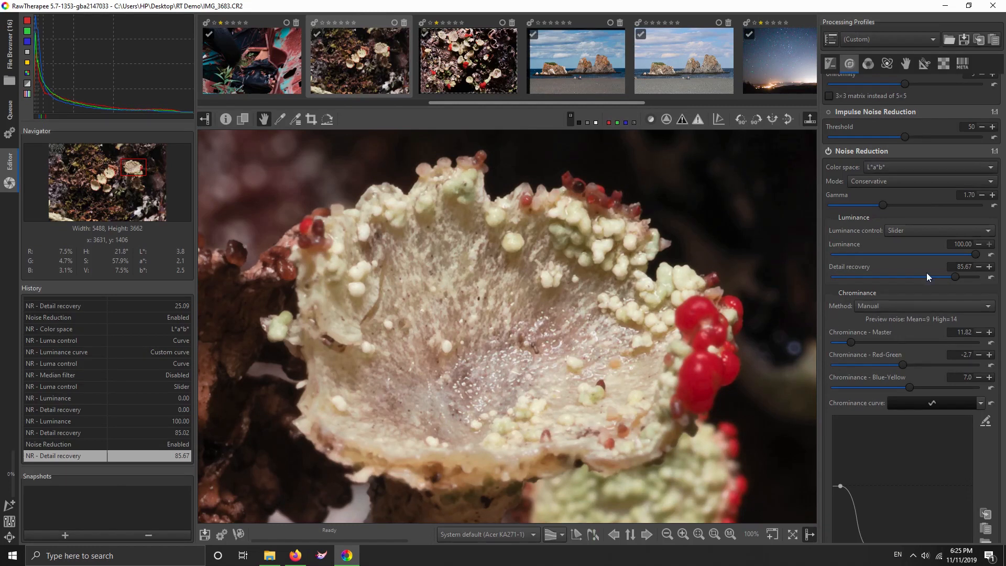
Step: Raise Detail recovery in small increments to 88.20 with luminance still at 100
{"action": "left_click_drag", "start_coordinate": [956, 276], "coordinate": [959, 277]}
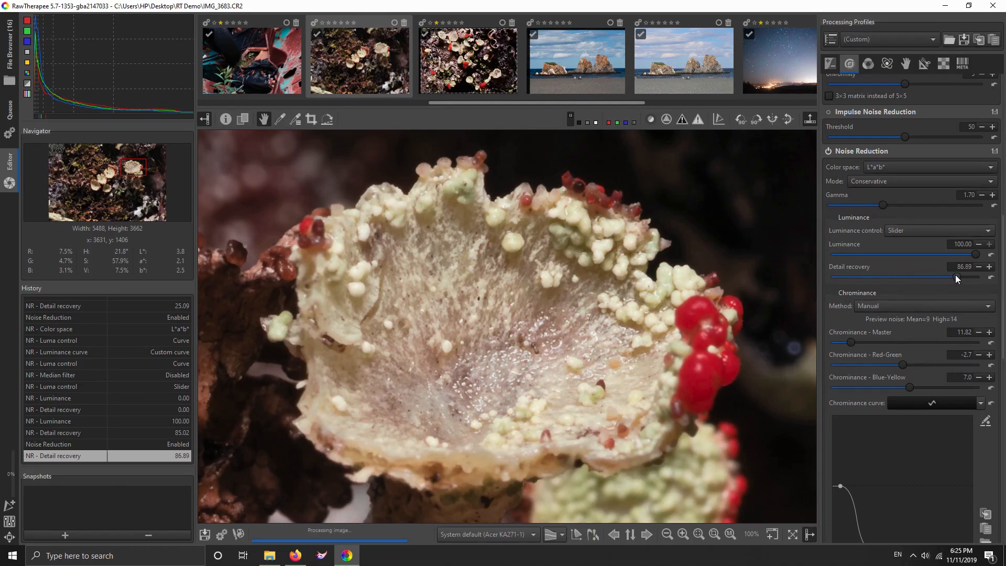
{"action": "left_click_drag", "start_coordinate": [955, 279], "coordinate": [959, 278]}
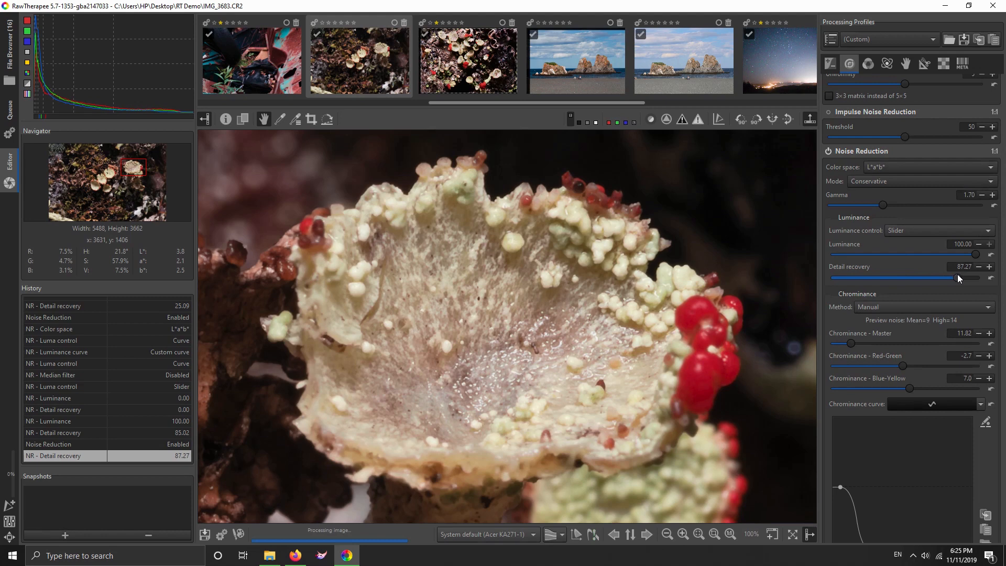
{"action": "left_click_drag", "start_coordinate": [956, 279], "coordinate": [959, 277]}
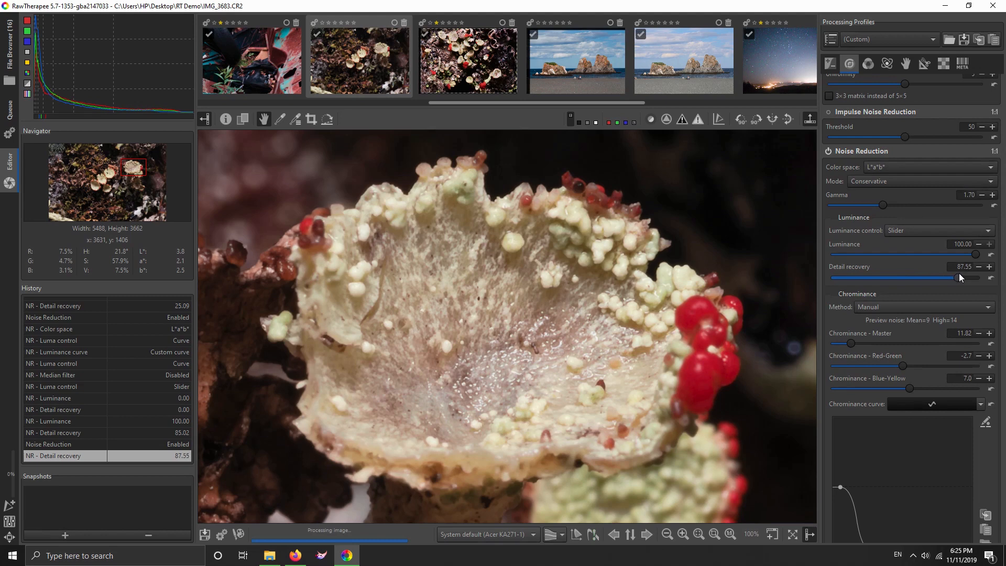
{"action": "left_click_drag", "start_coordinate": [956, 277], "coordinate": [961, 278]}
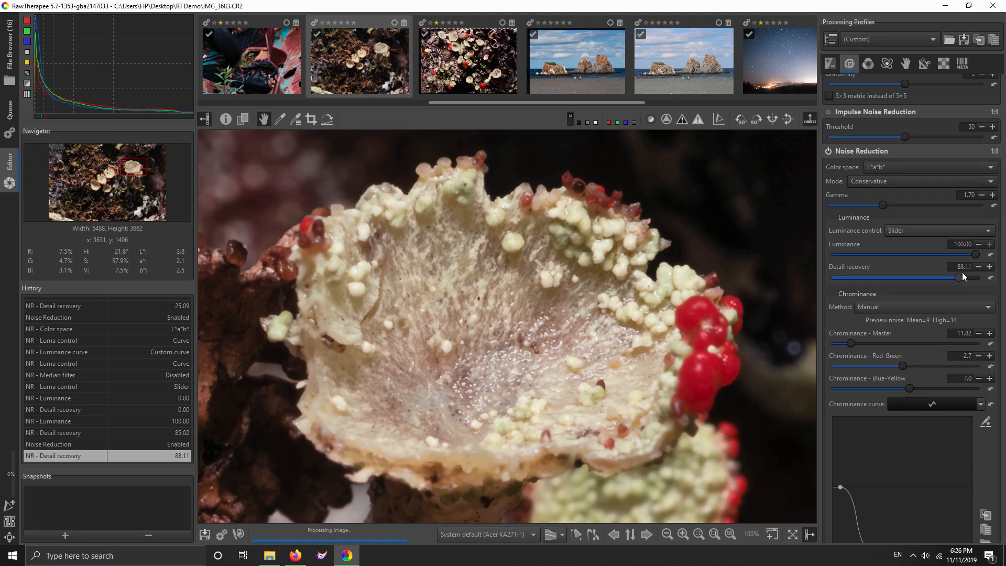
{"action": "left_click_drag", "start_coordinate": [957, 276], "coordinate": [959, 277]}
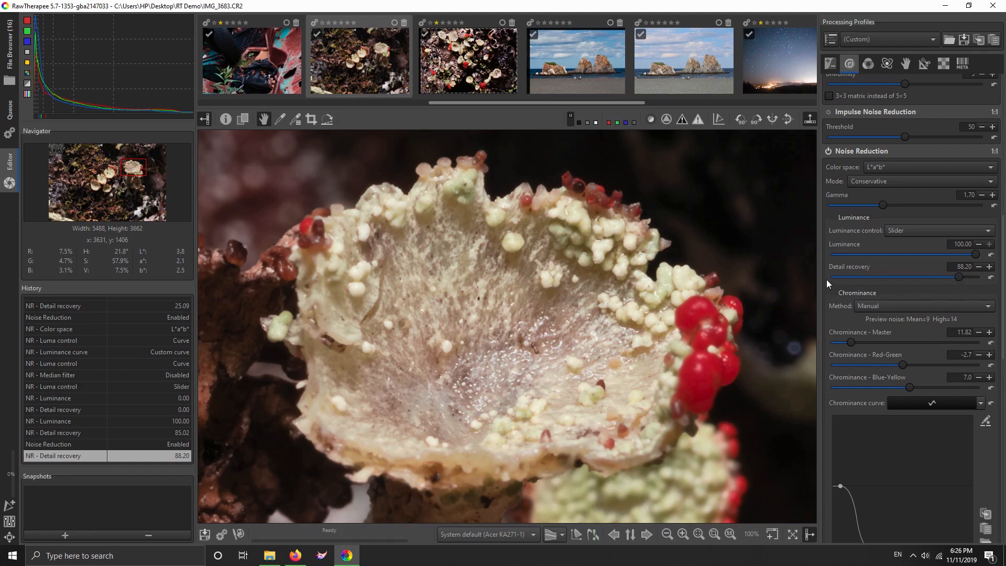
{"action": "mouse_move", "coordinate": [859, 274]}
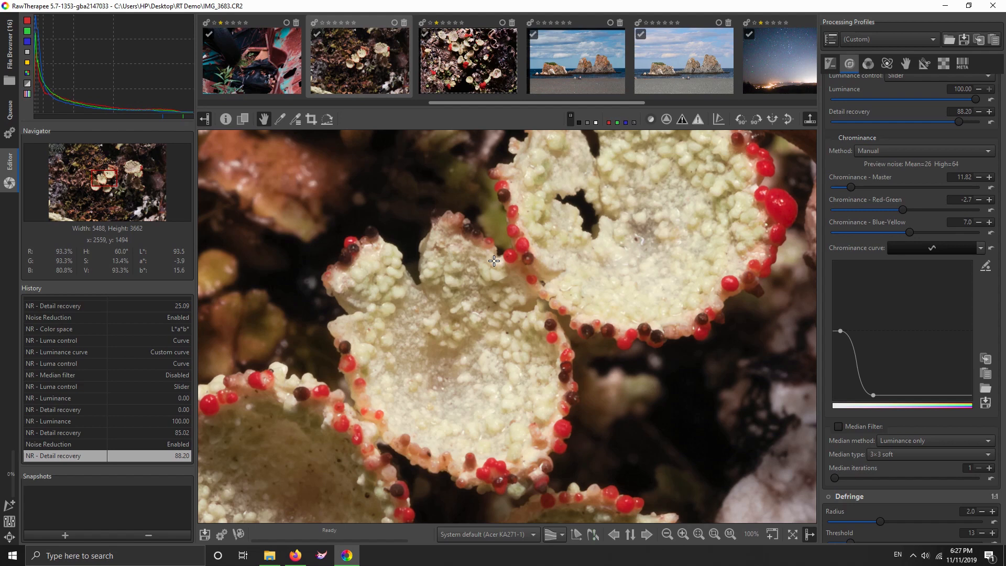
{"action": "mouse_move", "coordinate": [494, 372]}
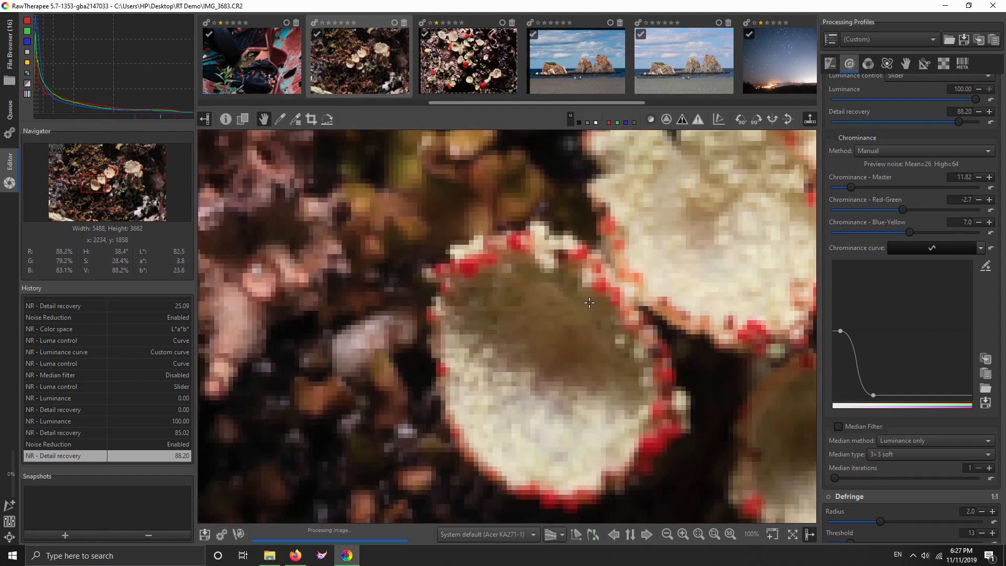
{"action": "mouse_move", "coordinate": [681, 237]}
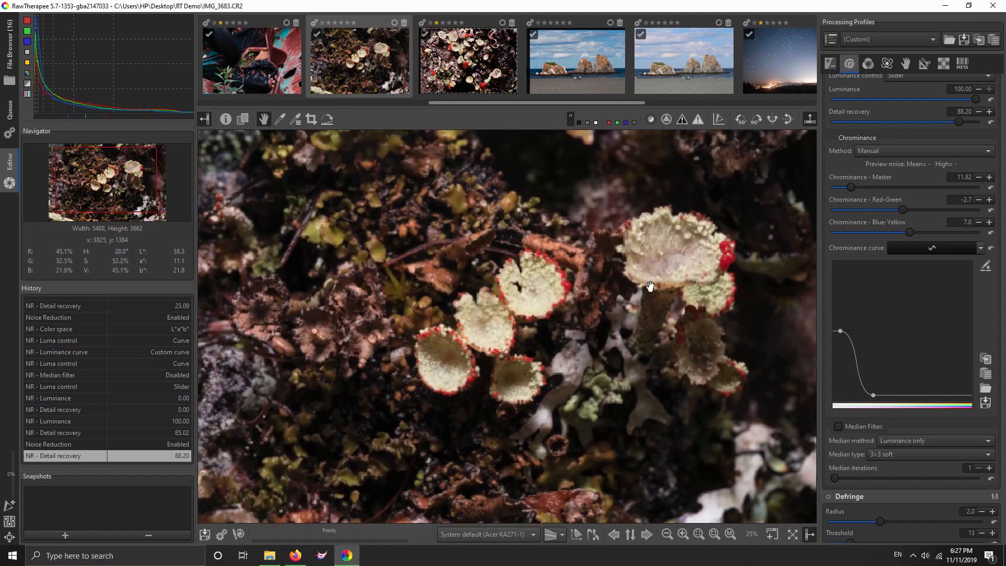
{"action": "left_click_drag", "start_coordinate": [650, 286], "coordinate": [636, 300]}
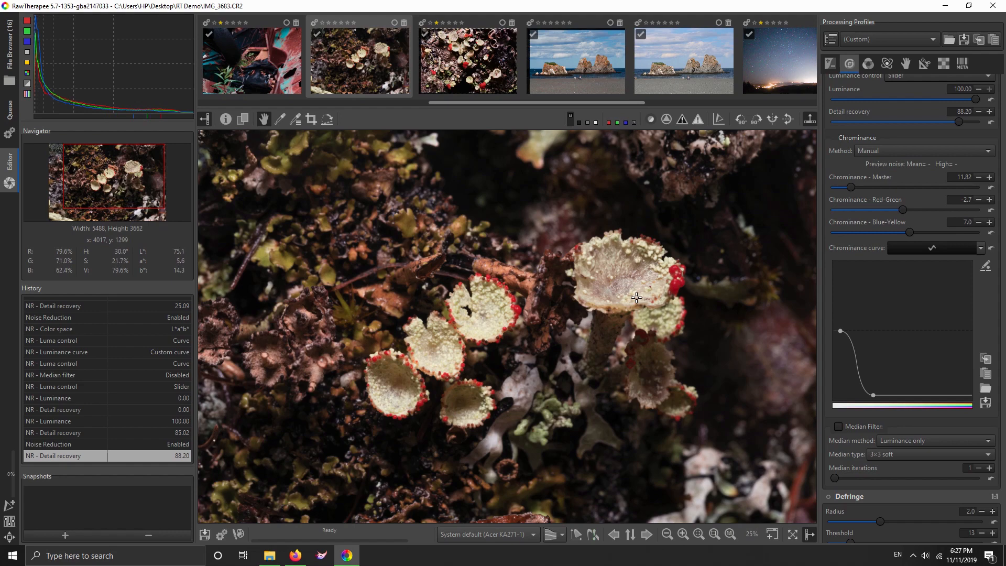
{"action": "mouse_move", "coordinate": [636, 291]}
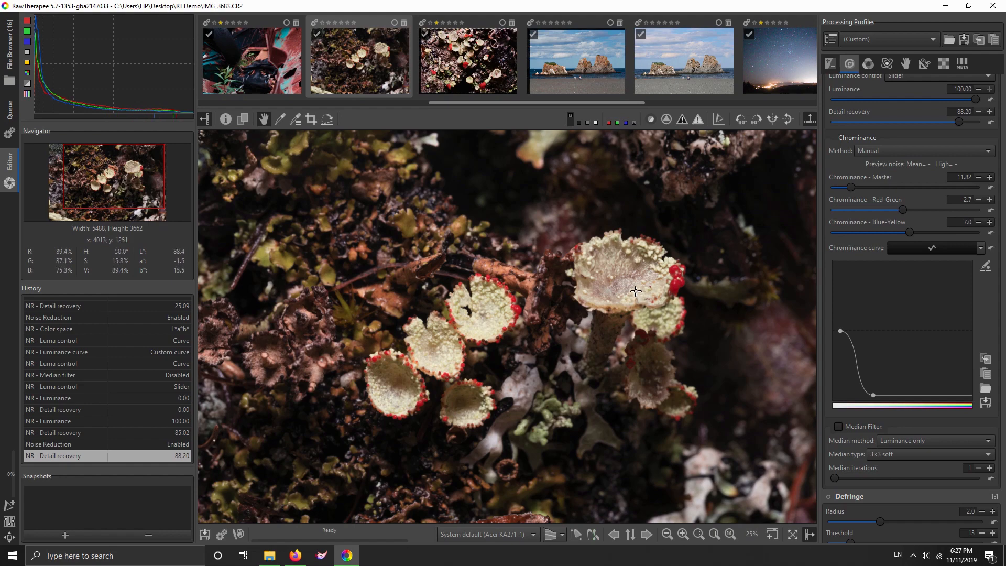